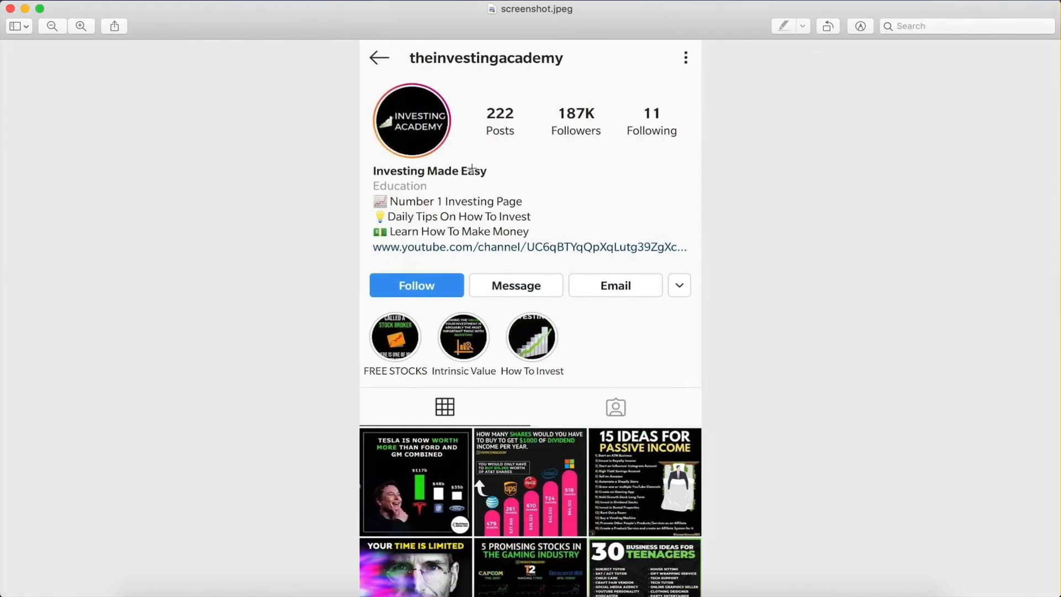
pyautogui.moveTo(403, 360)
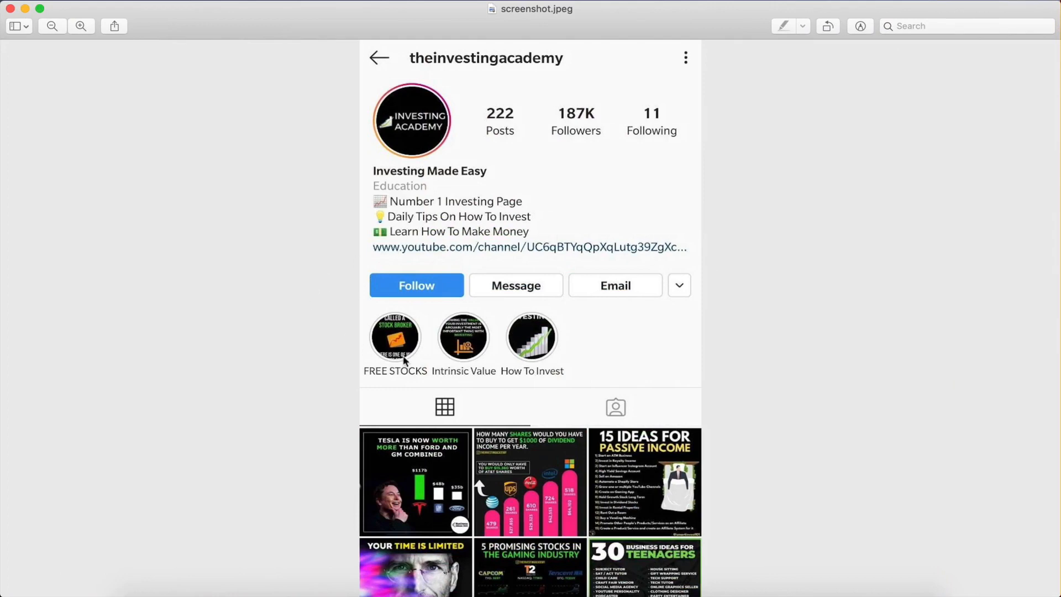
pyautogui.moveTo(646, 288)
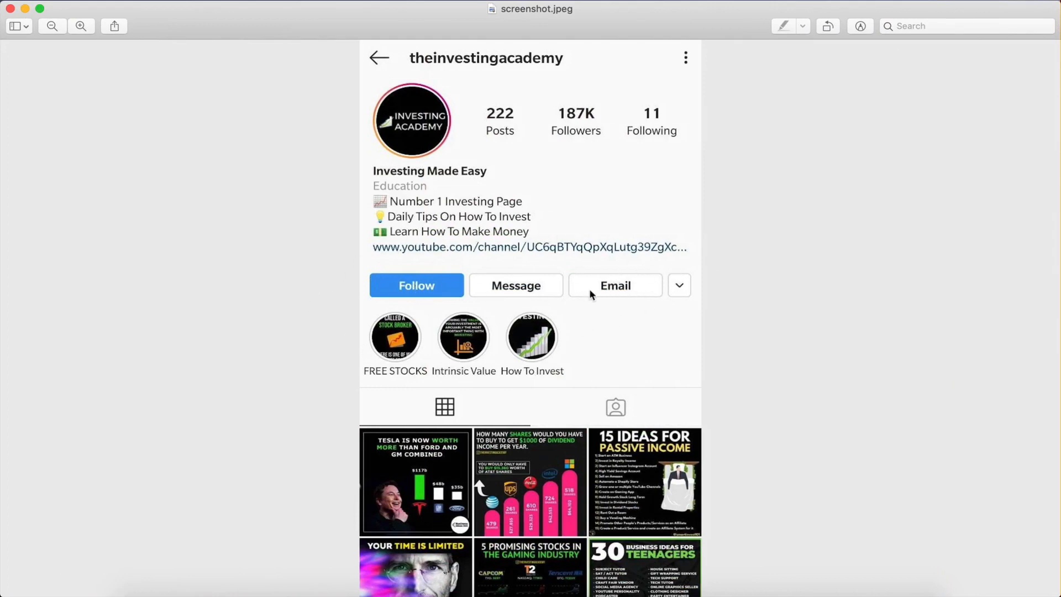
pyautogui.moveTo(602, 298)
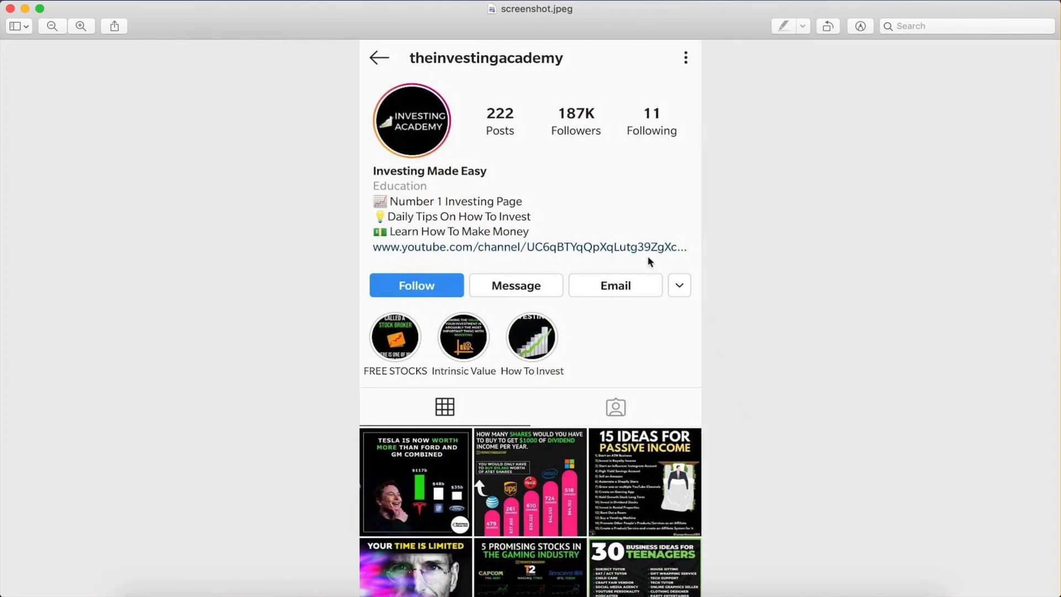
pyautogui.moveTo(599, 313)
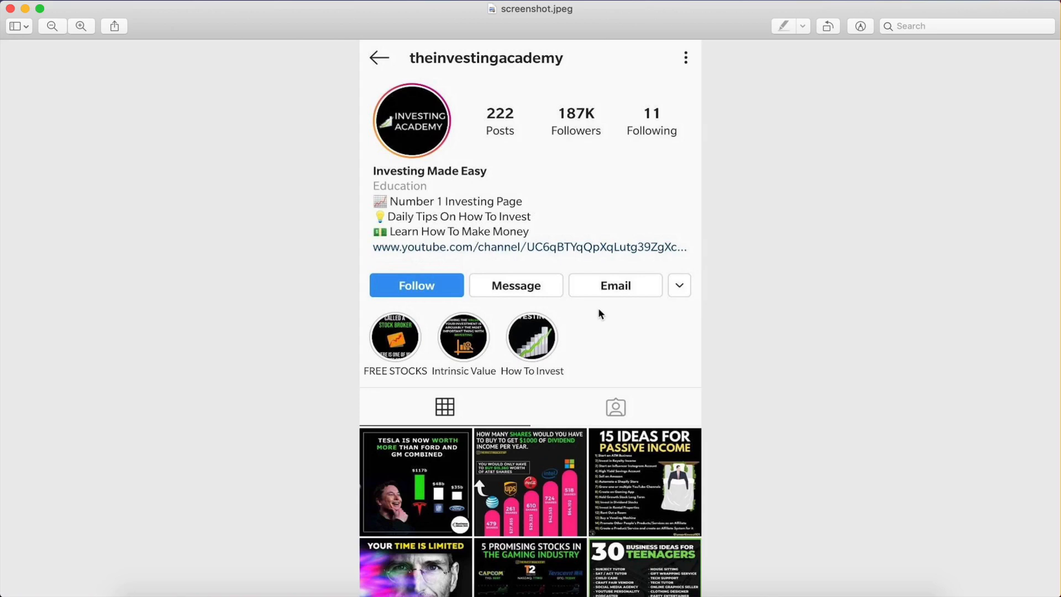
pyautogui.moveTo(598, 286)
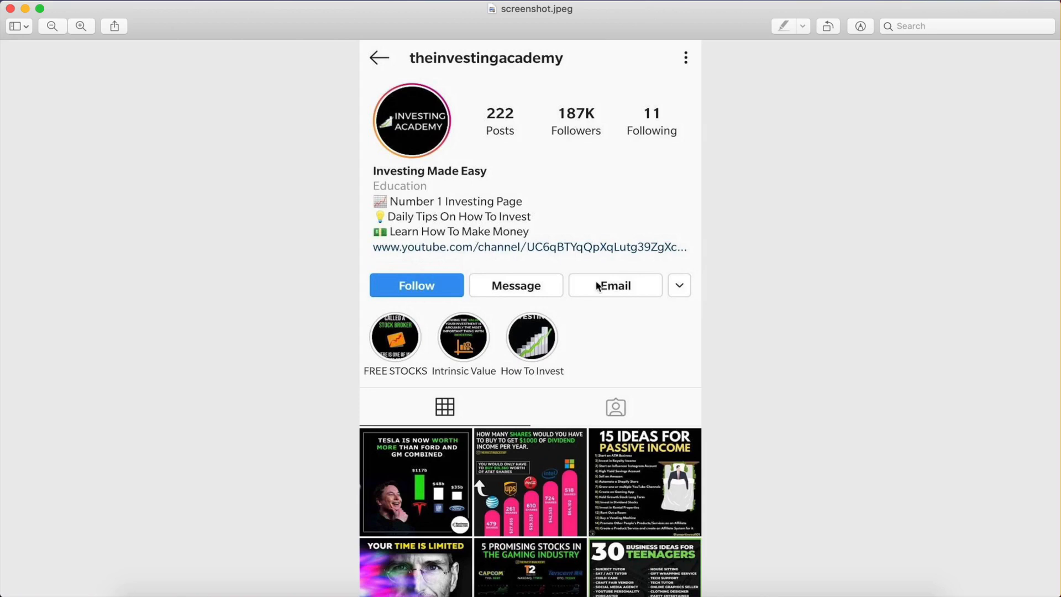
pyautogui.moveTo(649, 272)
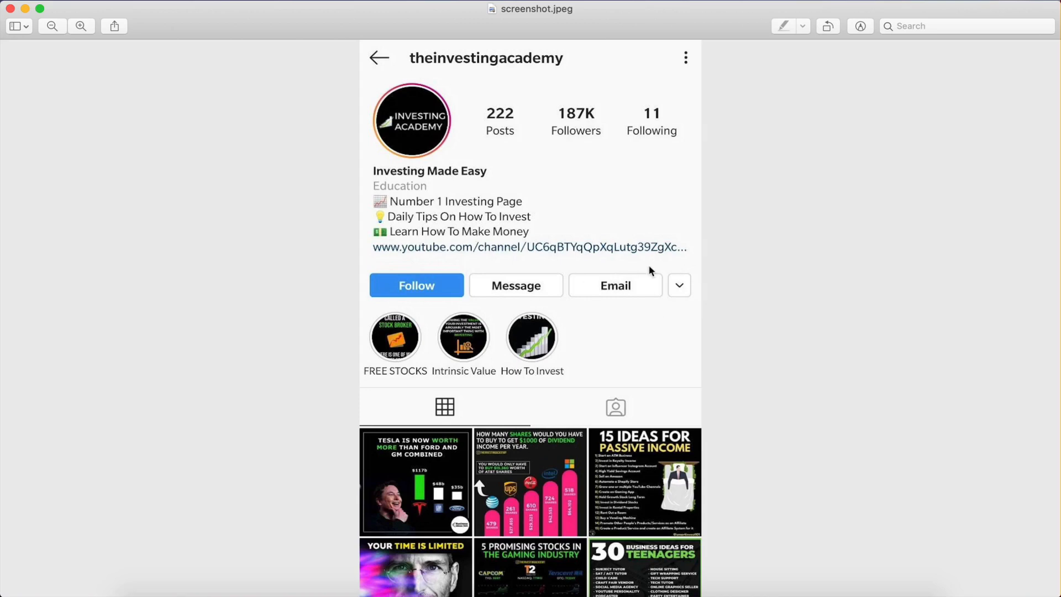
pyautogui.moveTo(629, 303)
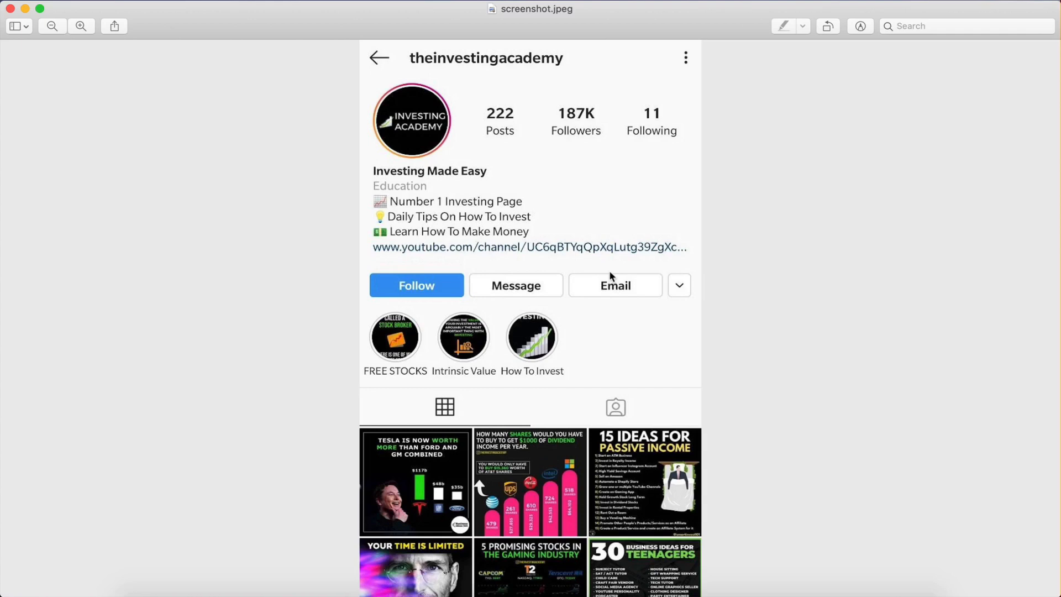
pyautogui.moveTo(610, 292)
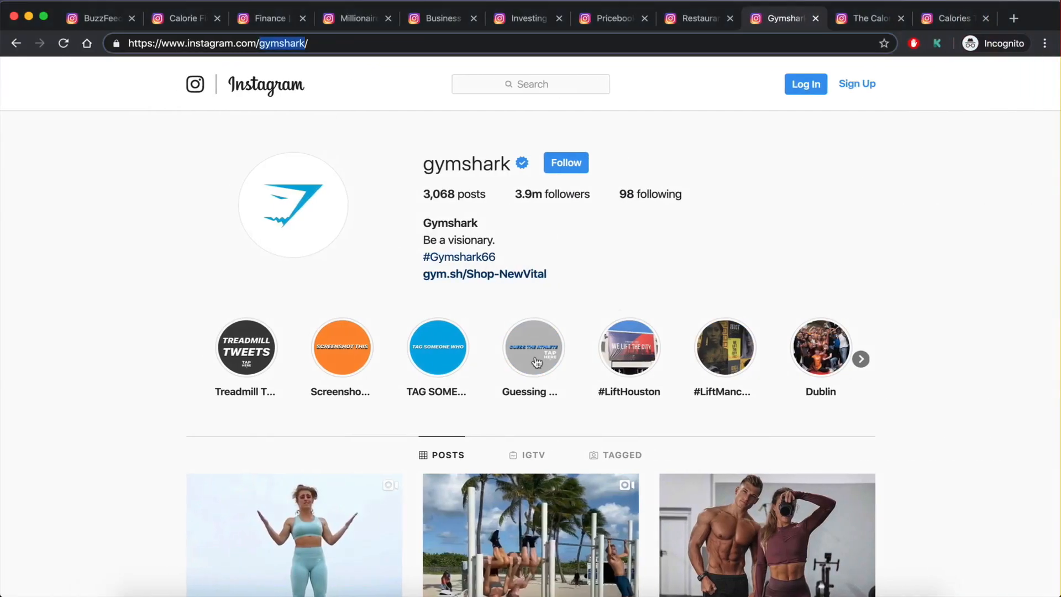
# - Switch the browser to theinvestingacademy Instagram profile with its bio and YouTube link
pyautogui.click(526, 18)
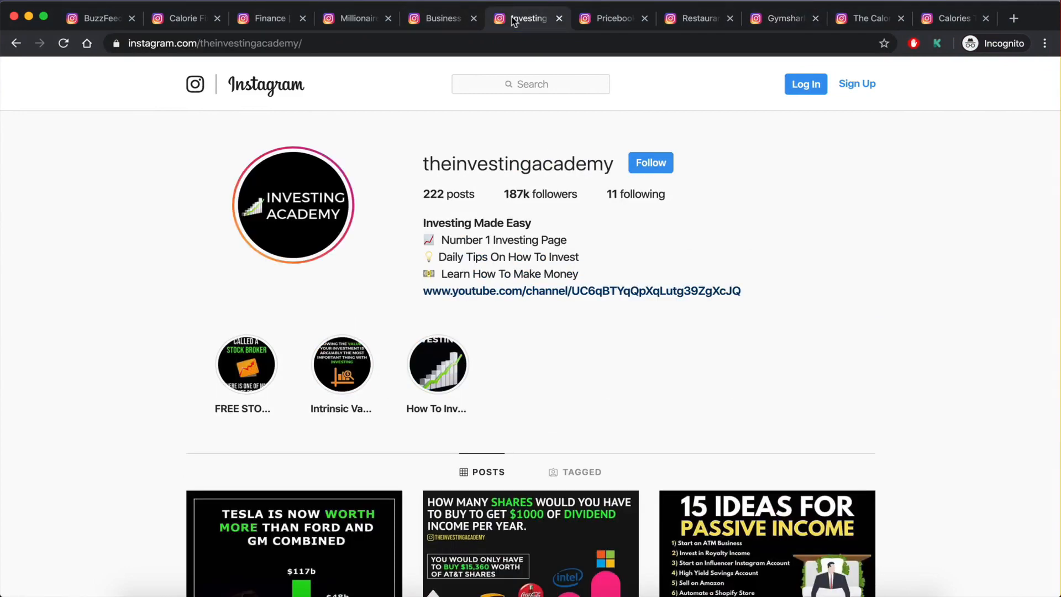
pyautogui.moveTo(653, 233)
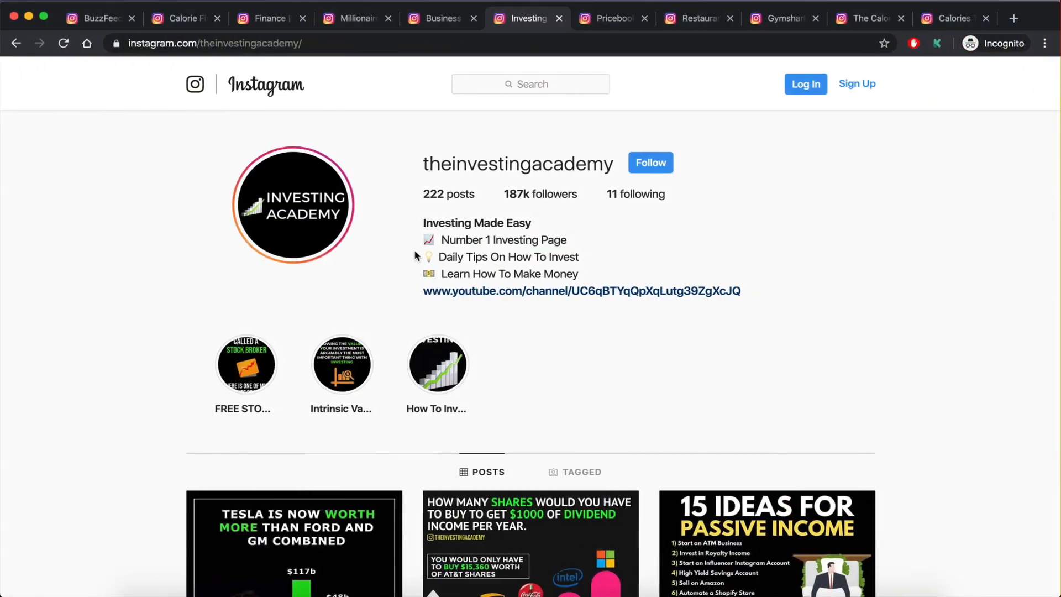
pyautogui.moveTo(619, 269)
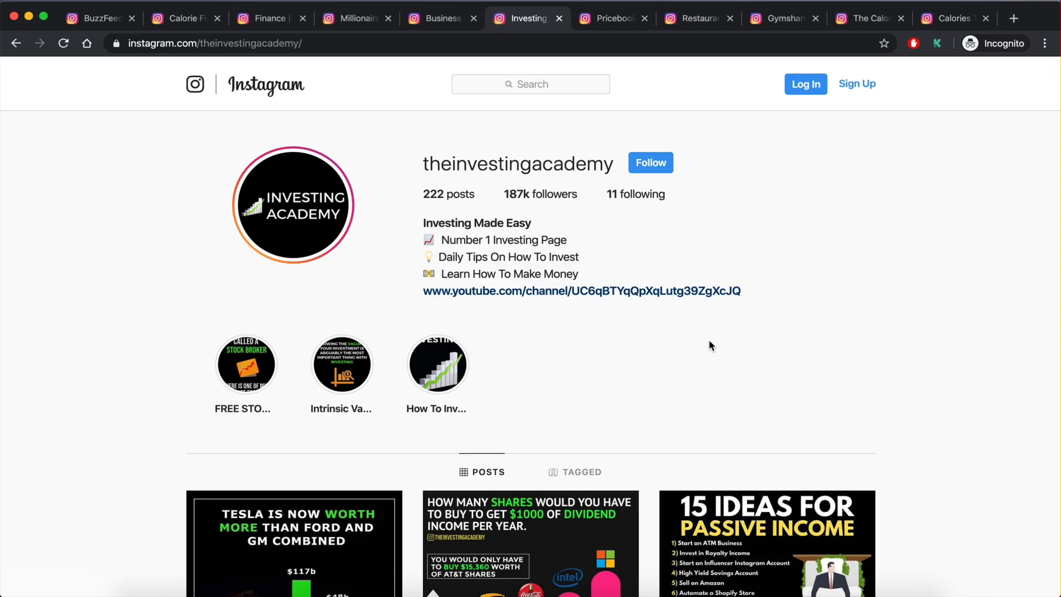
pyautogui.moveTo(496, 297)
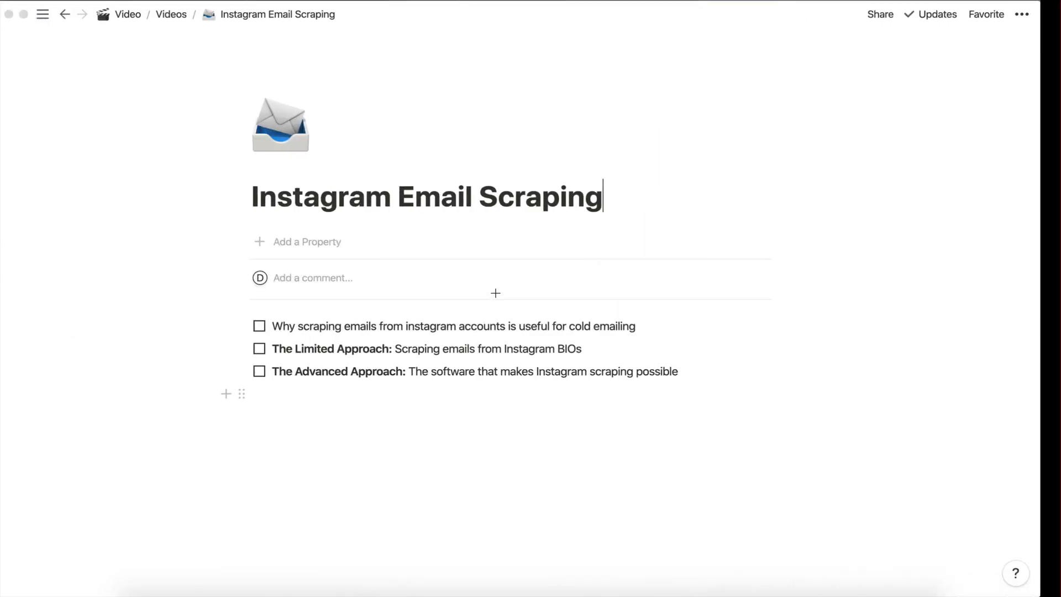
# - Highlight the three plan items on the Notion Instagram Email Scraping page
pyautogui.moveTo(292, 348); pyautogui.dragTo(440, 348)
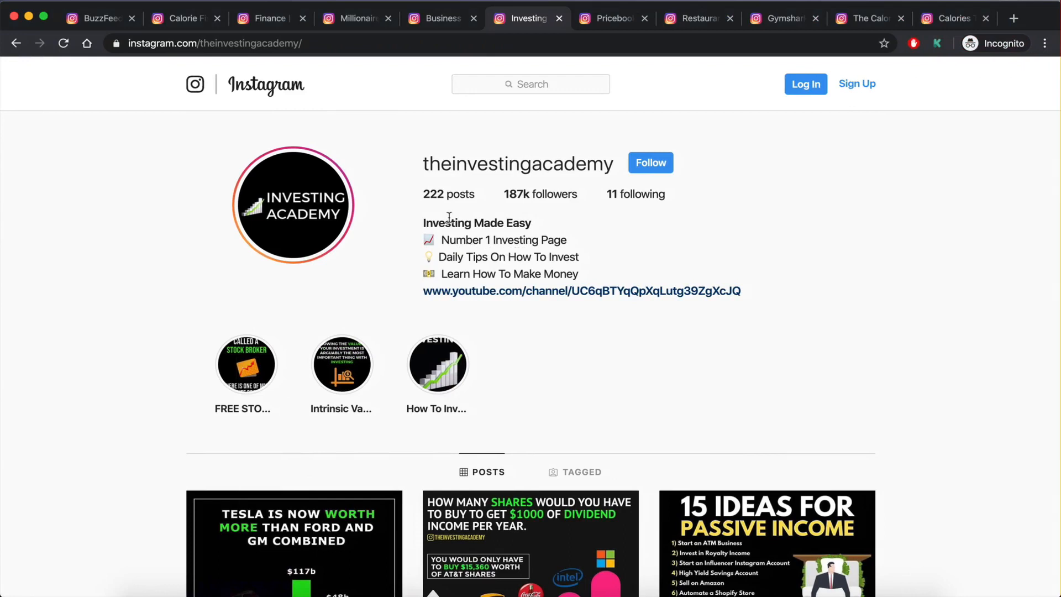
pyautogui.moveTo(439, 257); pyautogui.dragTo(517, 256)
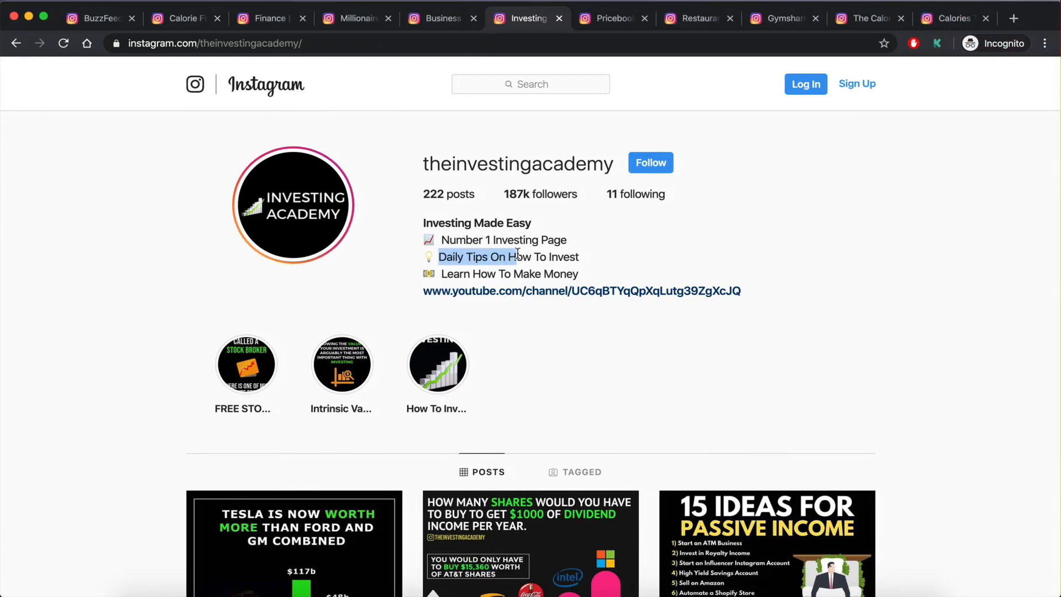
pyautogui.click(456, 257)
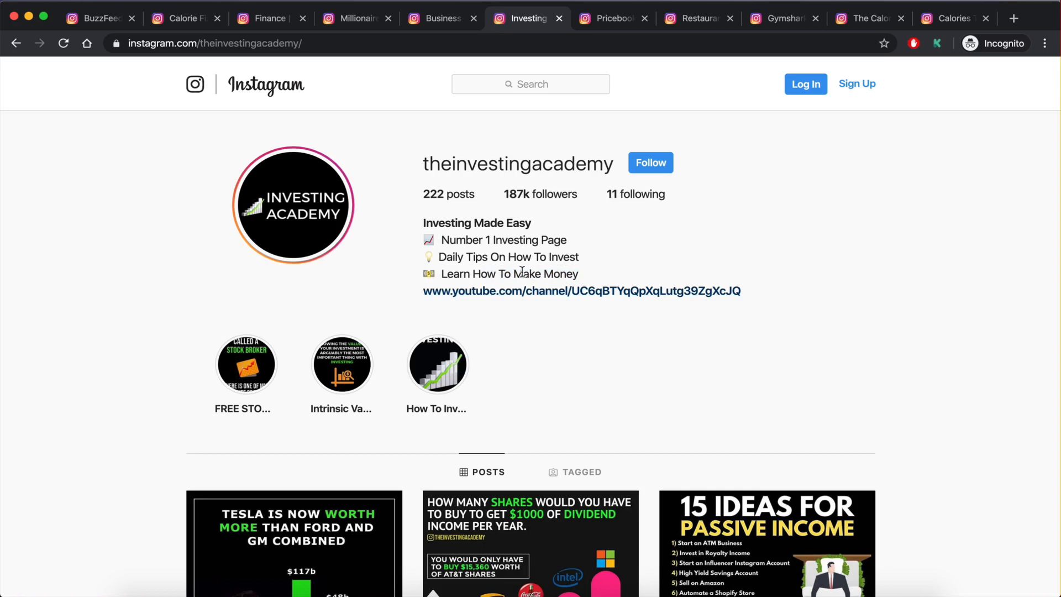
pyautogui.moveTo(586, 274)
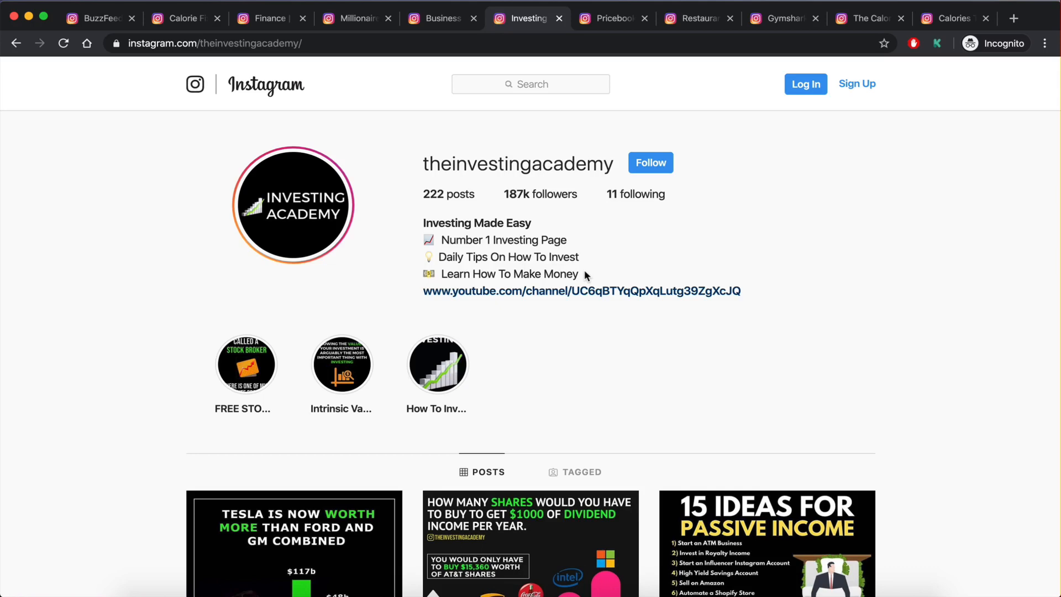
pyautogui.moveTo(1014, 19)
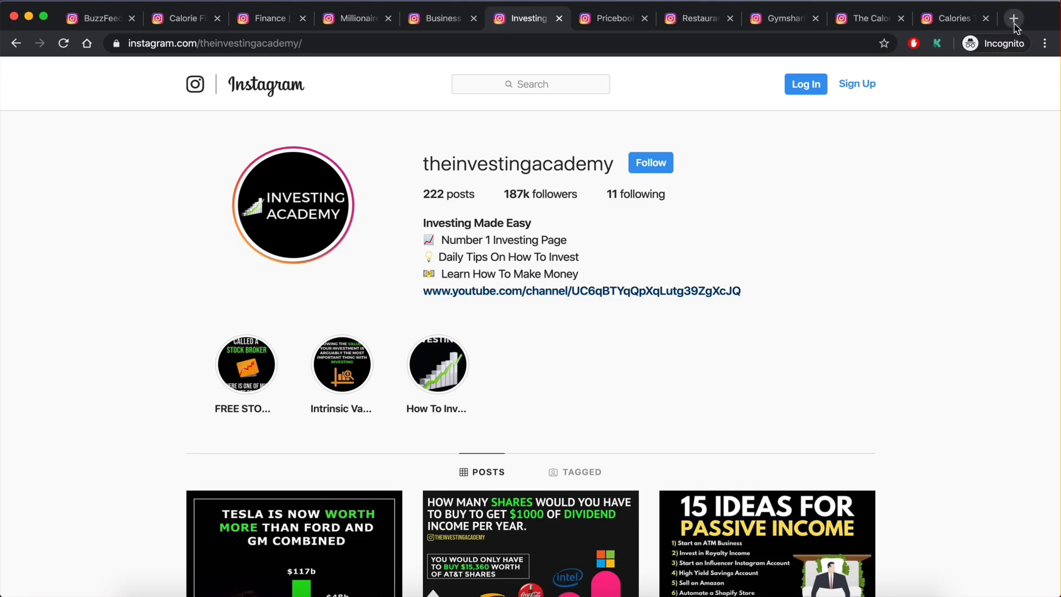
# - Search Google for 'serp digger' in a new tab and reach the Serpdigger Chrome Web Store listing
pyautogui.click(1014, 19)
pyautogui.write('serp digger')
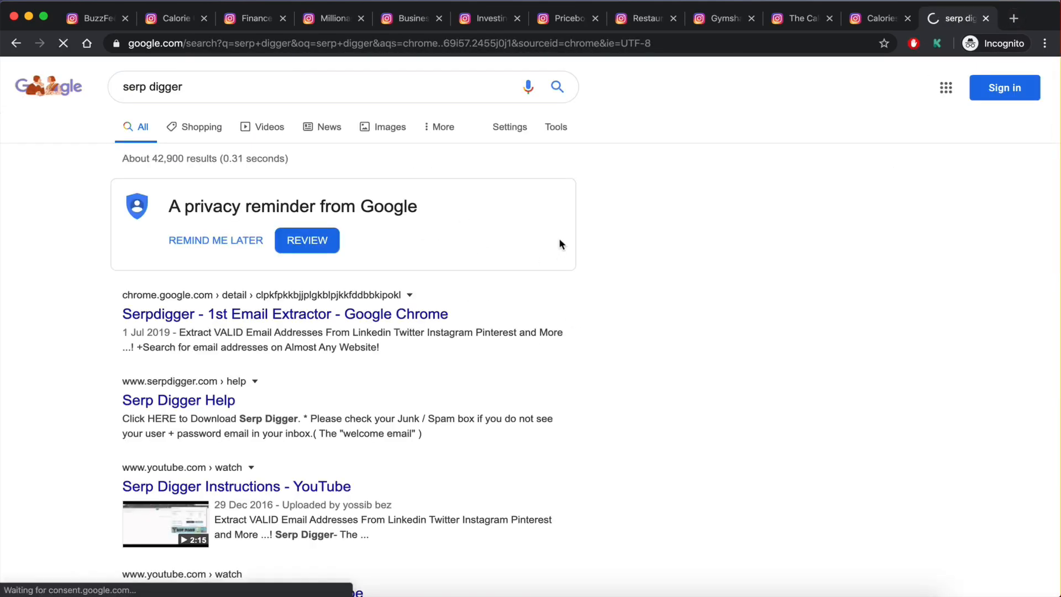
pyautogui.click(284, 313)
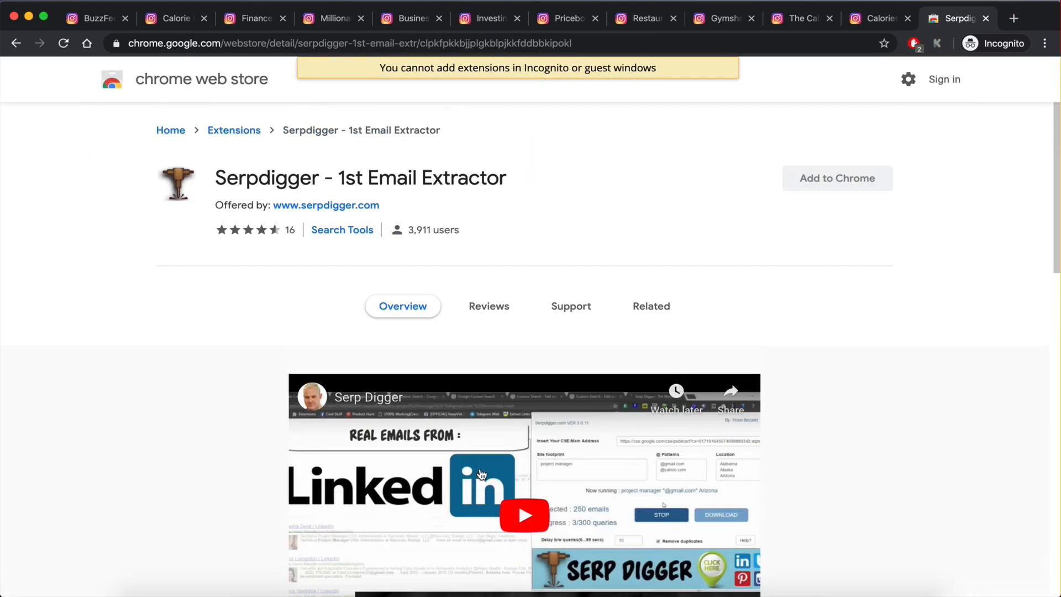
pyautogui.click(16, 43)
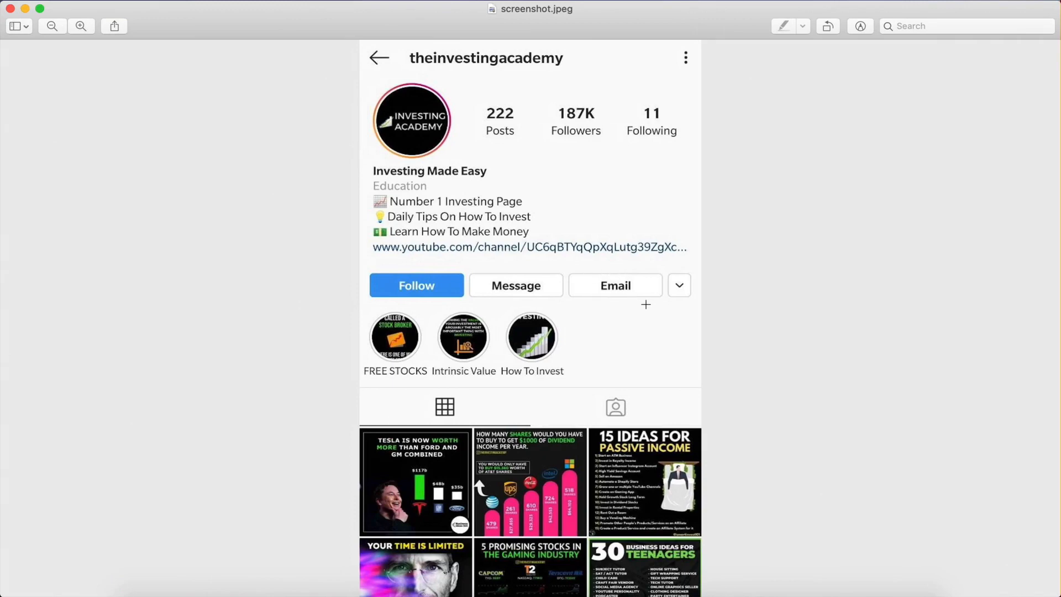
pyautogui.moveTo(617, 298)
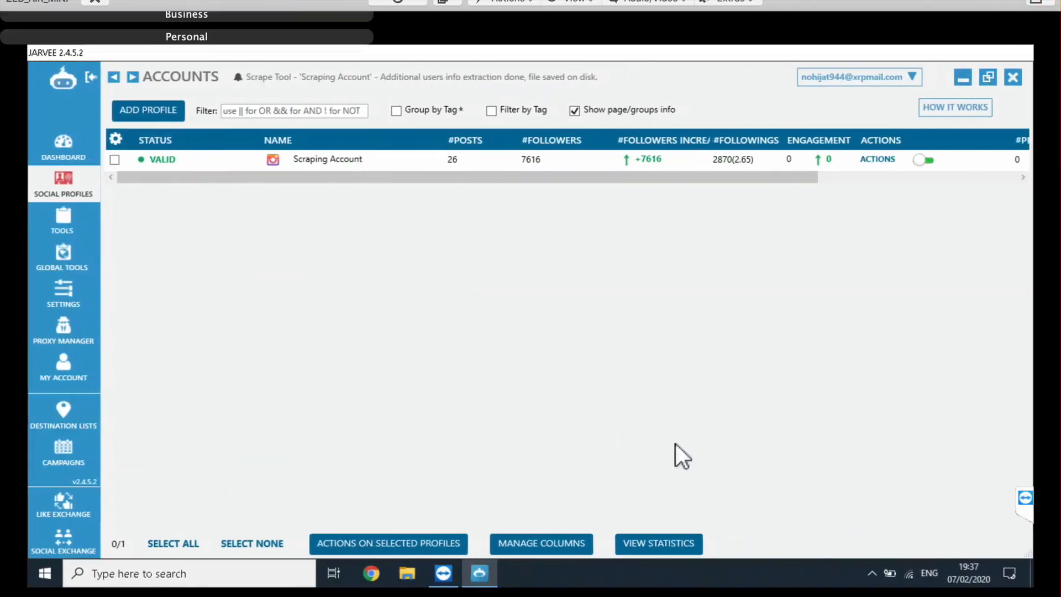
pyautogui.moveTo(338, 312)
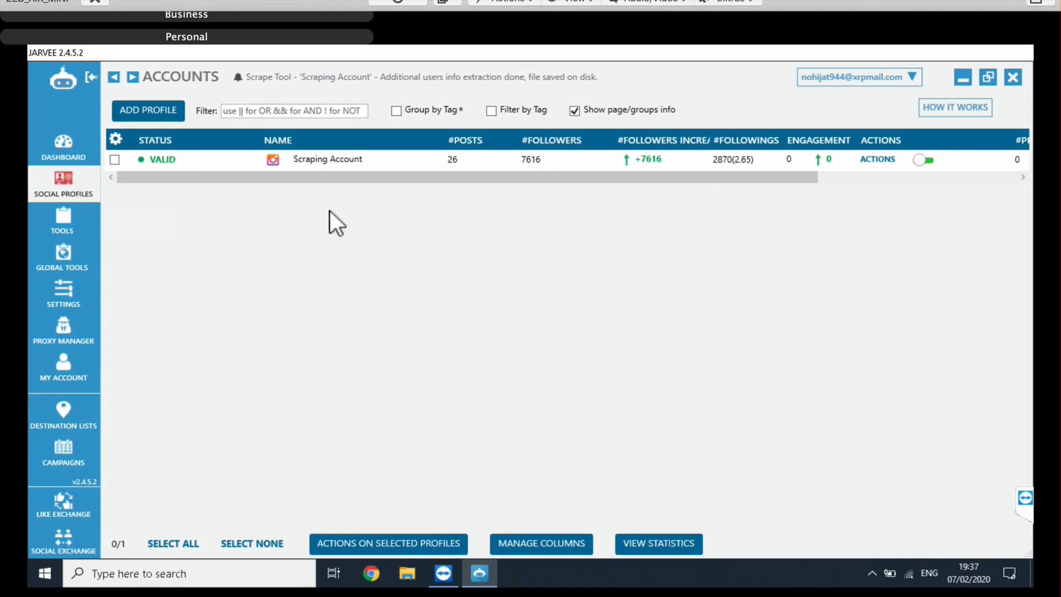
pyautogui.moveTo(121, 267)
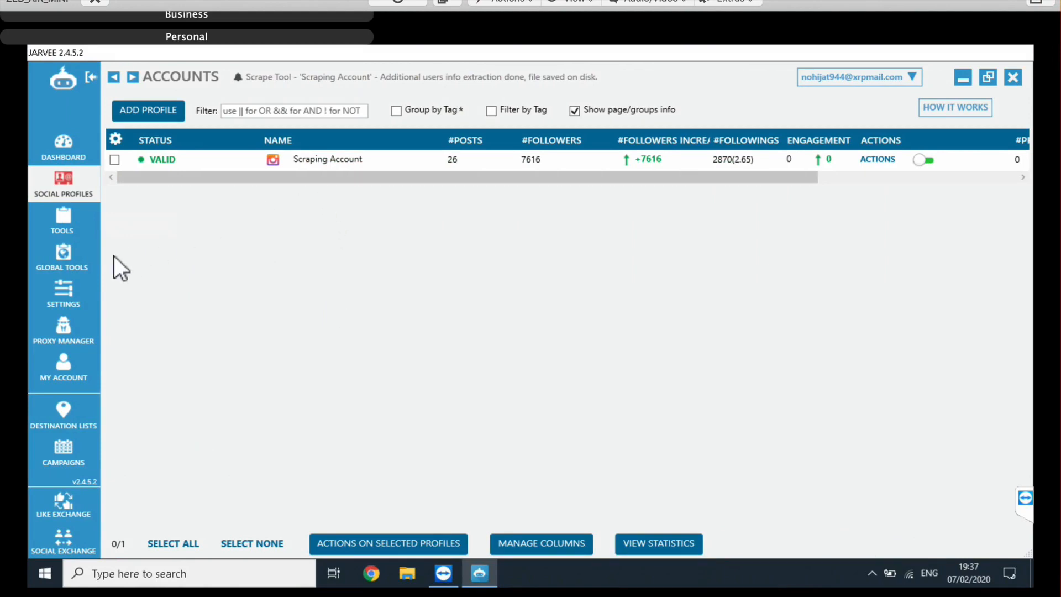
# - View the Scraping Account's Instagram automation toggles, then its own settings page
pyautogui.click(62, 222)
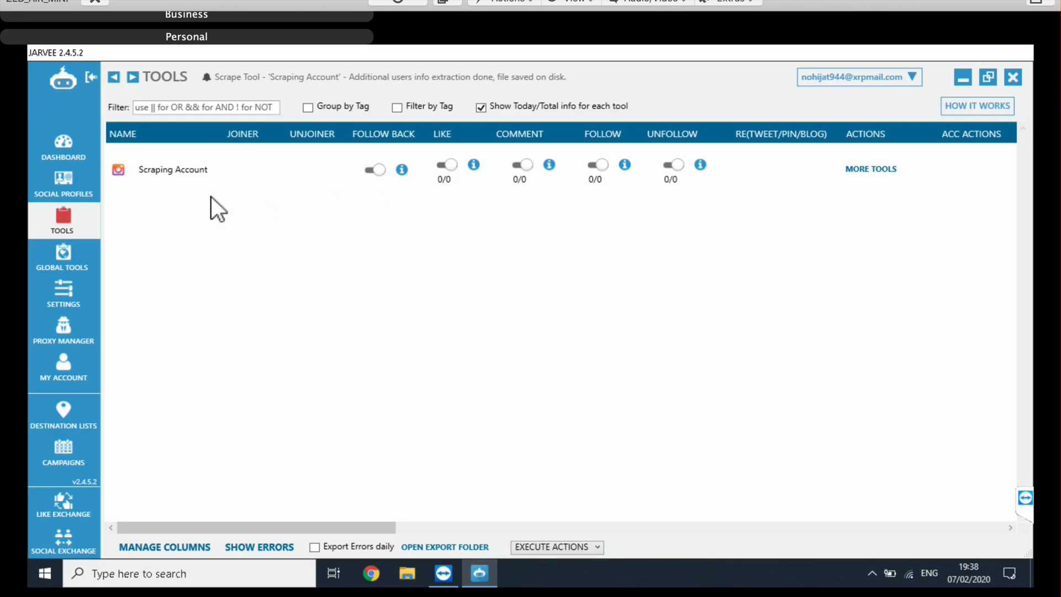
pyautogui.moveTo(180, 209)
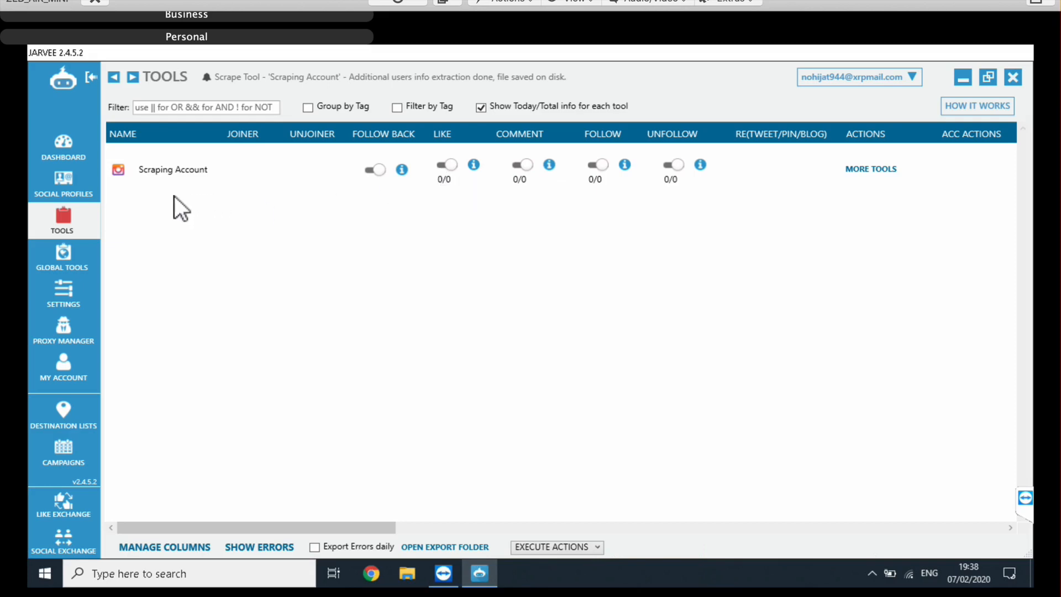
pyautogui.moveTo(63, 183)
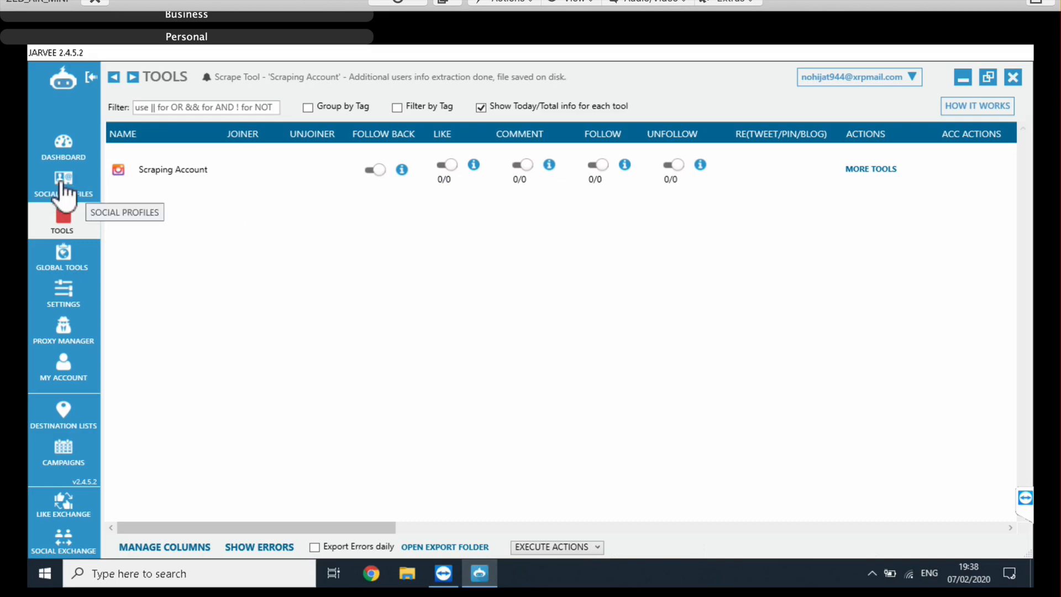
pyautogui.moveTo(678, 238)
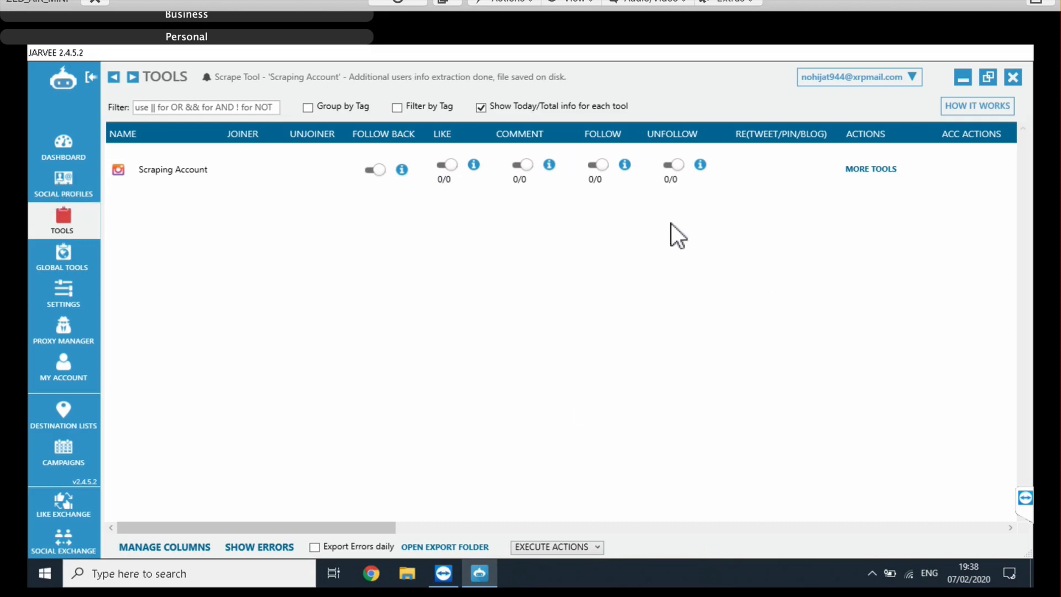
pyautogui.click(62, 185)
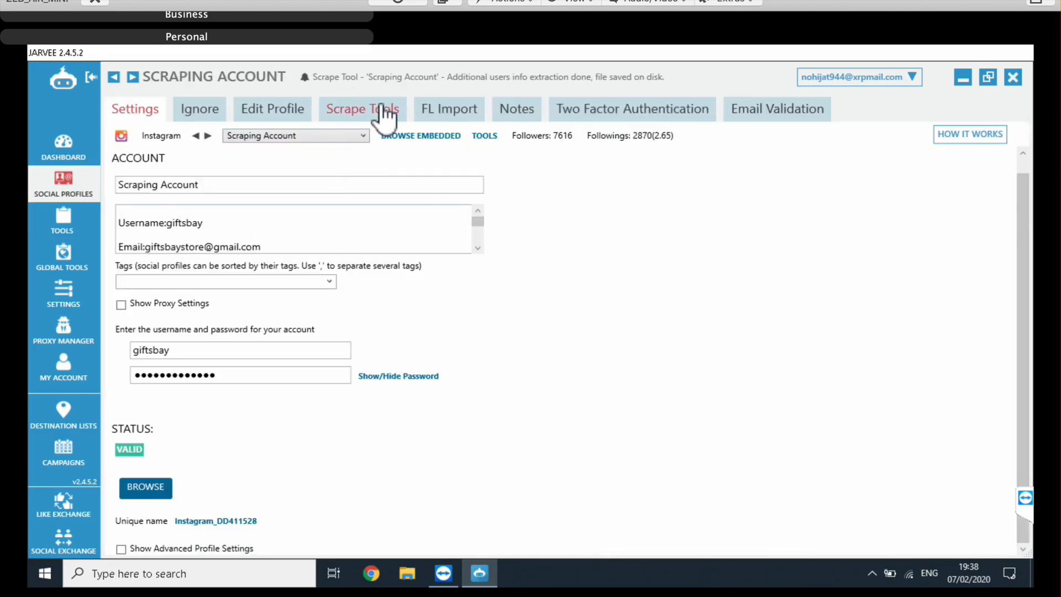
# - Review the Add New Profile platform options and dismiss them, leaving the Scraping Account listed
pyautogui.click(114, 77)
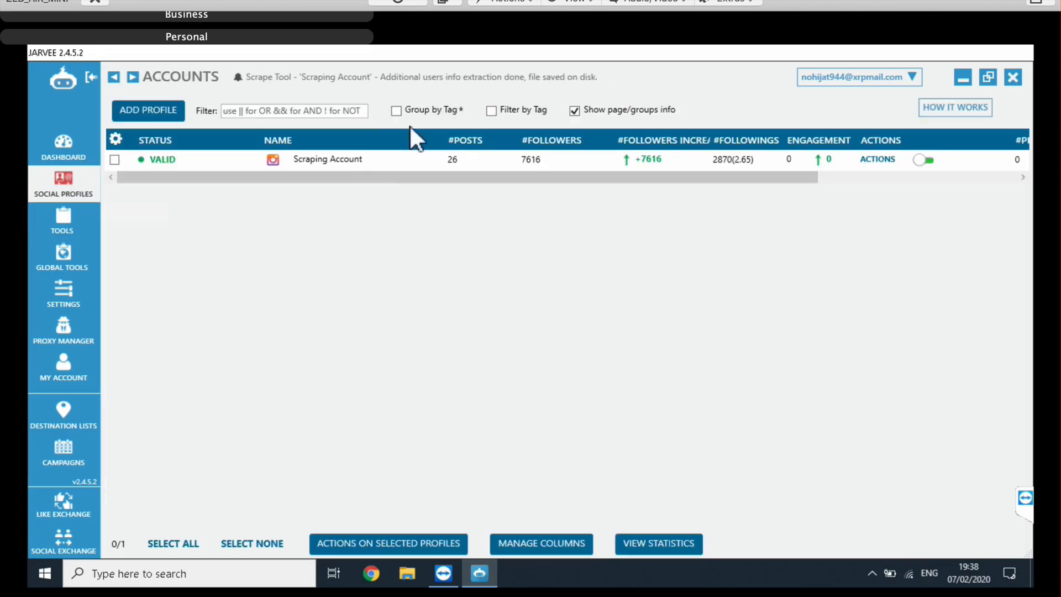
pyautogui.moveTo(258, 176)
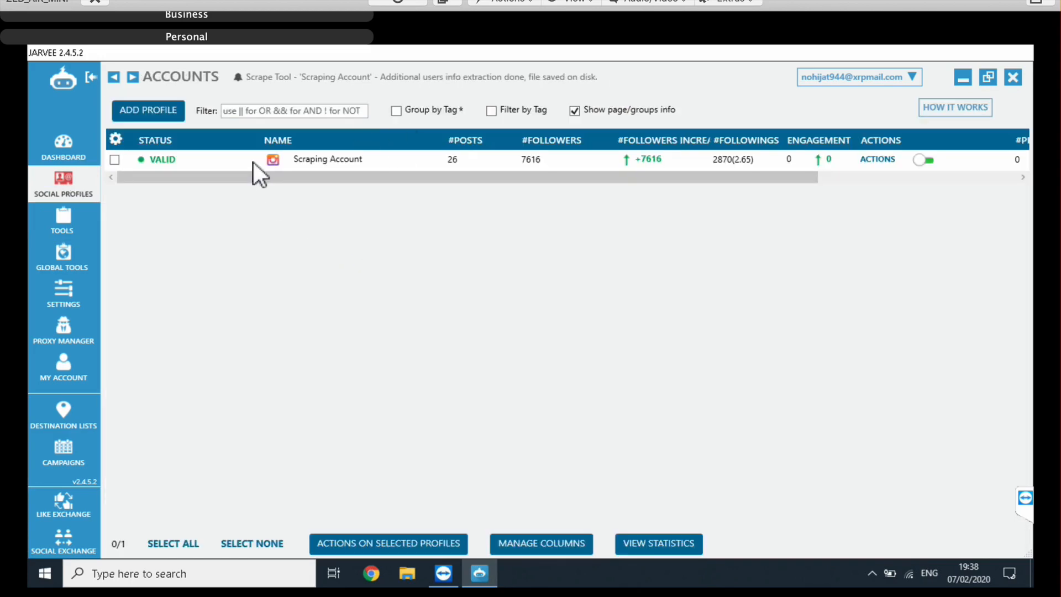
pyautogui.click(147, 111)
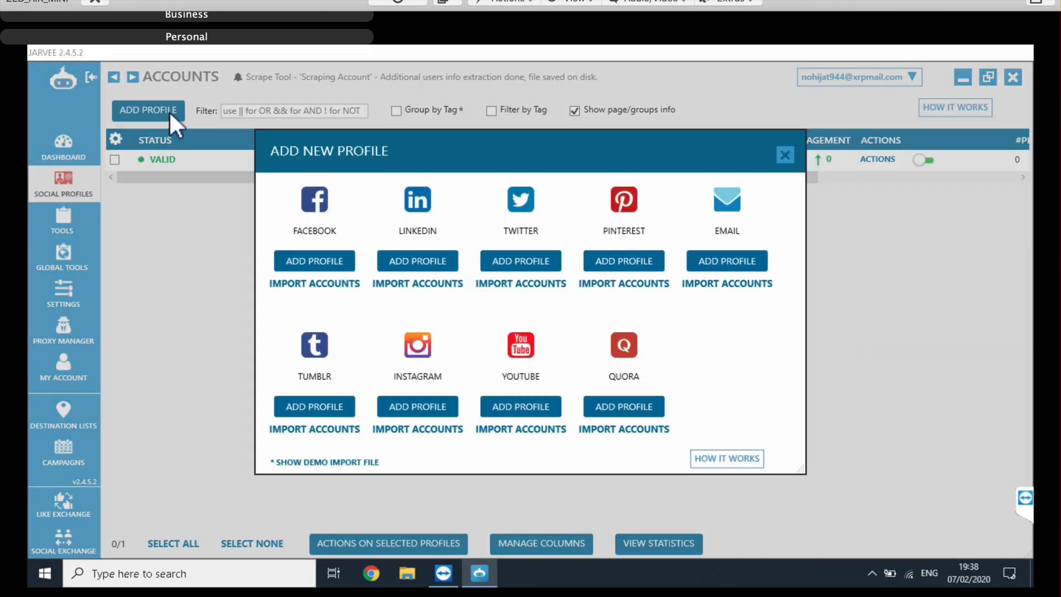
pyautogui.moveTo(478, 399)
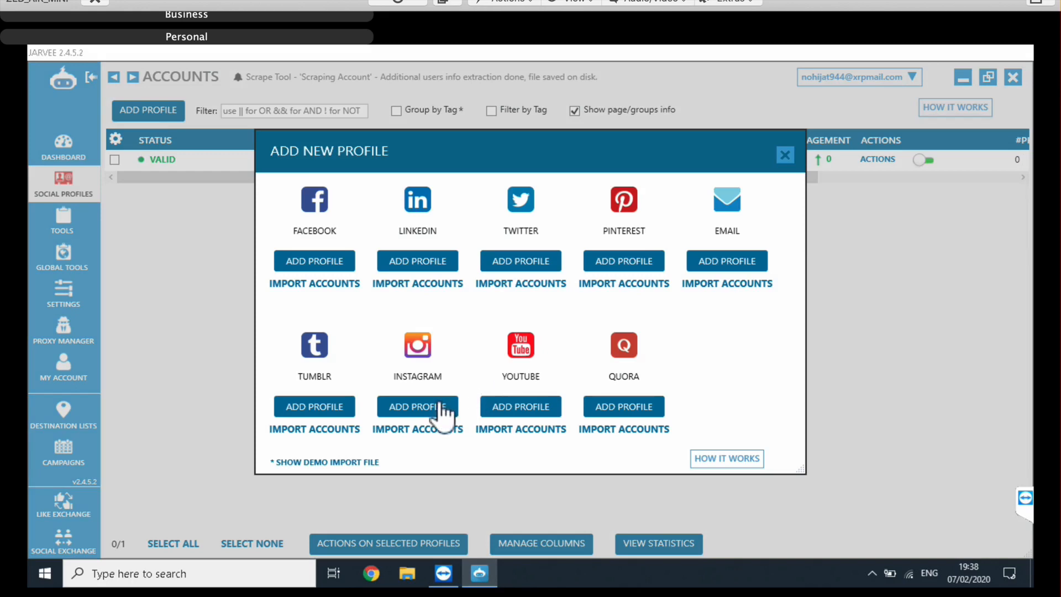
pyautogui.moveTo(426, 402)
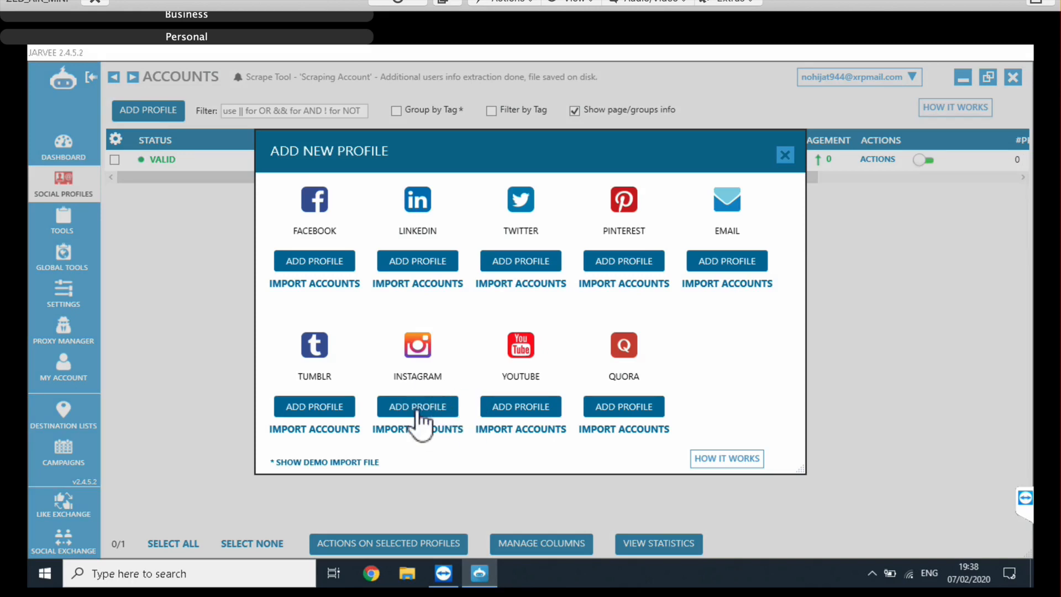
pyautogui.moveTo(798, 169)
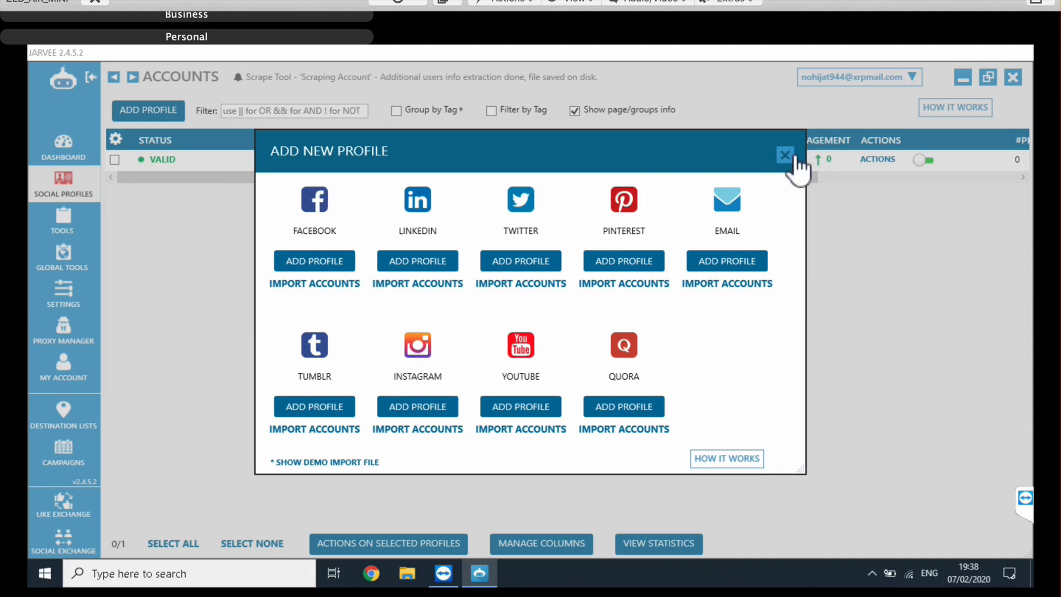
pyautogui.click(785, 155)
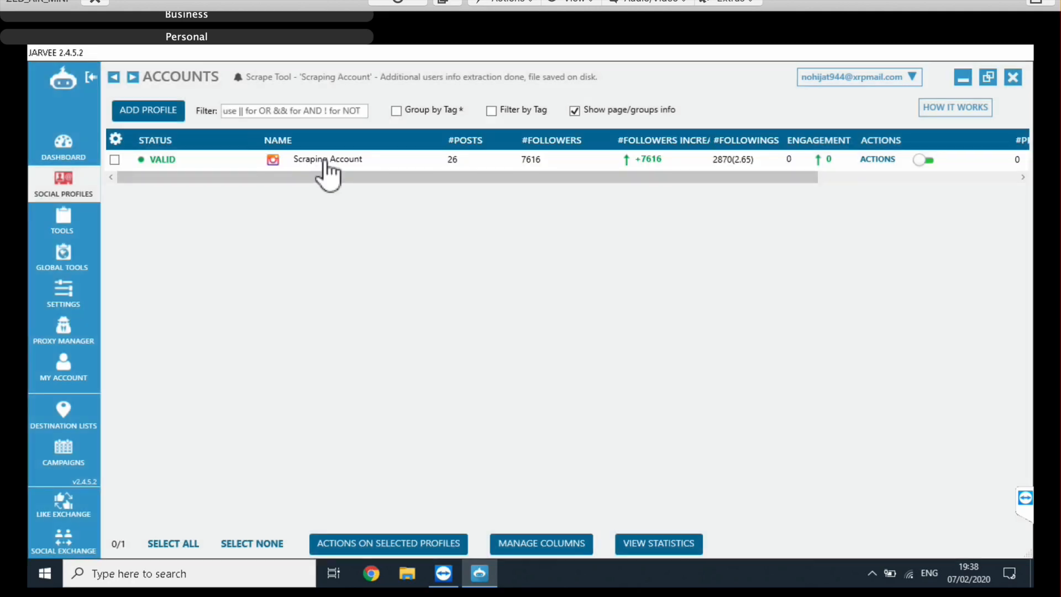
# - Review the Scraping Account's Scrape Tools down to the Extract Additional Userinfo section
pyautogui.click(328, 159)
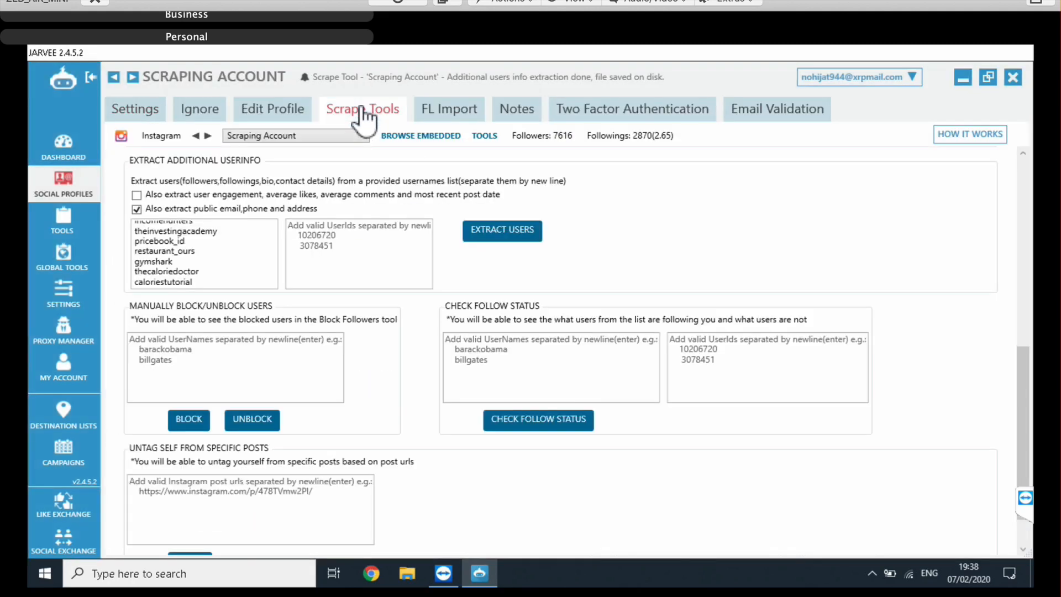
pyautogui.click(363, 109)
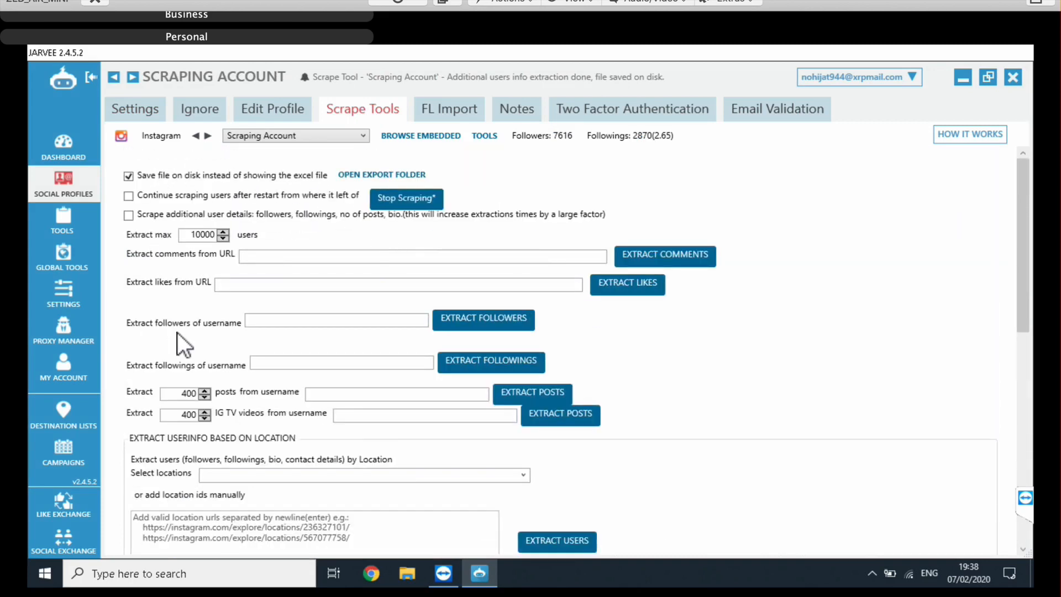
pyautogui.moveTo(292, 357)
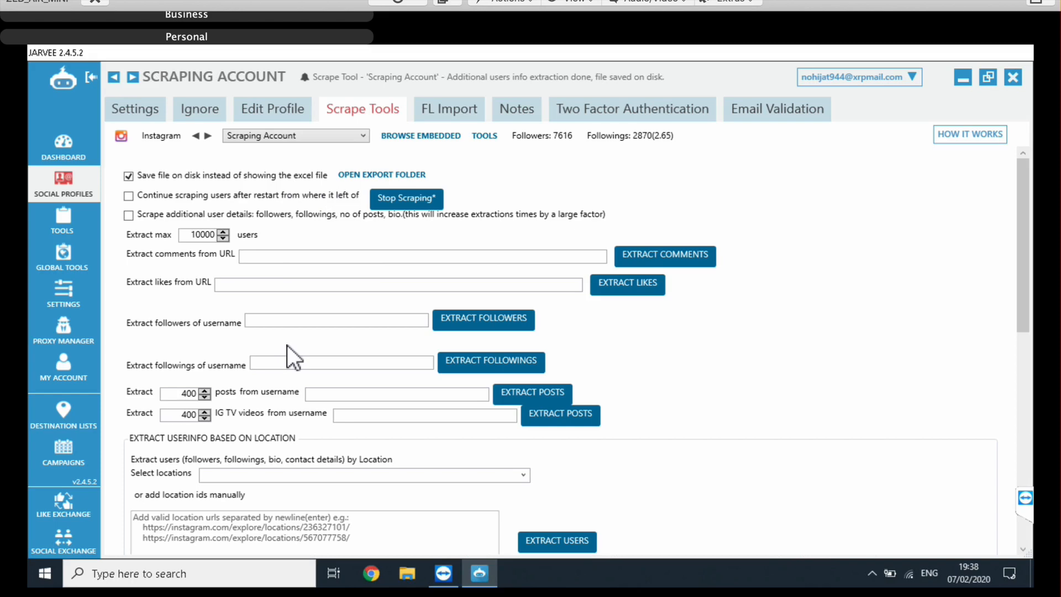
pyautogui.moveTo(258, 340)
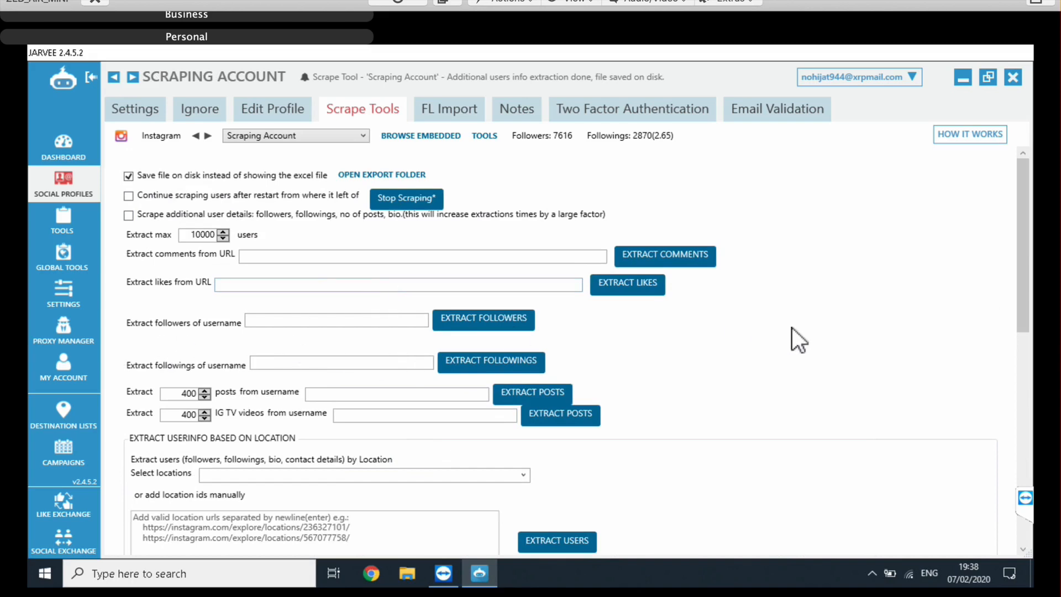
pyautogui.scroll(-3)
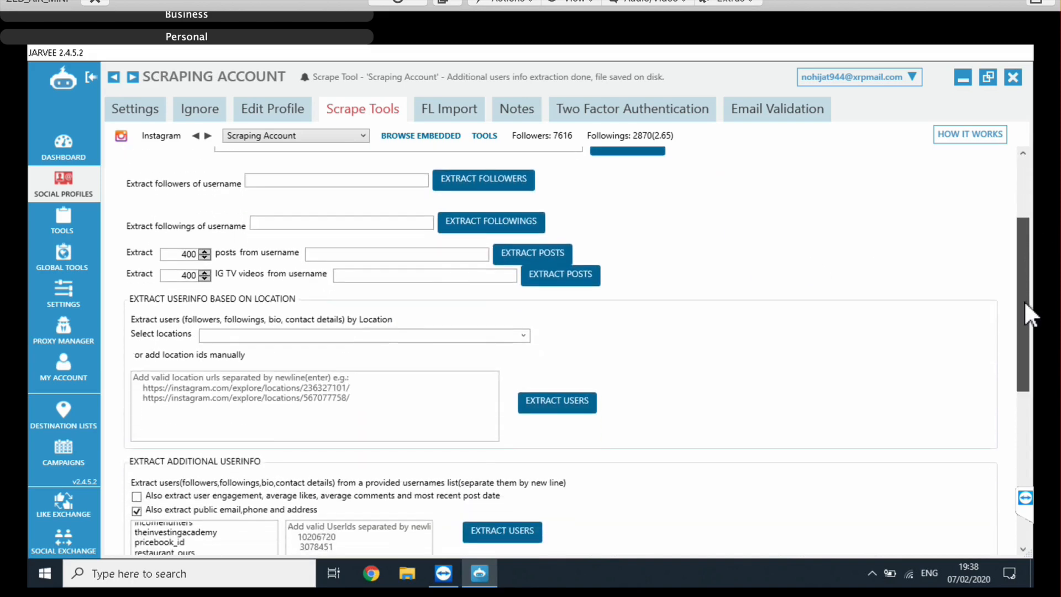
pyautogui.scroll(-3)
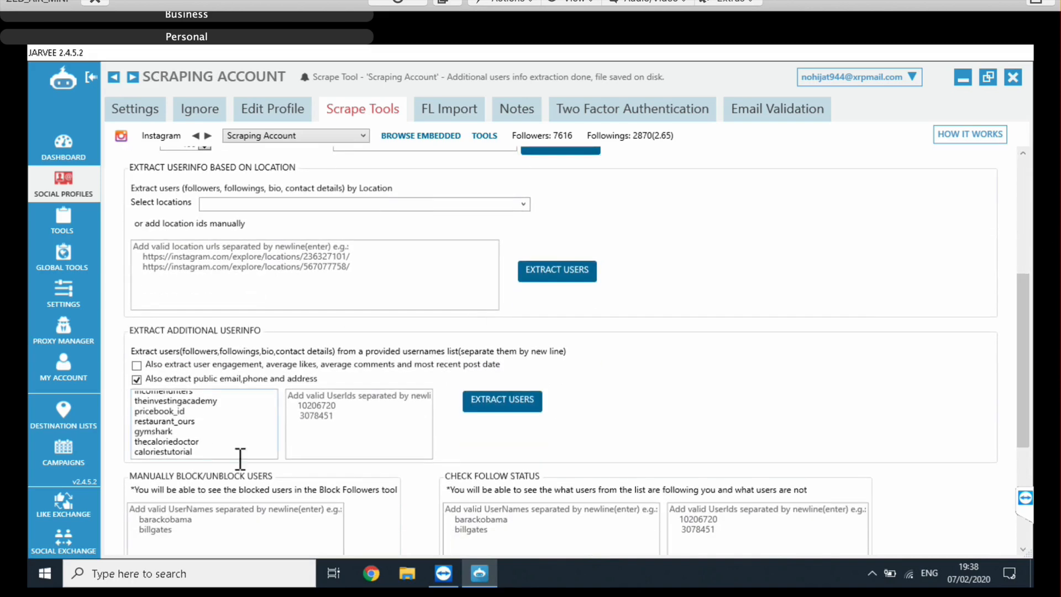
pyautogui.moveTo(165, 346)
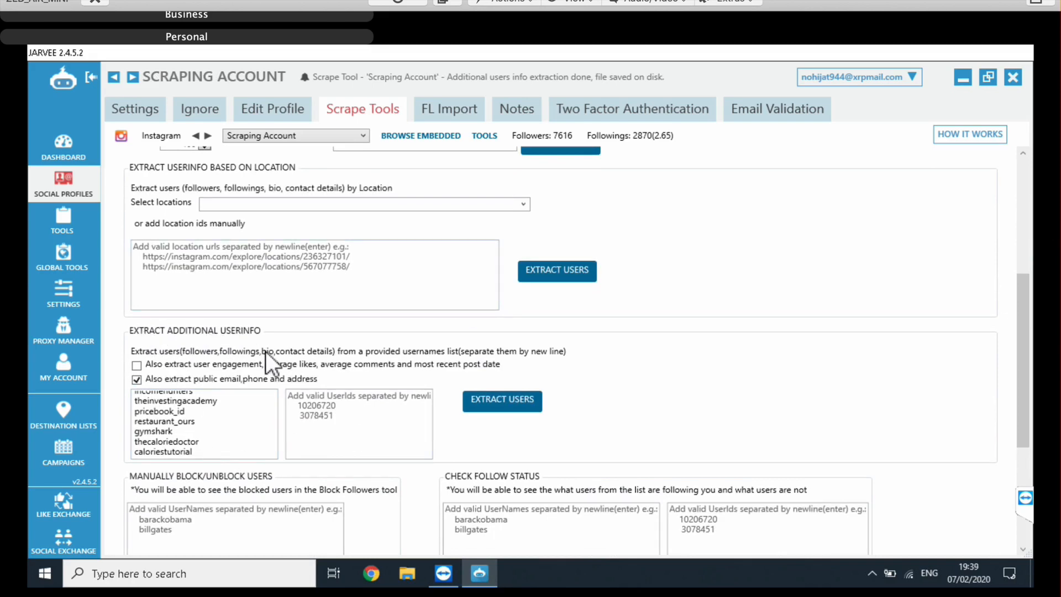
pyautogui.scroll(3)
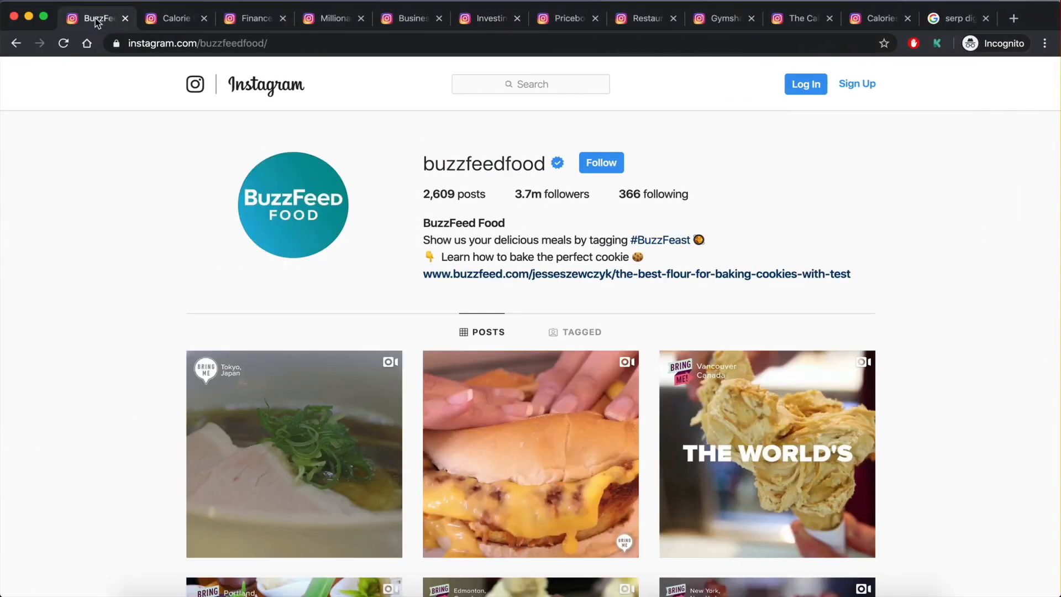
pyautogui.moveTo(64, 20)
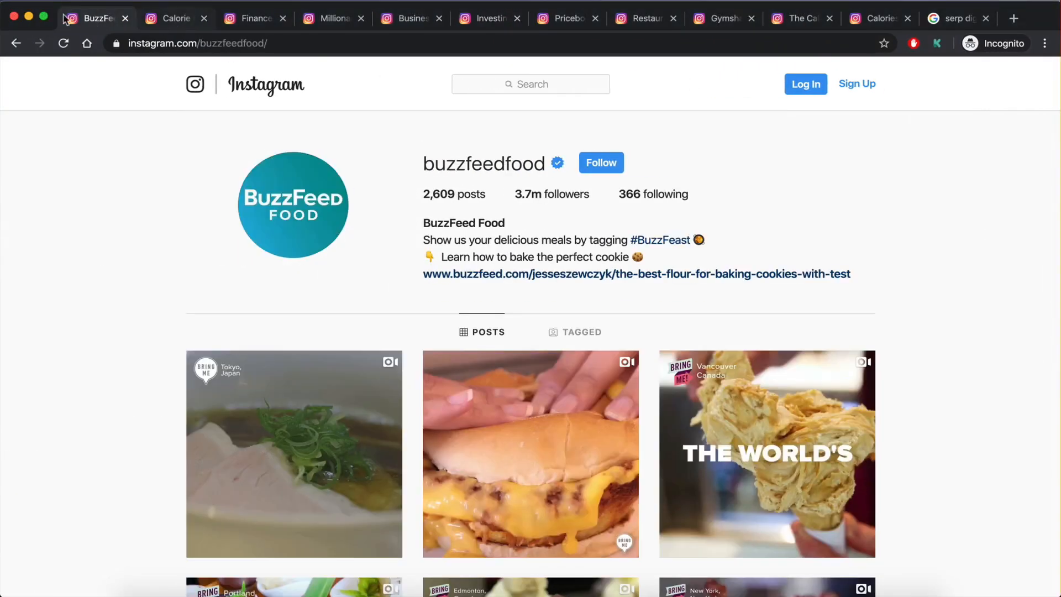
# - Browse the buzzfeedfood, financefather, incomehunters and restaurant_ours Instagram profiles across tabs
pyautogui.click(254, 18)
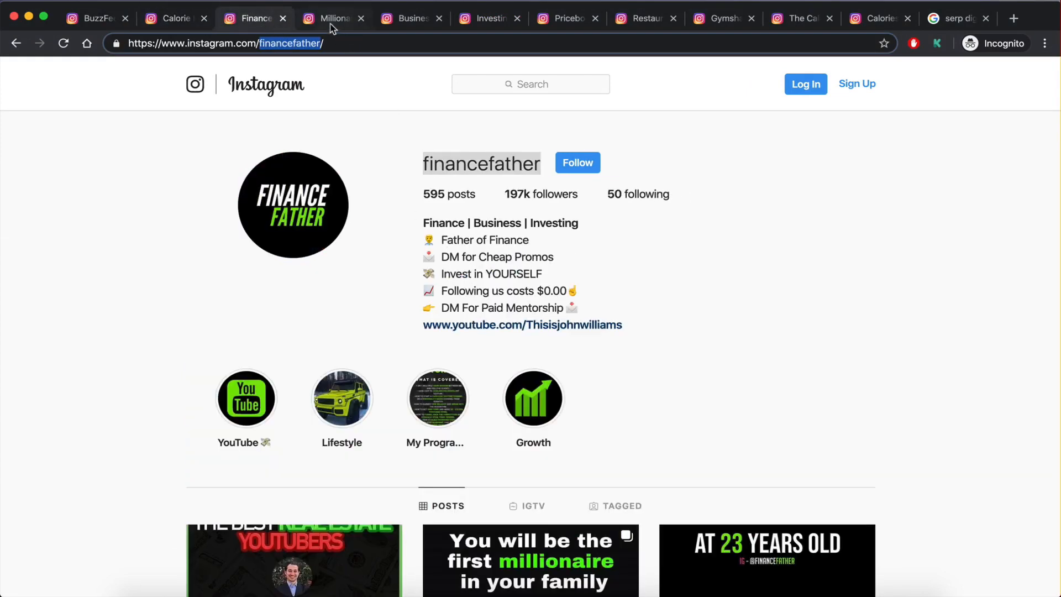
pyautogui.click(406, 19)
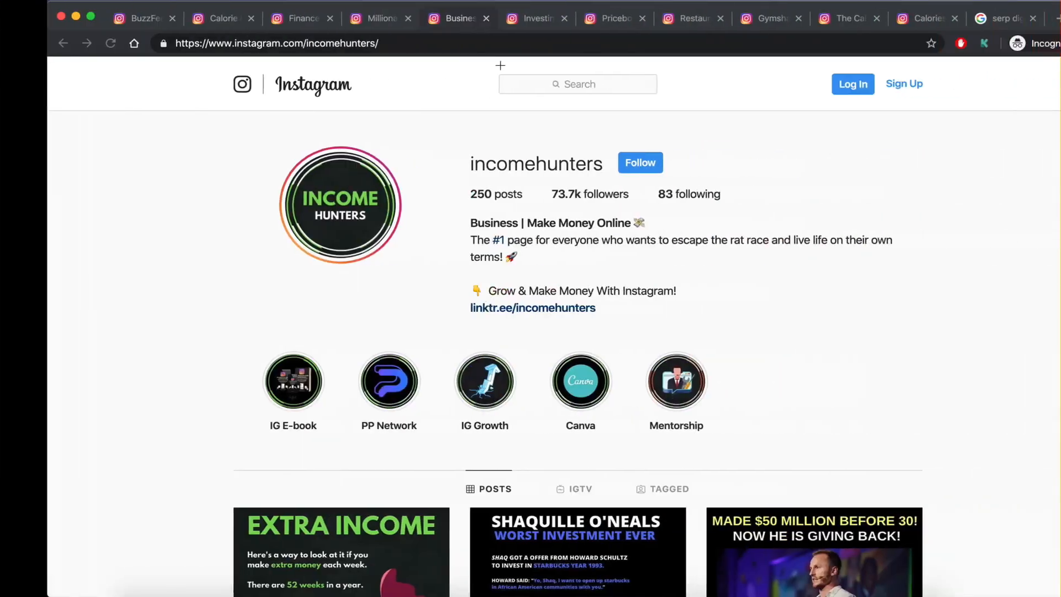
pyautogui.click(641, 19)
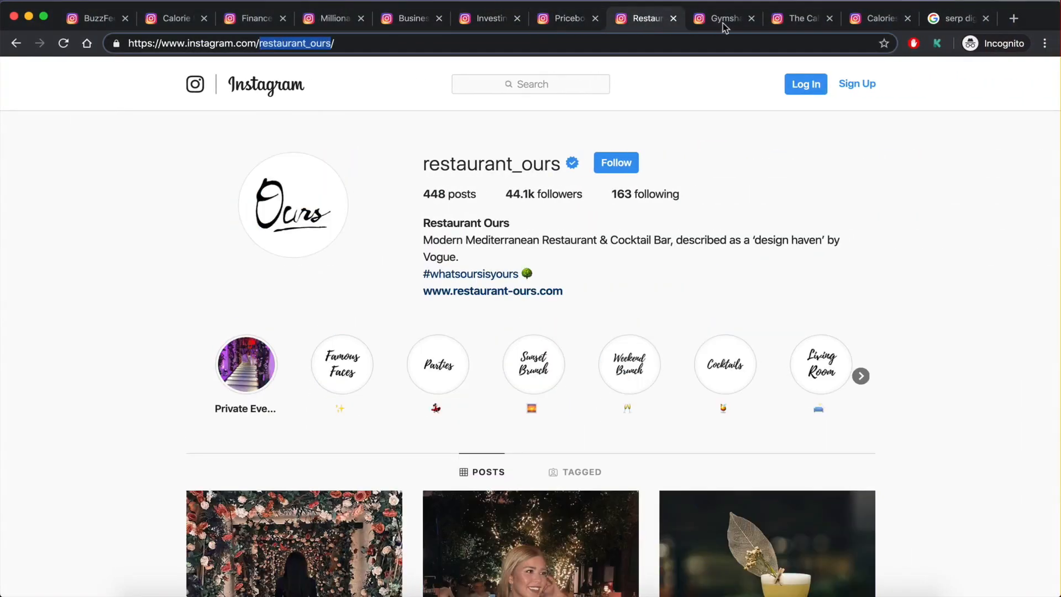
pyautogui.click(953, 18)
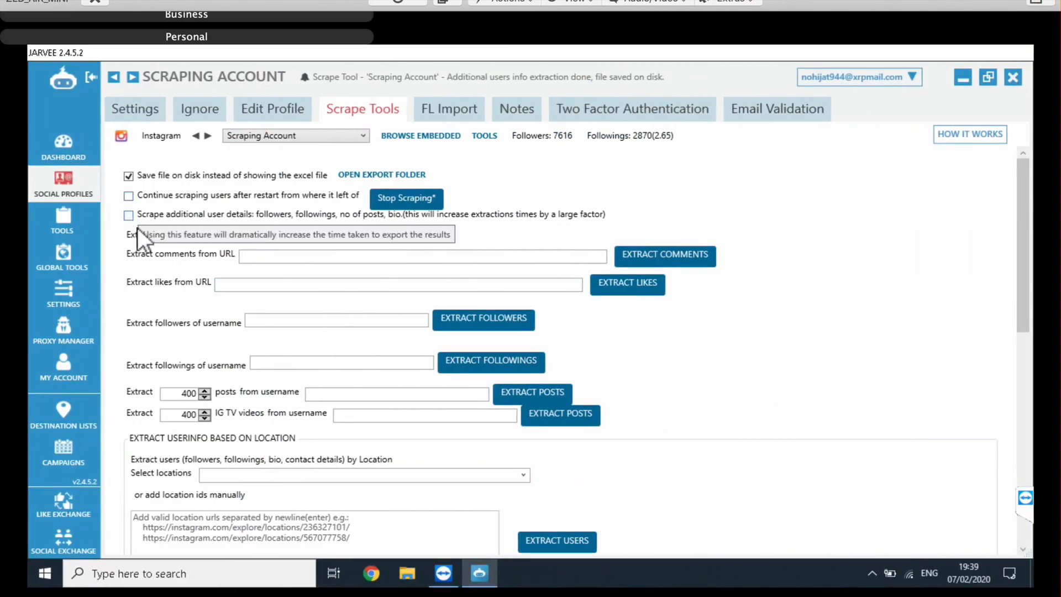
# - Enable additional user-detail scraping with public email, phone, address and business details extraction
pyautogui.scroll(-3)
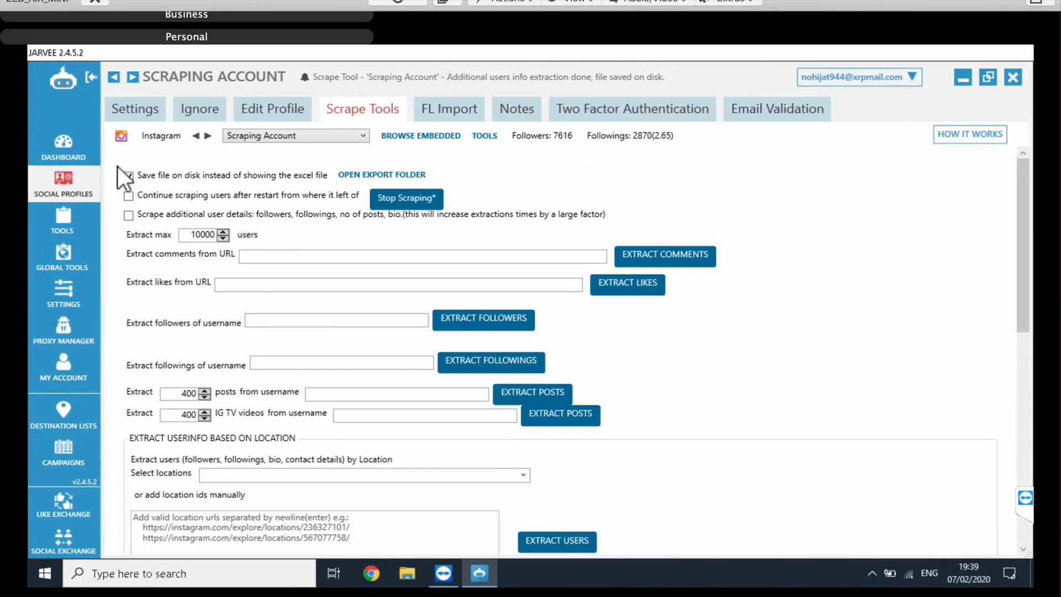
pyautogui.click(128, 176)
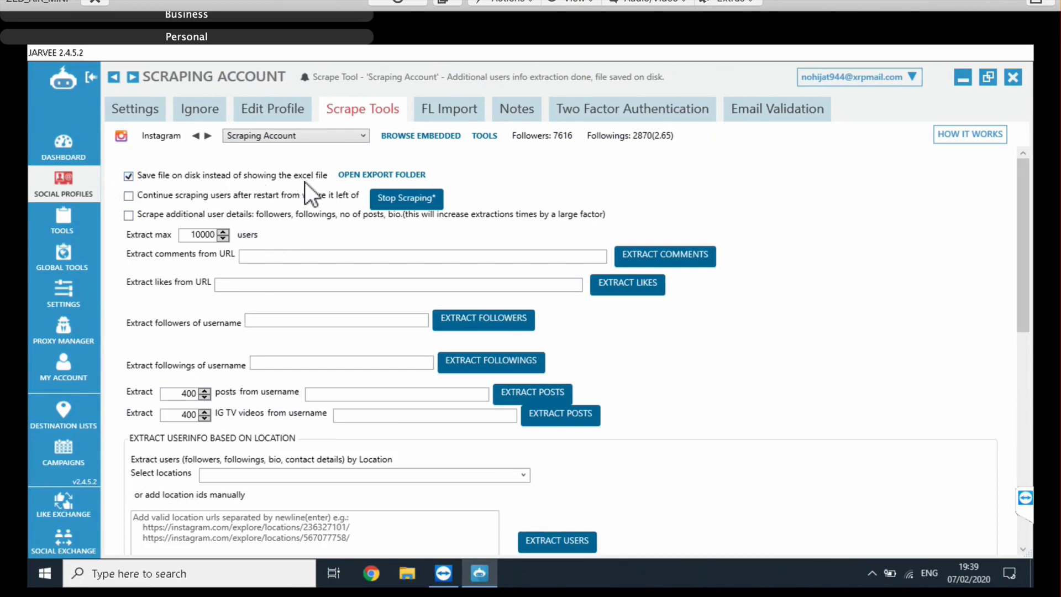
pyautogui.moveTo(270, 207)
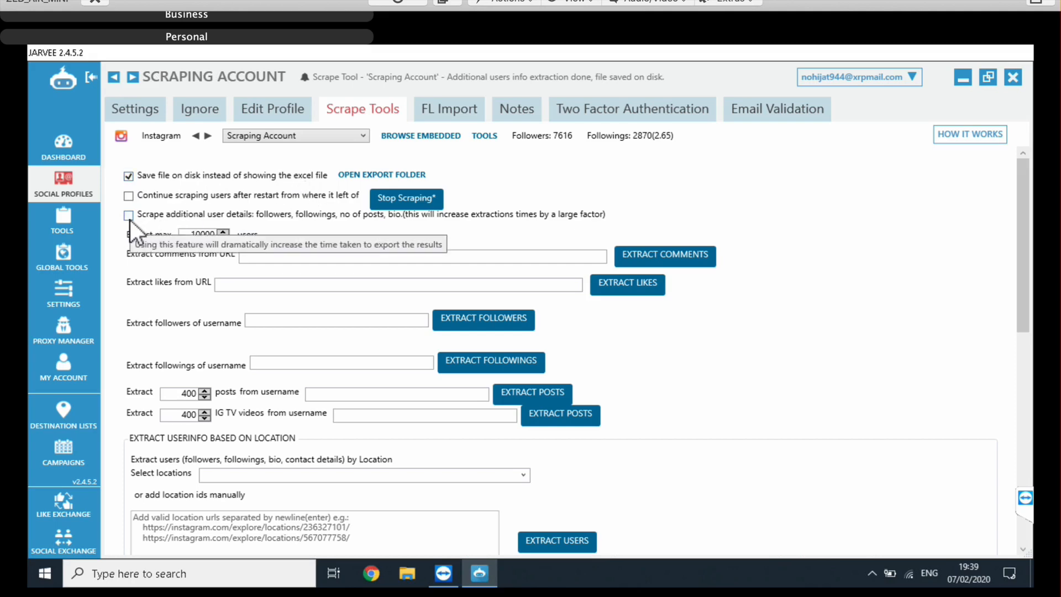
pyautogui.moveTo(130, 200)
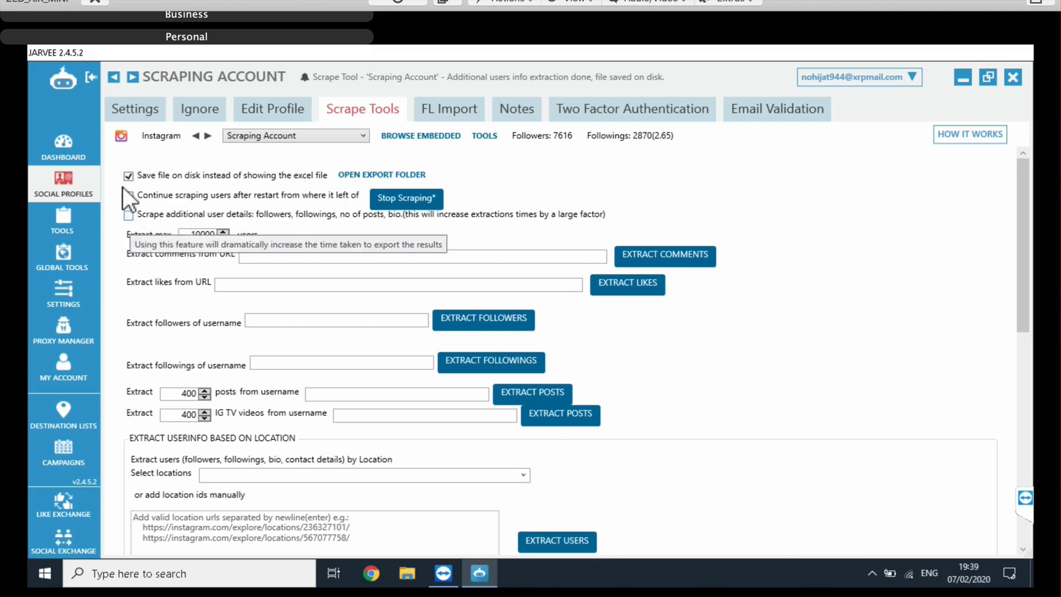
pyautogui.click(129, 215)
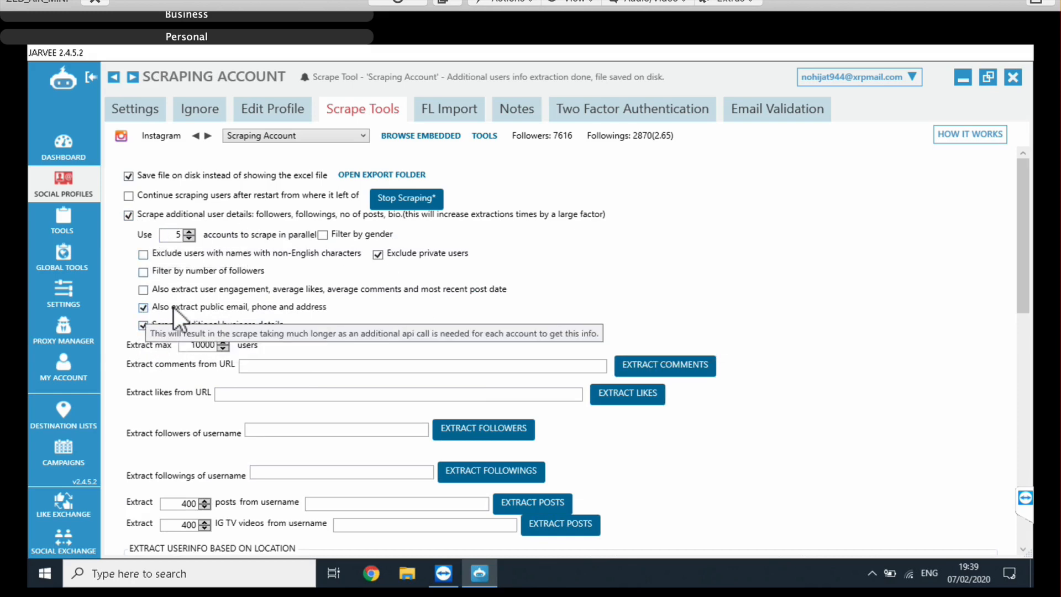
pyautogui.moveTo(332, 321)
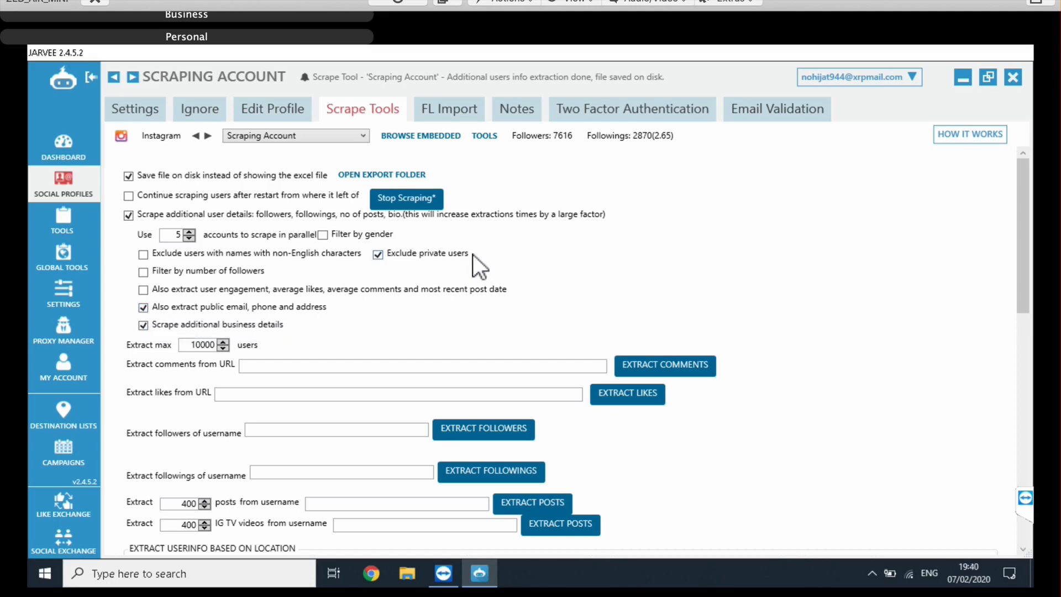
pyautogui.moveTo(432, 272)
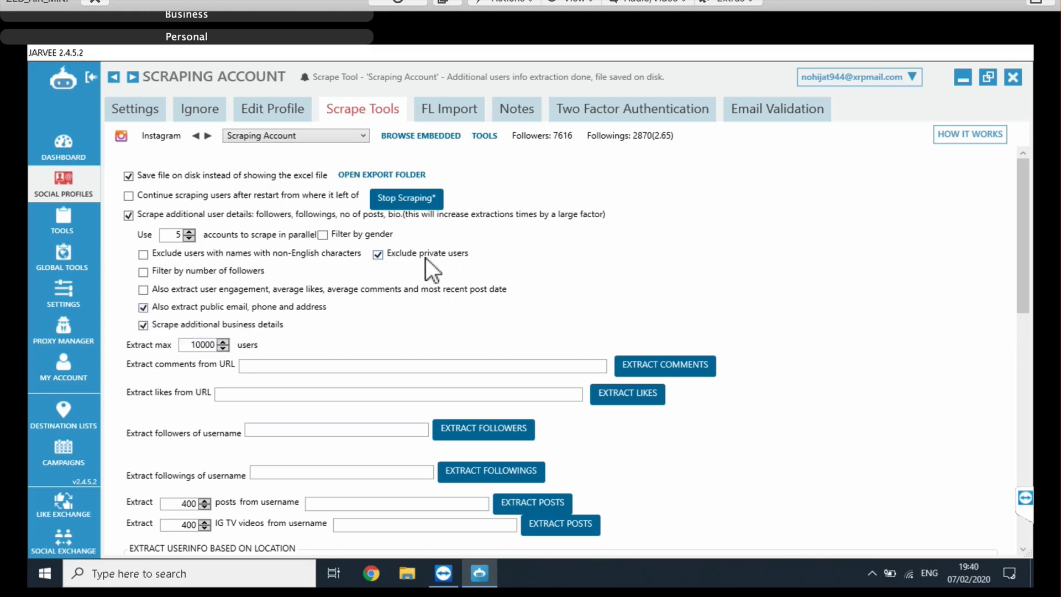
pyautogui.moveTo(393, 281)
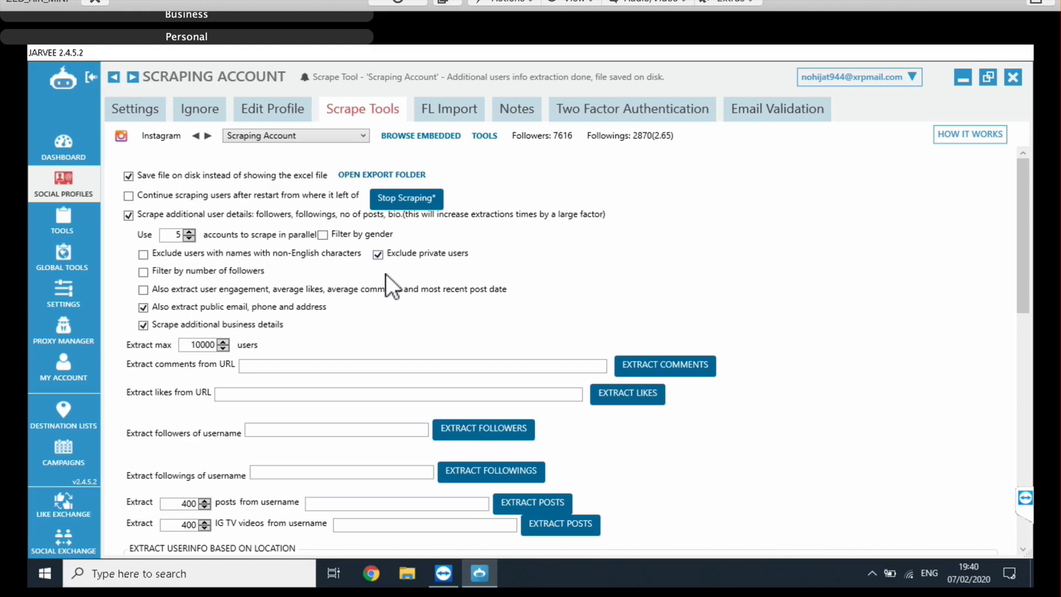
pyautogui.moveTo(478, 268)
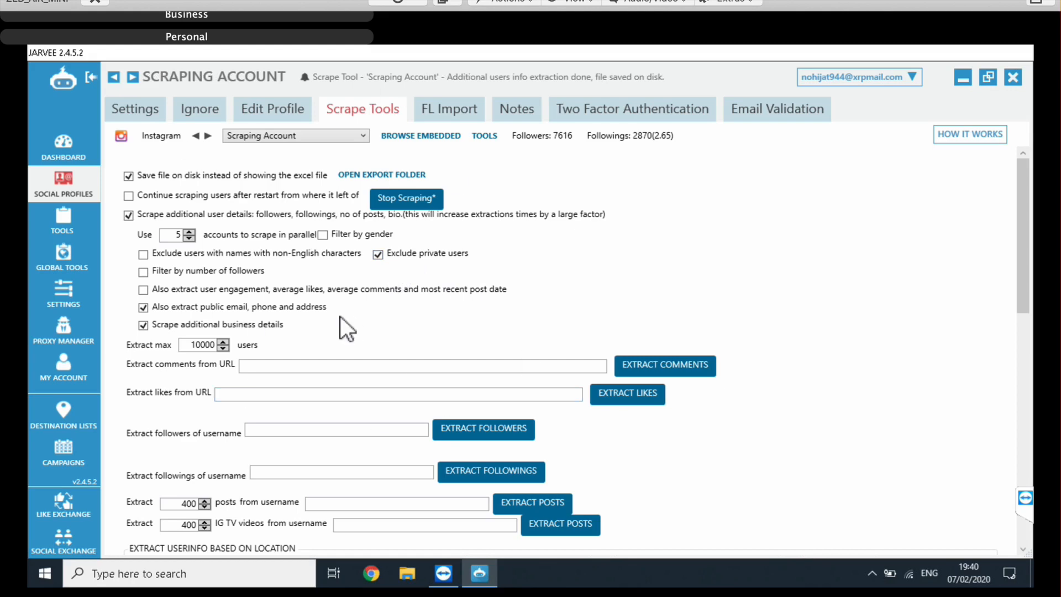
pyautogui.moveTo(132, 240)
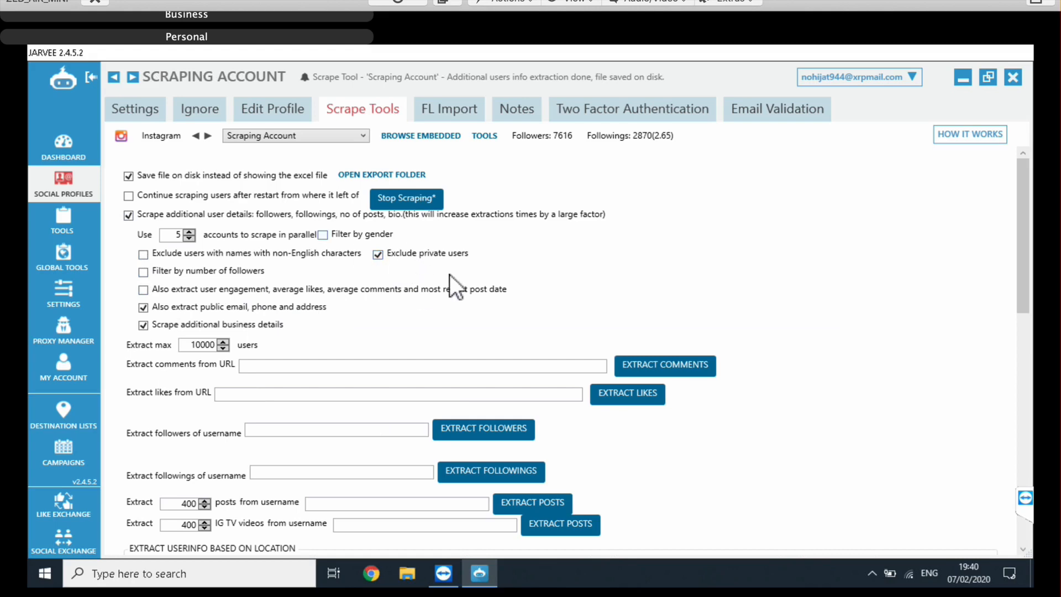
pyautogui.moveTo(265, 315)
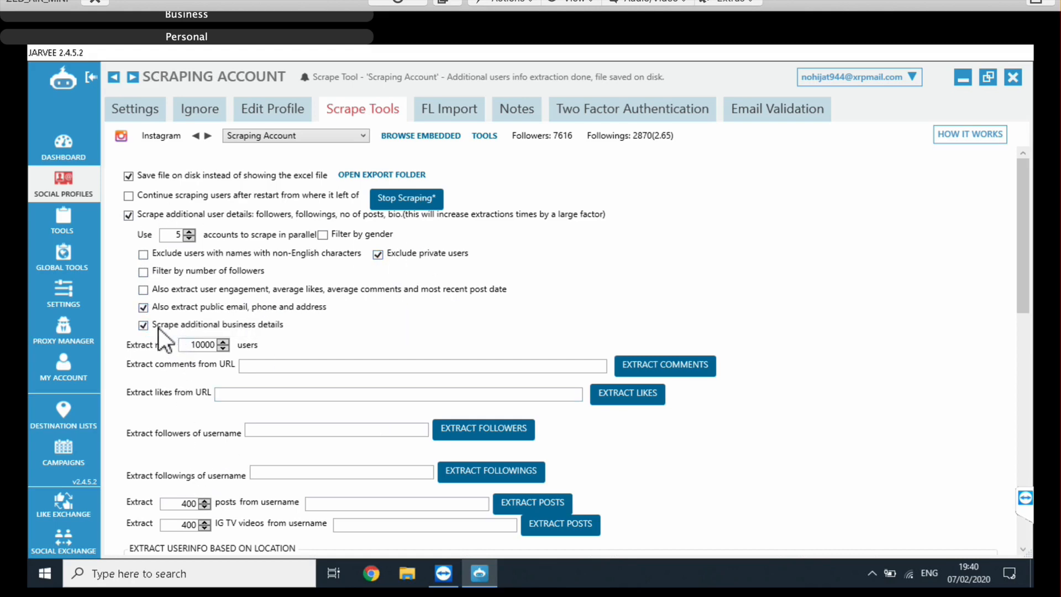
pyautogui.moveTo(162, 332)
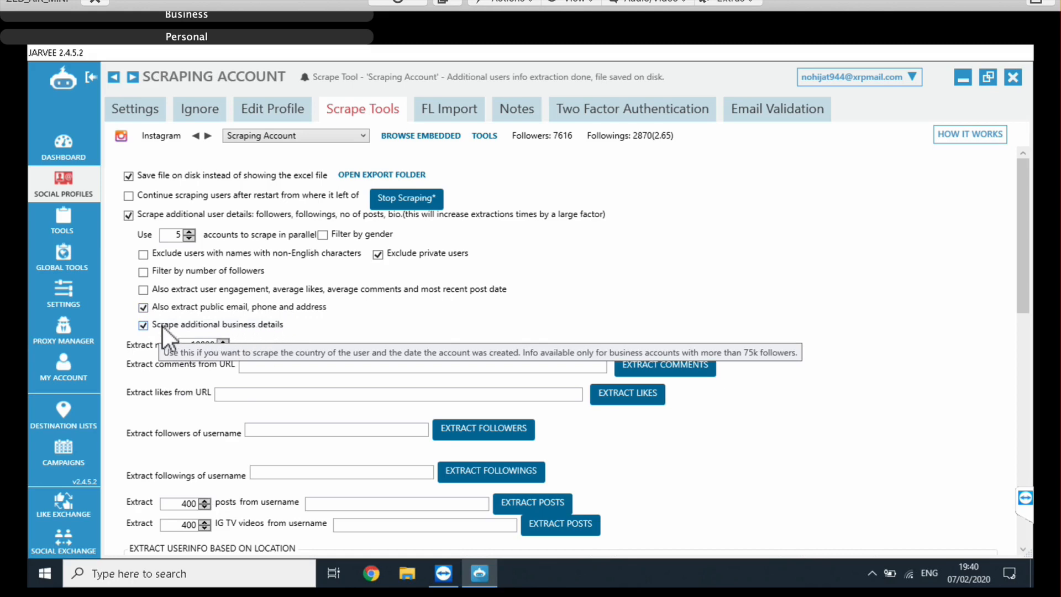
pyautogui.moveTo(246, 342)
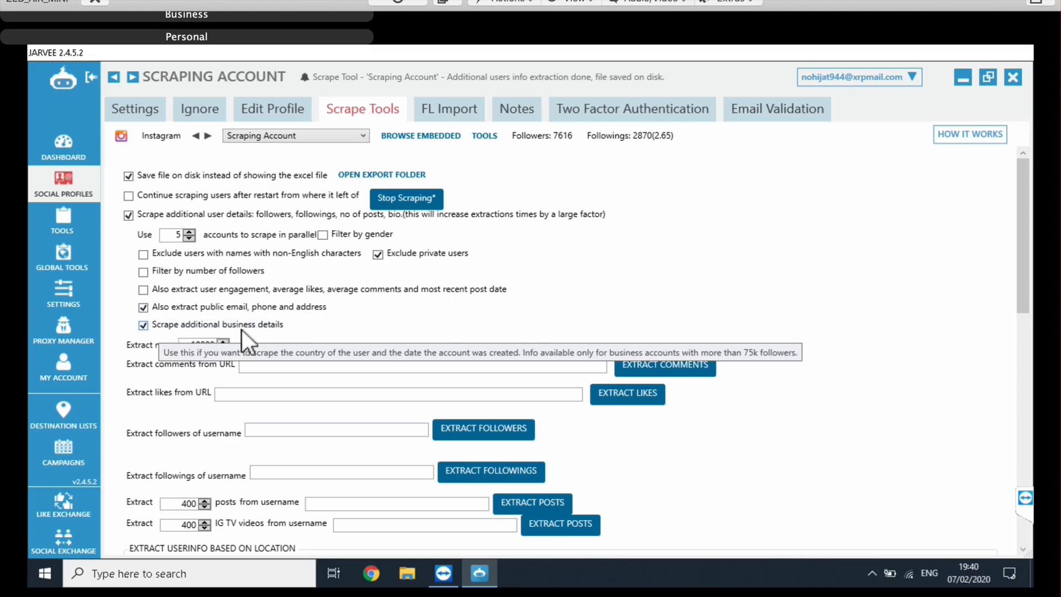
pyautogui.moveTo(1042, 271)
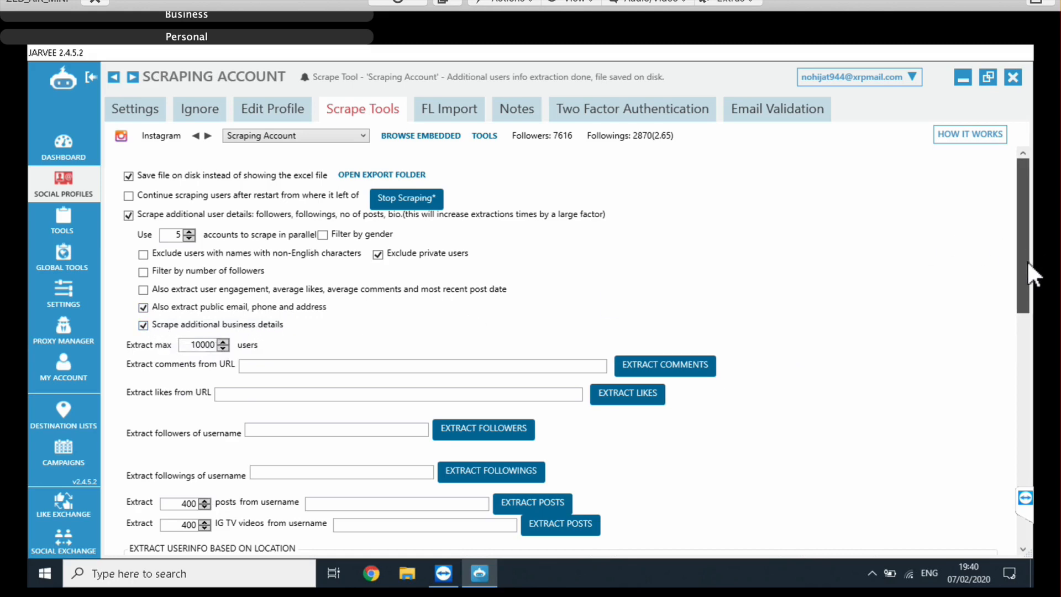
# - Start extracting profile details for the listed usernames such as buzzfeedfood and calorie.fixes
pyautogui.scroll(-3)
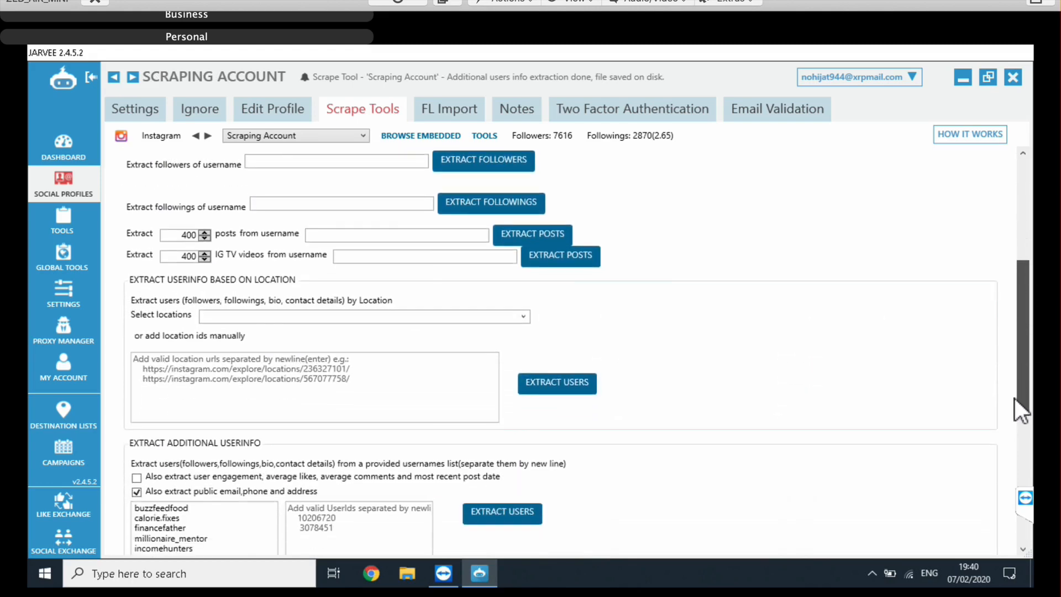
pyautogui.scroll(-3)
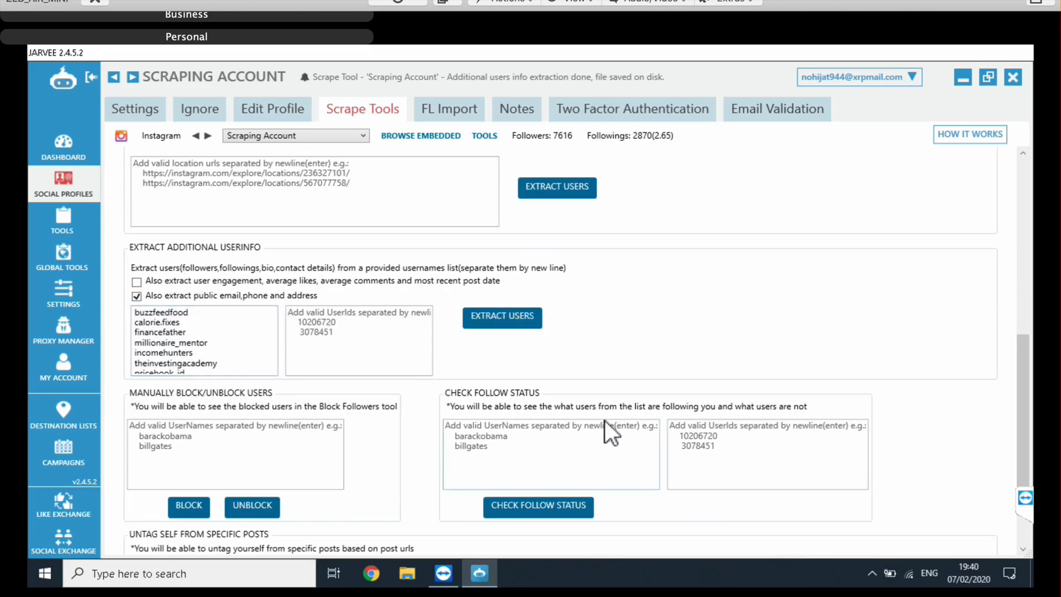
pyautogui.click(502, 316)
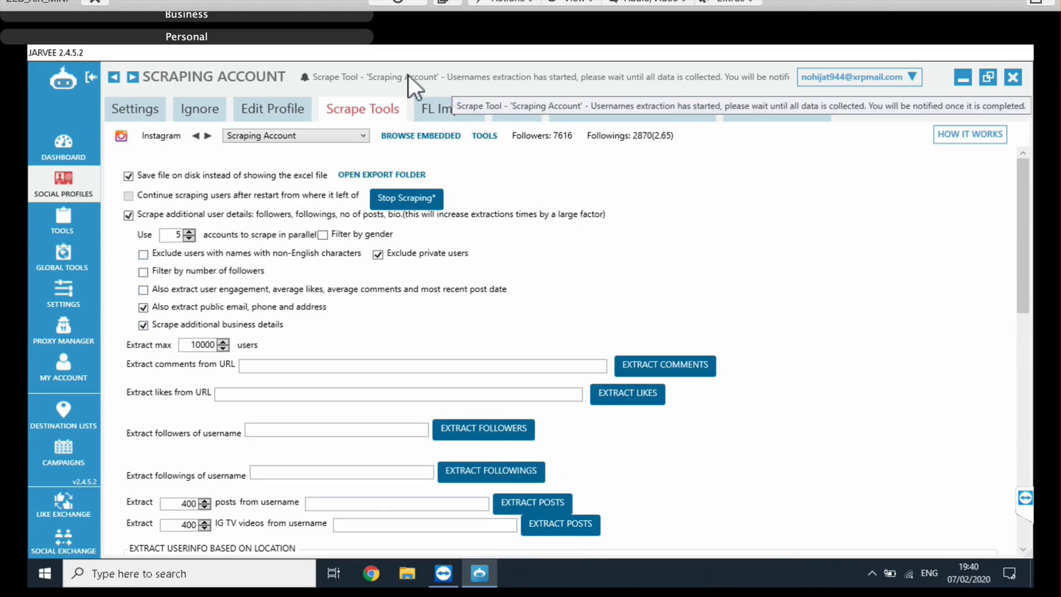
pyautogui.moveTo(535, 92)
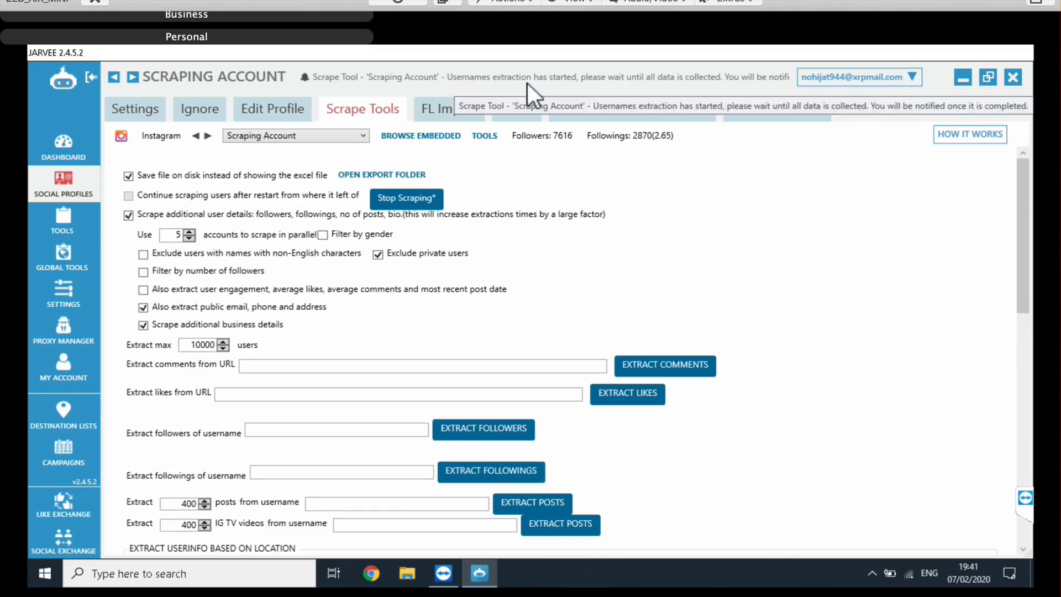
pyautogui.moveTo(516, 319)
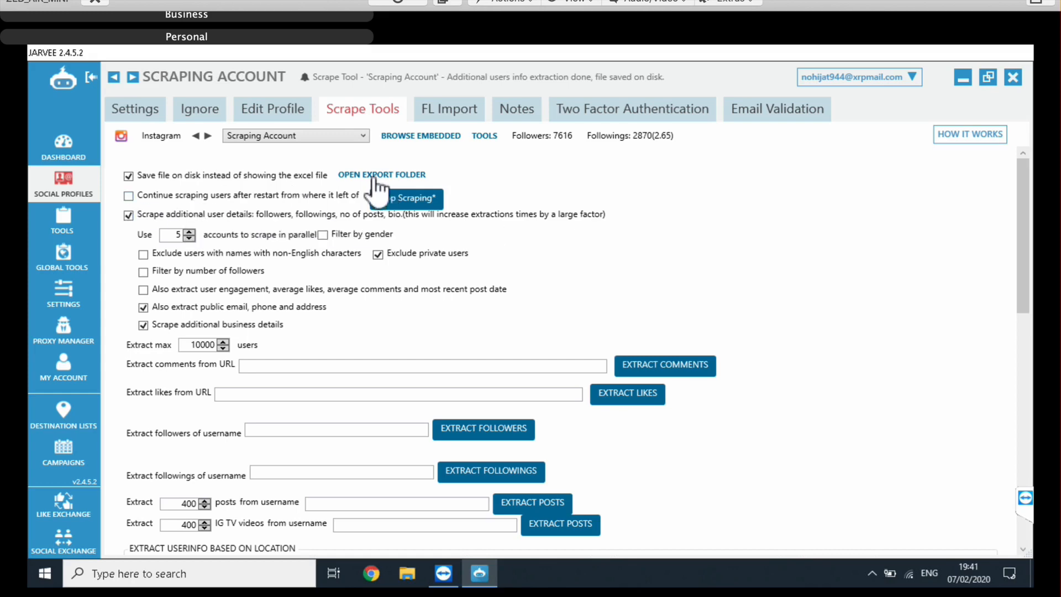
# - Open the giftsbay_usernames CSV from the ScrapeResults folder in Excel
pyautogui.click(382, 175)
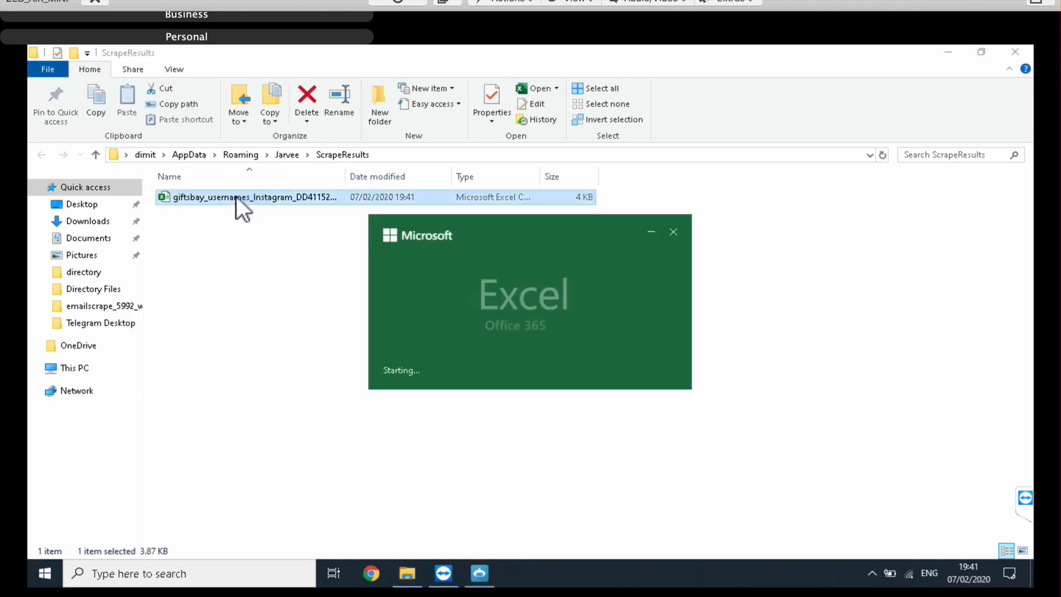
pyautogui.doubleClick(255, 197)
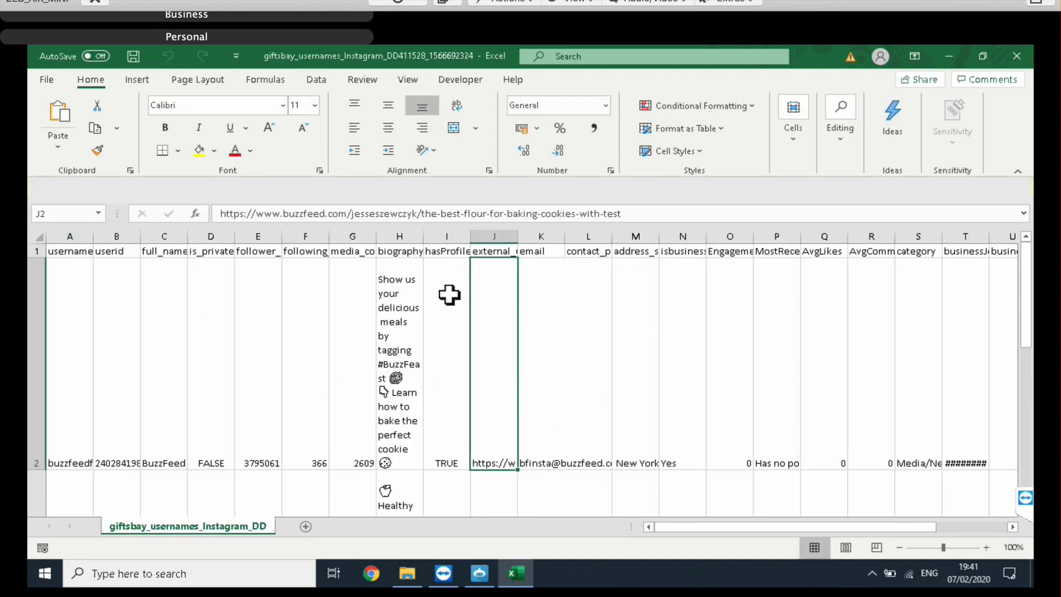
pyautogui.moveTo(675, 538)
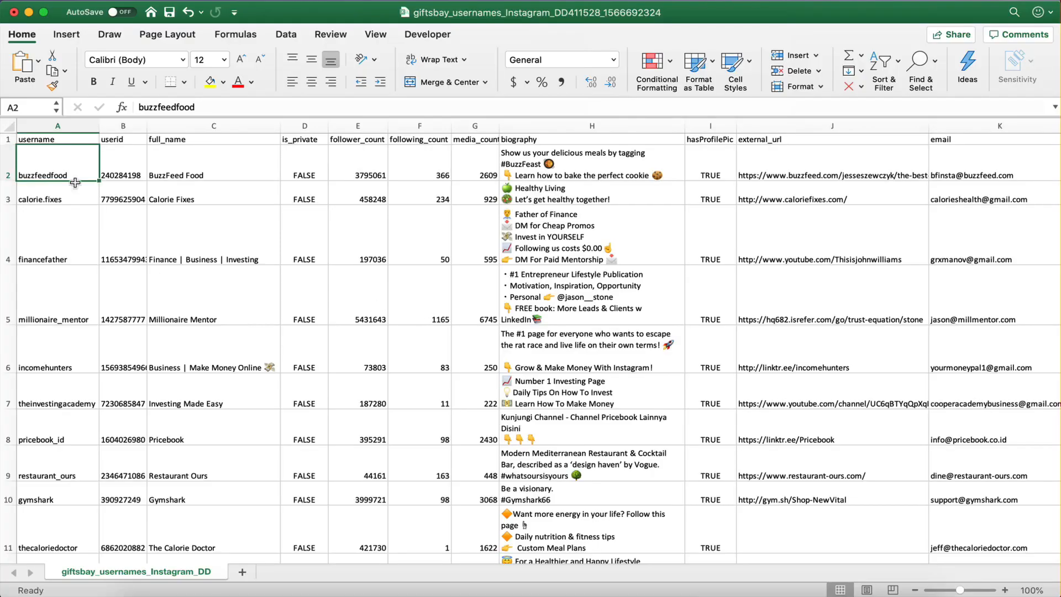
pyautogui.moveTo(62, 170)
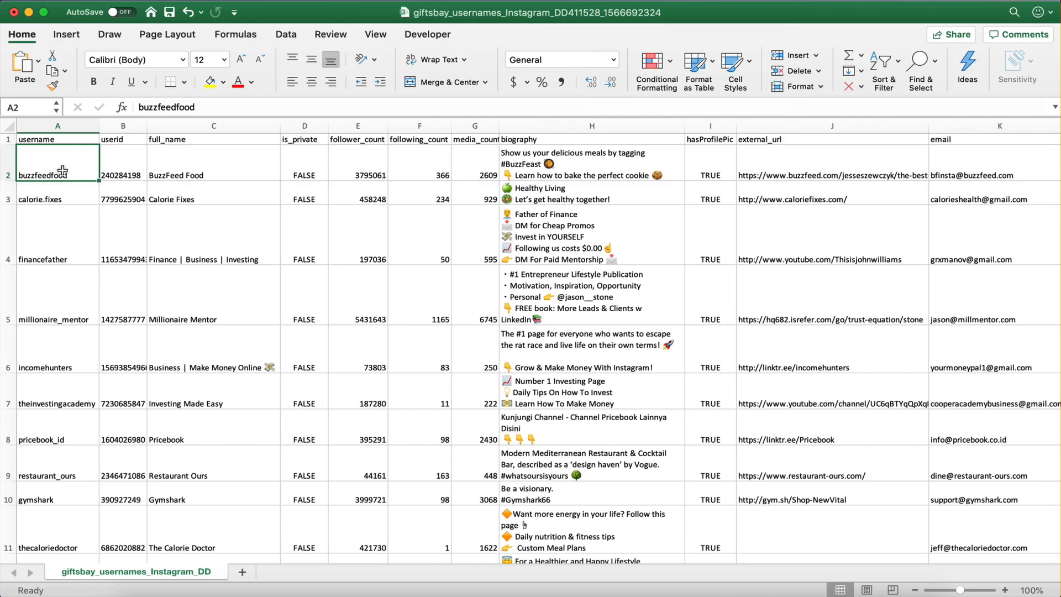
pyautogui.click(58, 402)
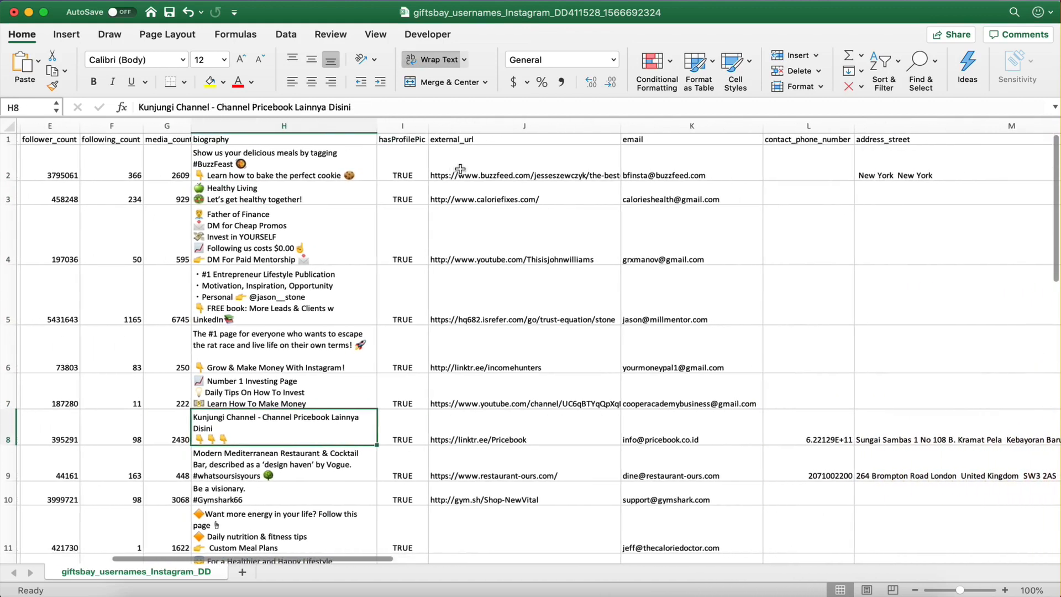
pyautogui.click(524, 427)
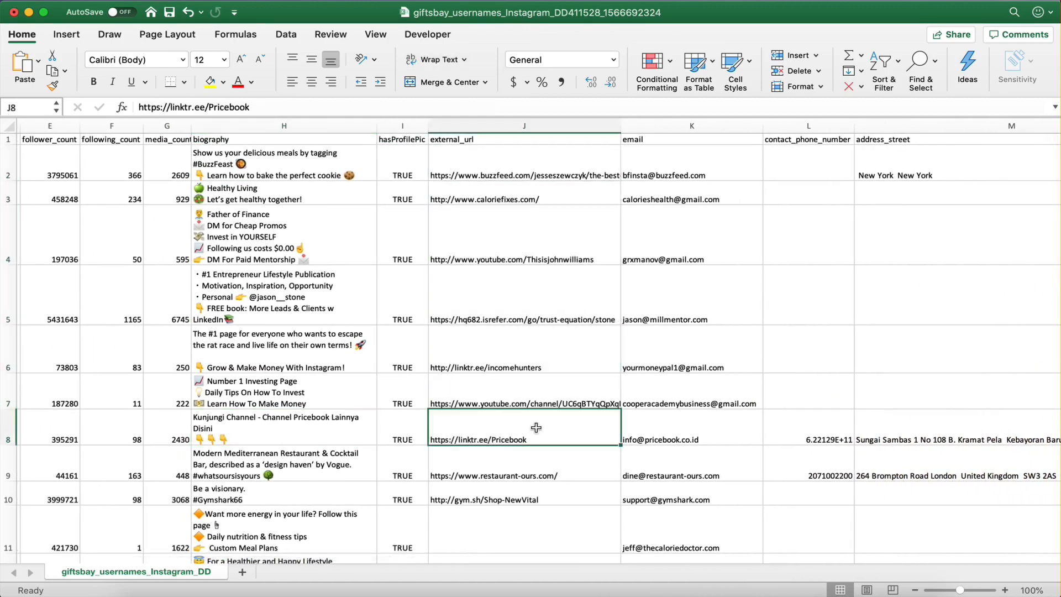
pyautogui.click(691, 125)
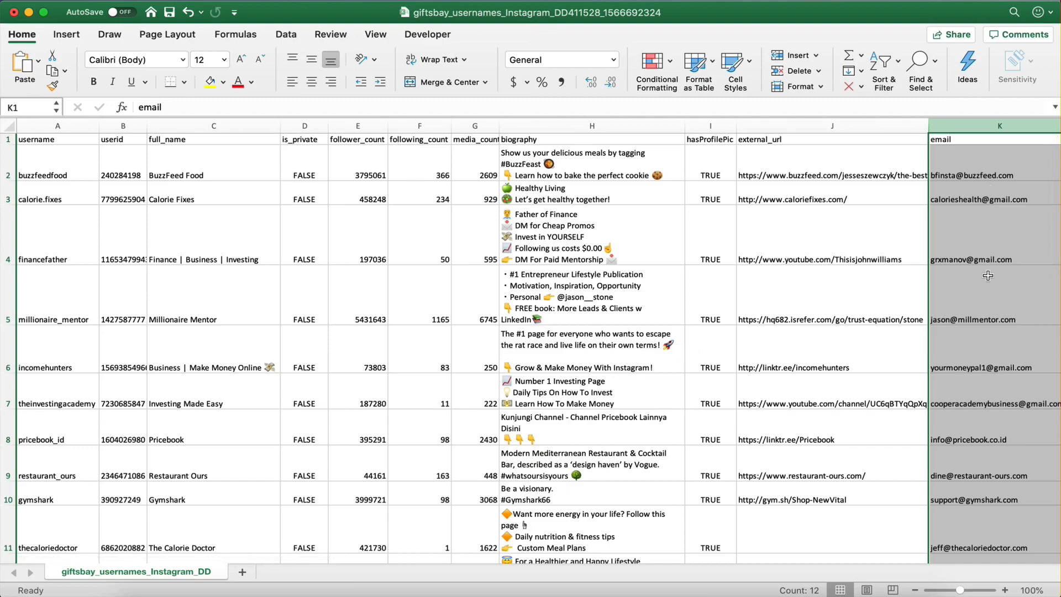
pyautogui.moveTo(980, 354)
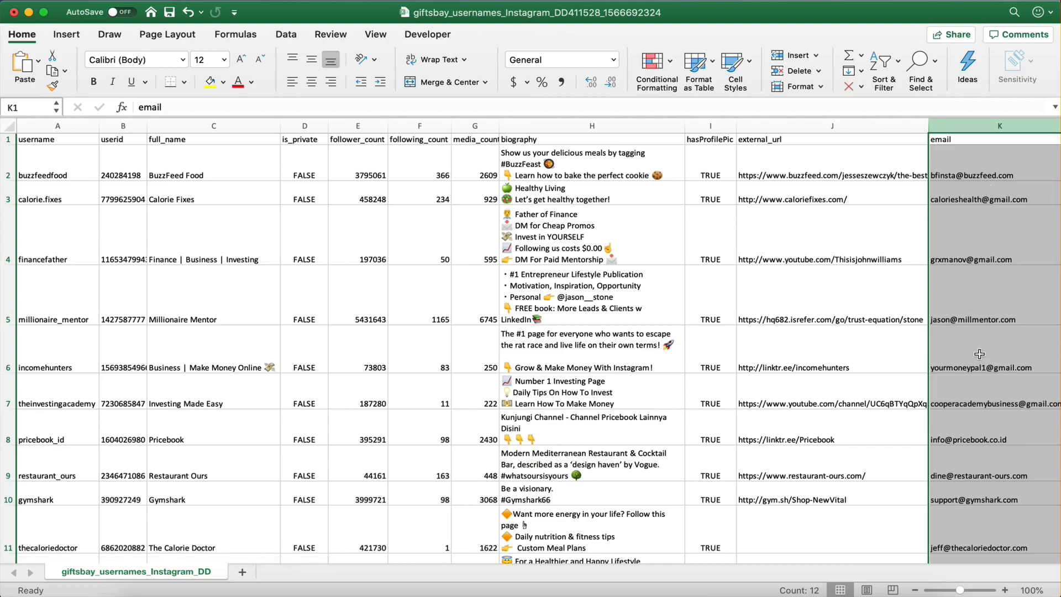
pyautogui.hscroll(3)
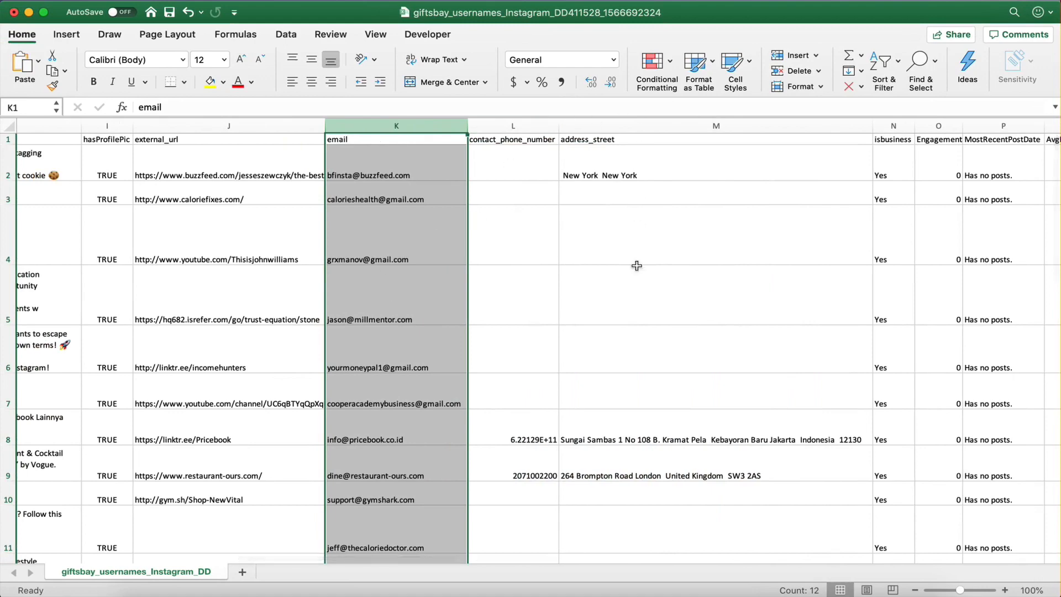
pyautogui.moveTo(682, 151)
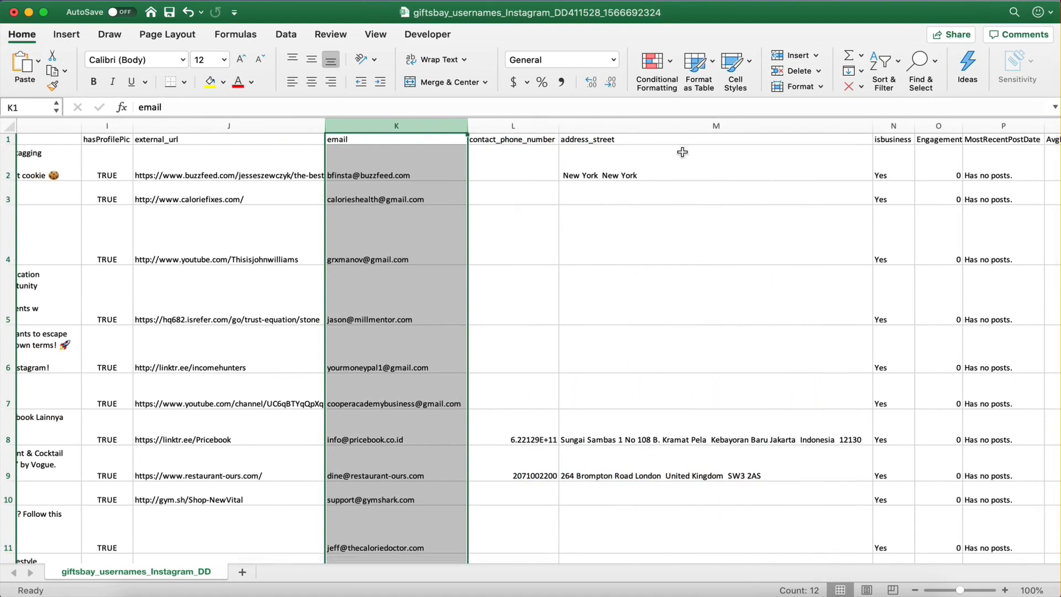
pyautogui.hscroll(3)
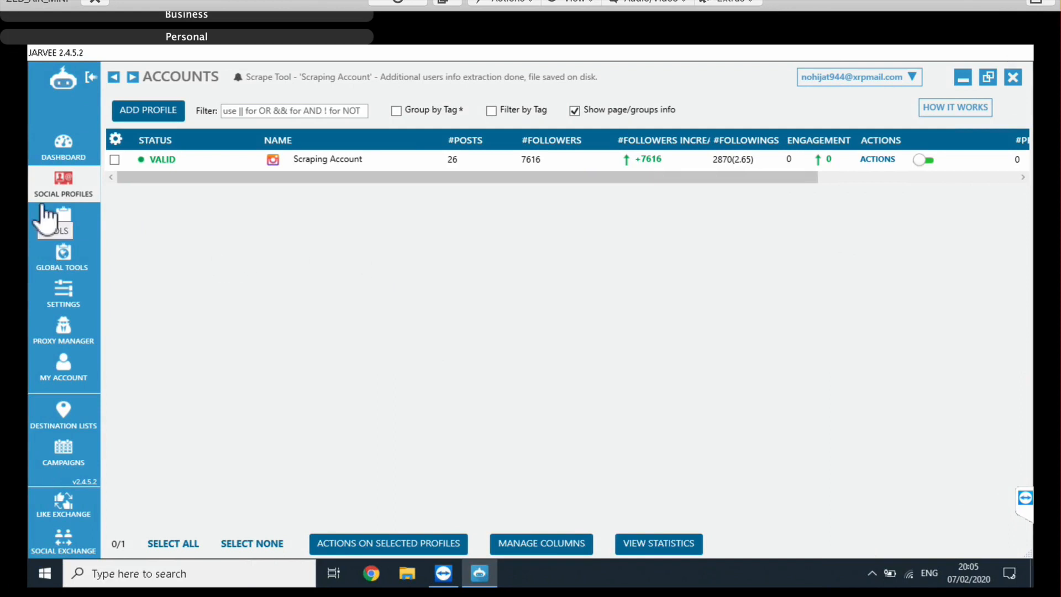
# - Reach the Scraping Account's Scrape Tools page at the Extract Additional Userinfo username list
pyautogui.click(62, 220)
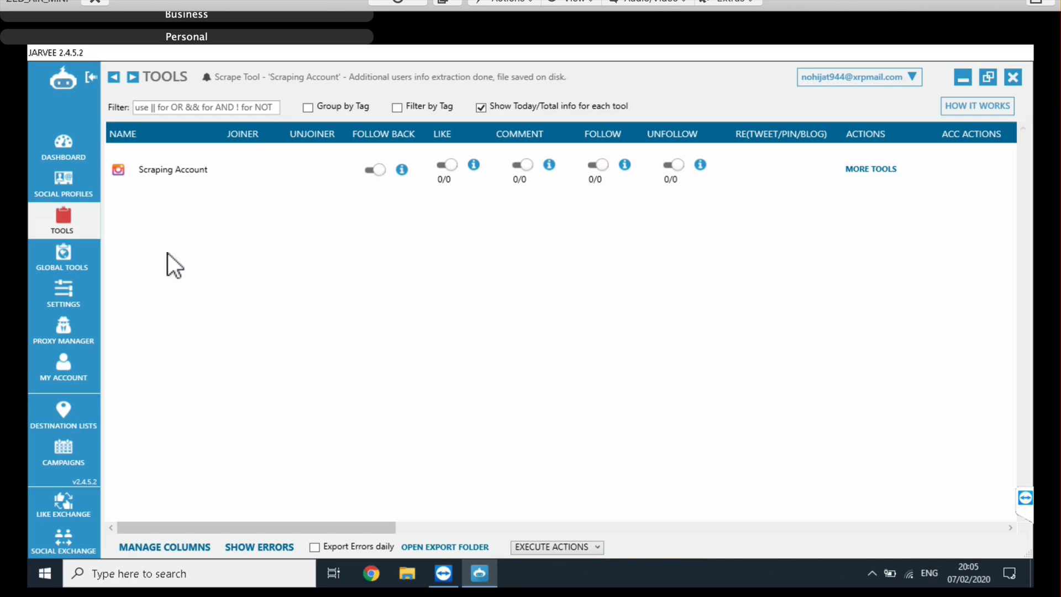
pyautogui.moveTo(206, 209)
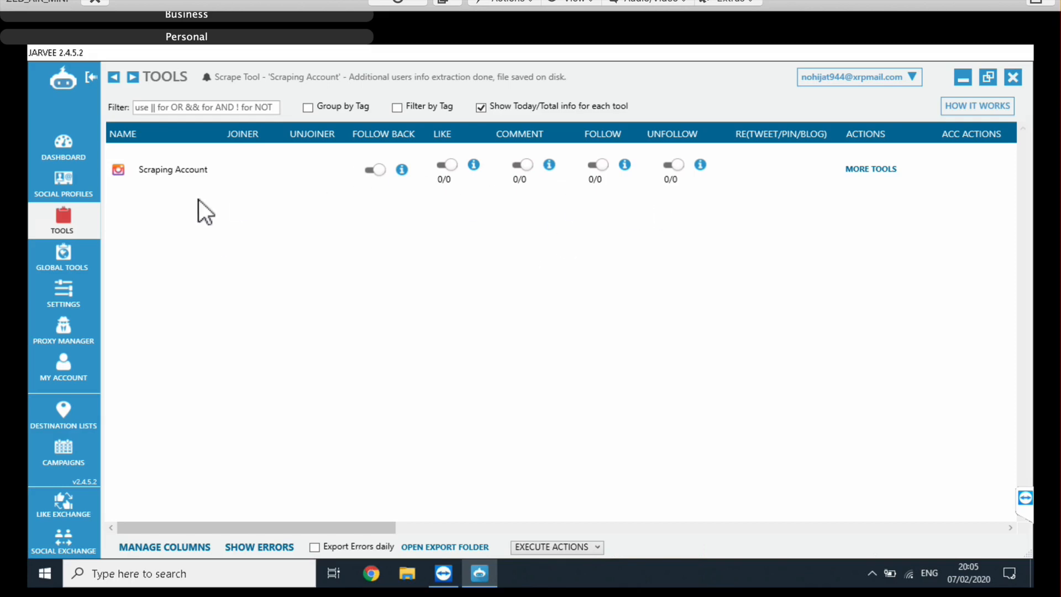
pyautogui.click(63, 182)
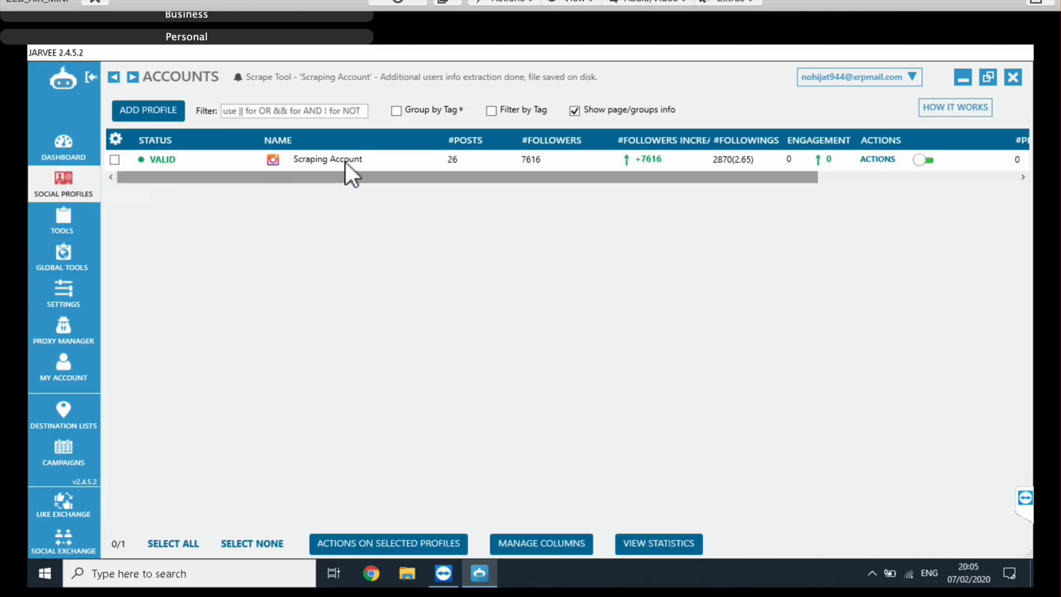
pyautogui.click(327, 159)
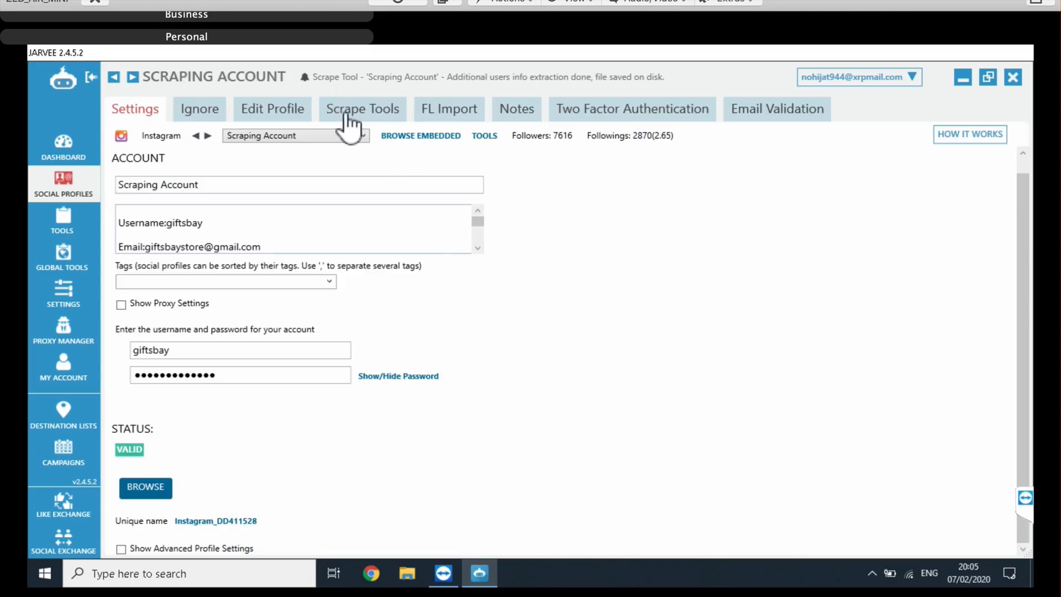
pyautogui.click(361, 109)
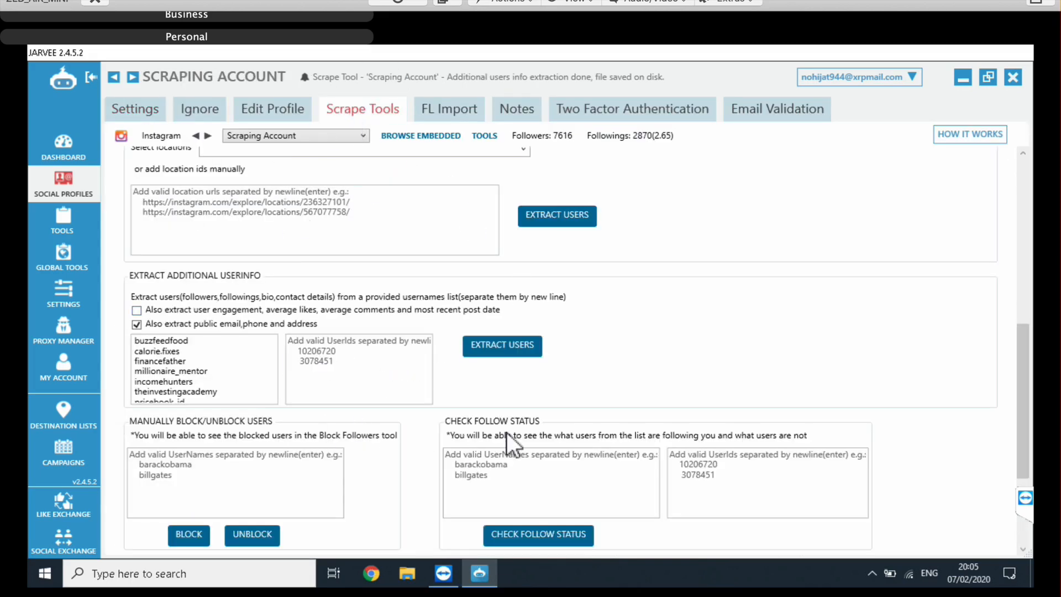
pyautogui.moveTo(688, 303)
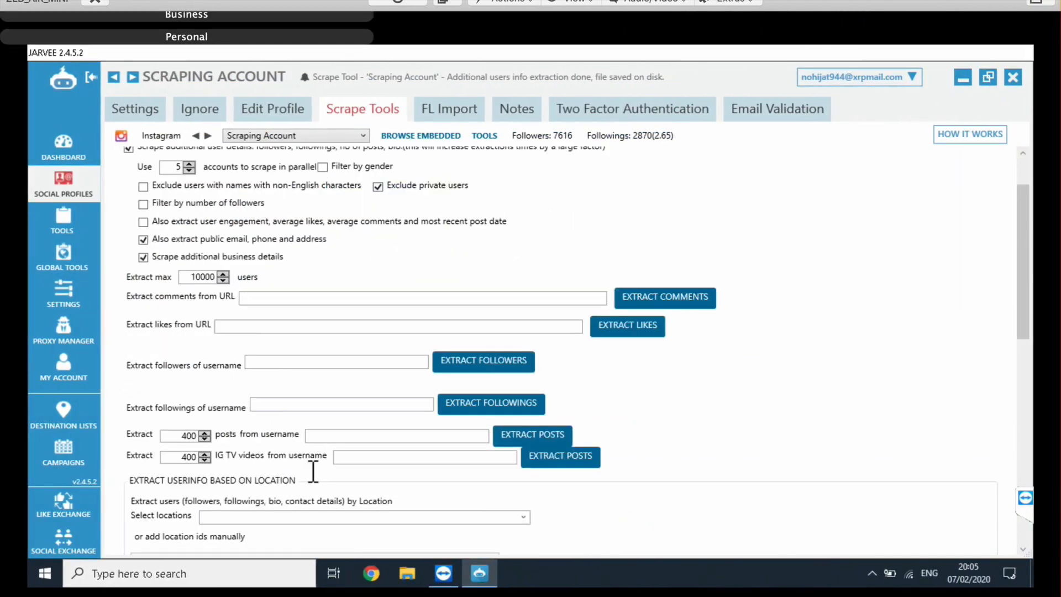
pyautogui.scroll(-3)
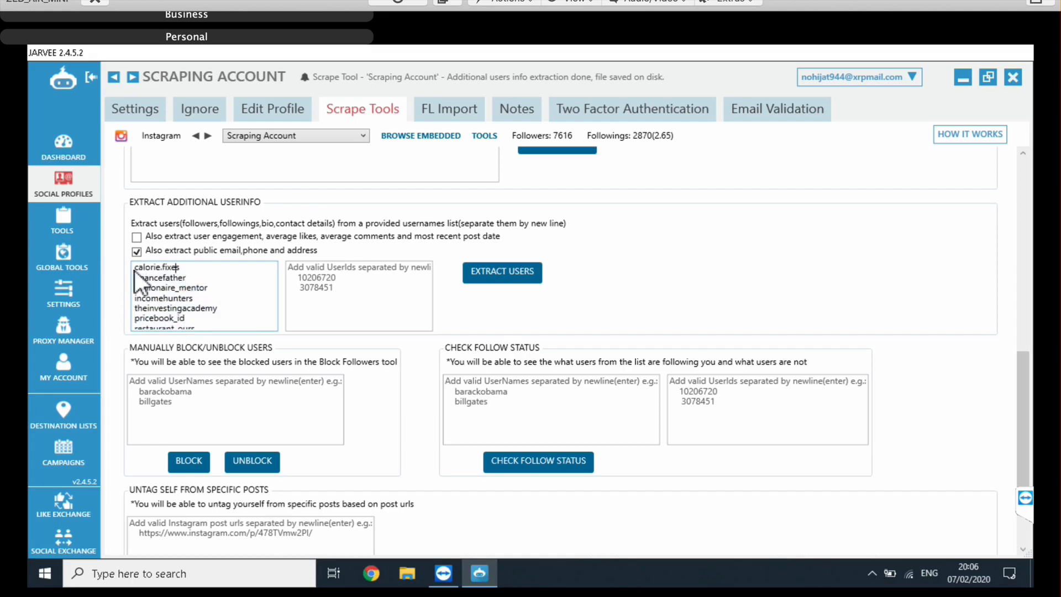
pyautogui.moveTo(283, 319)
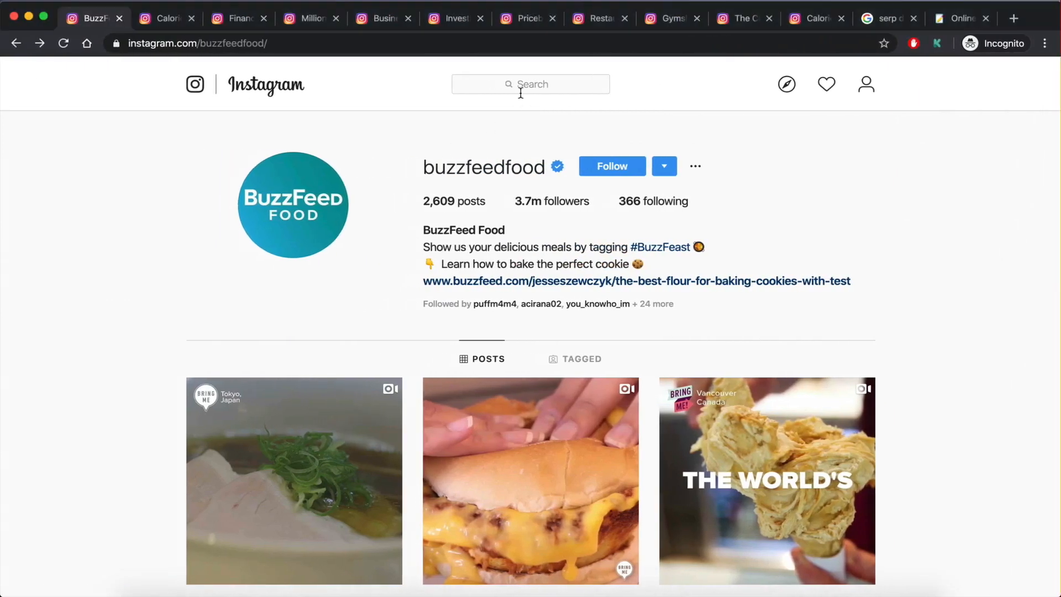
# - Search Instagram for #nycrestaurants and land on the hashtag's posts page
pyautogui.click(528, 84)
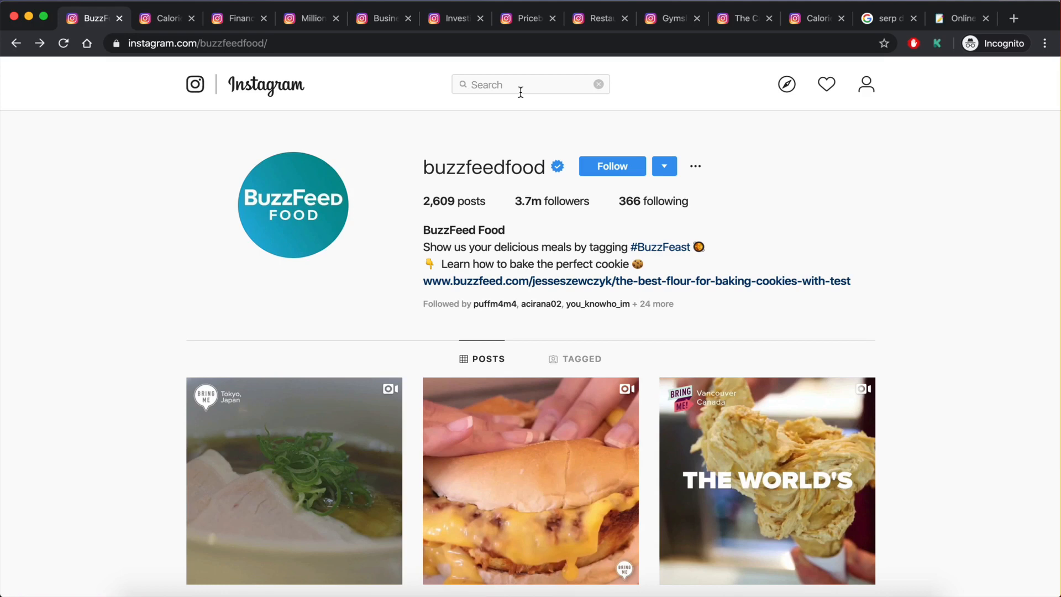
pyautogui.write('#')
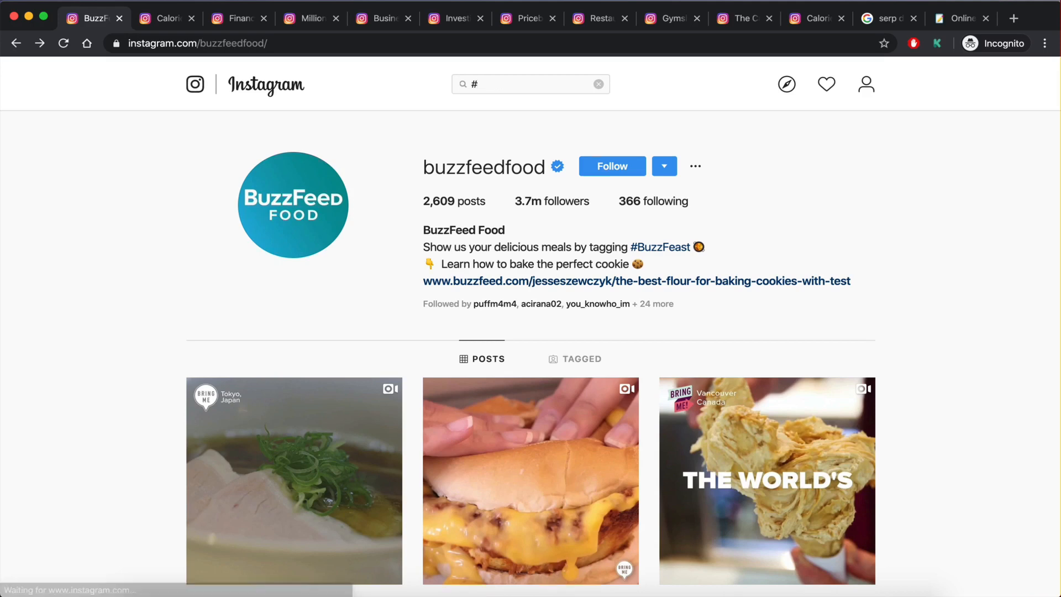
pyautogui.write('nycres')
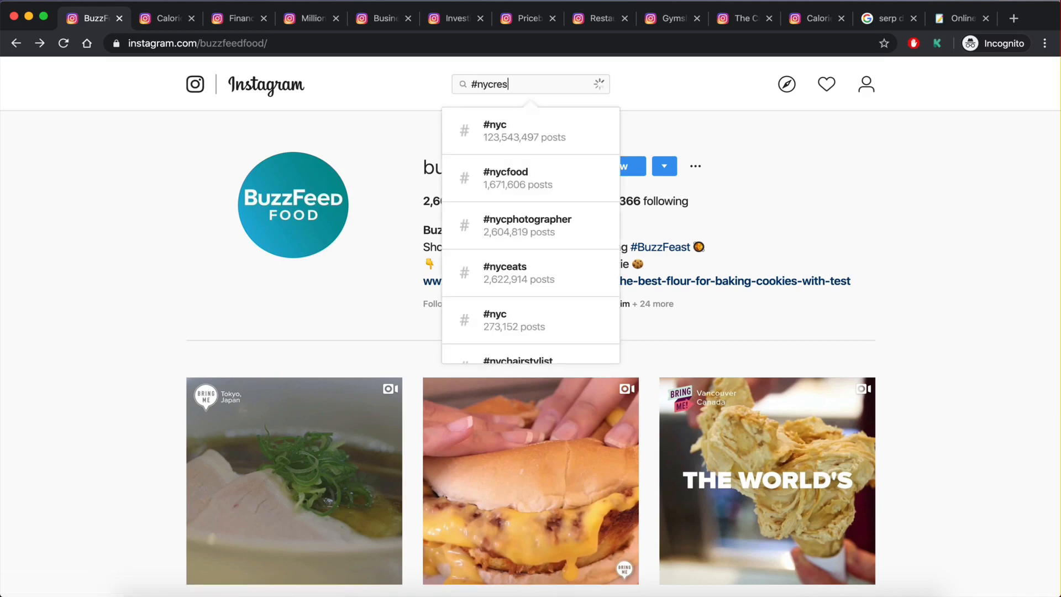
pyautogui.write('tau')
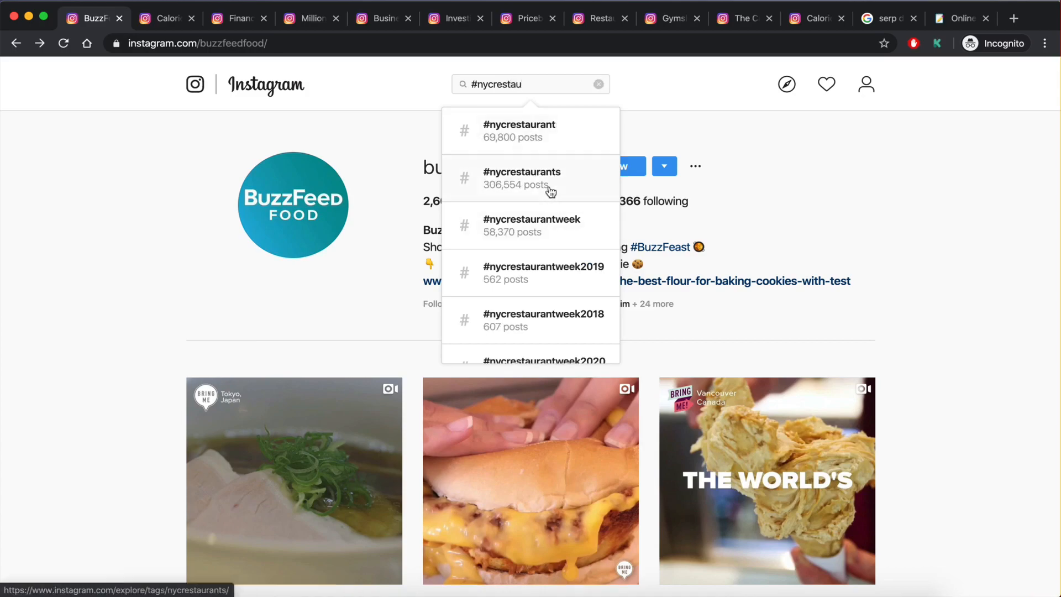
pyautogui.click(521, 178)
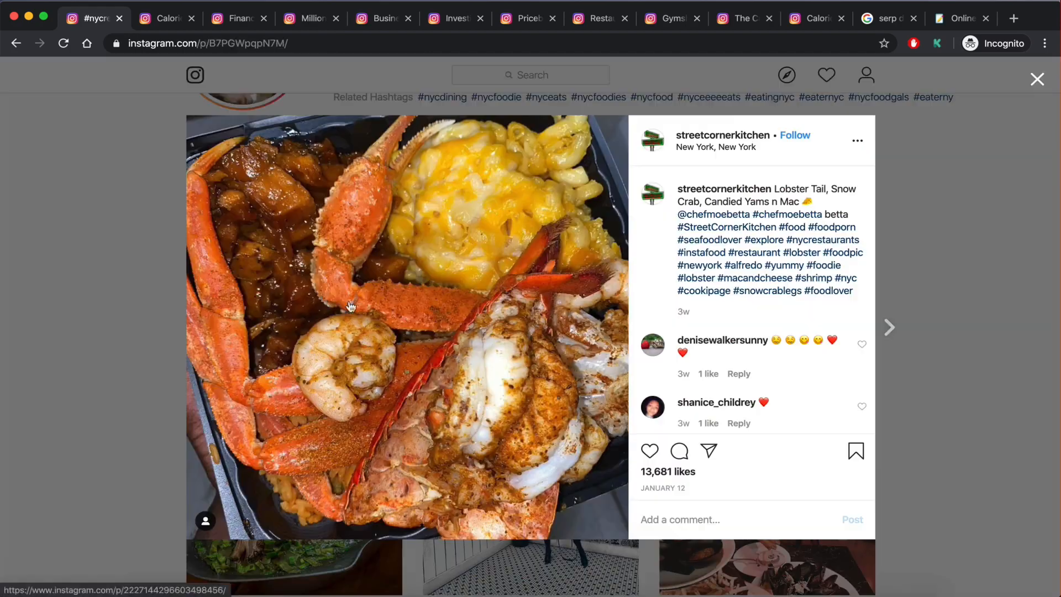
# - View the streetcornerkitchen profile, then move to the online notepad to save the name
pyautogui.click(722, 135)
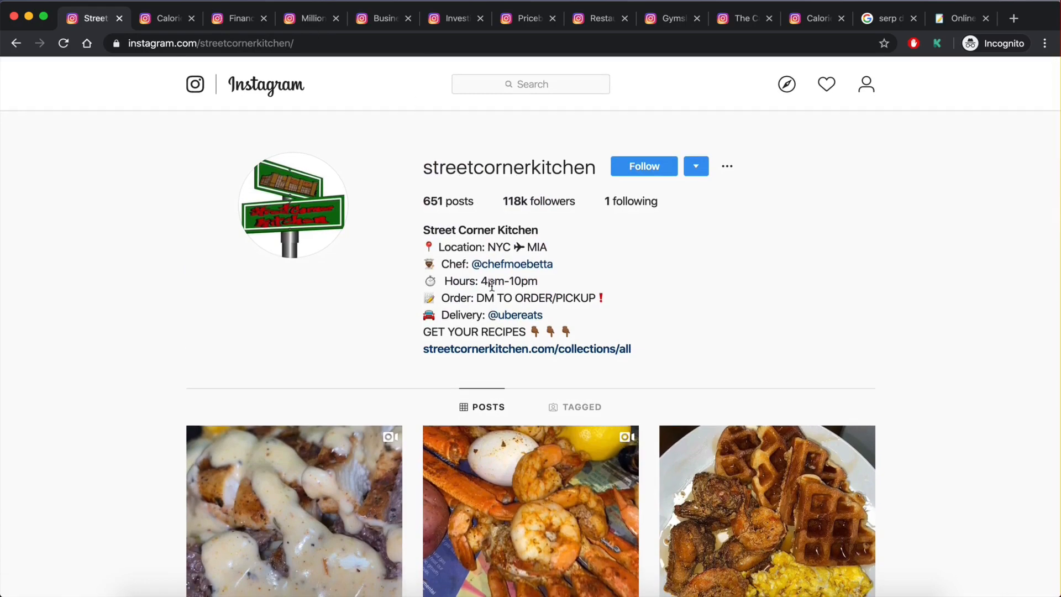
pyautogui.moveTo(596, 324)
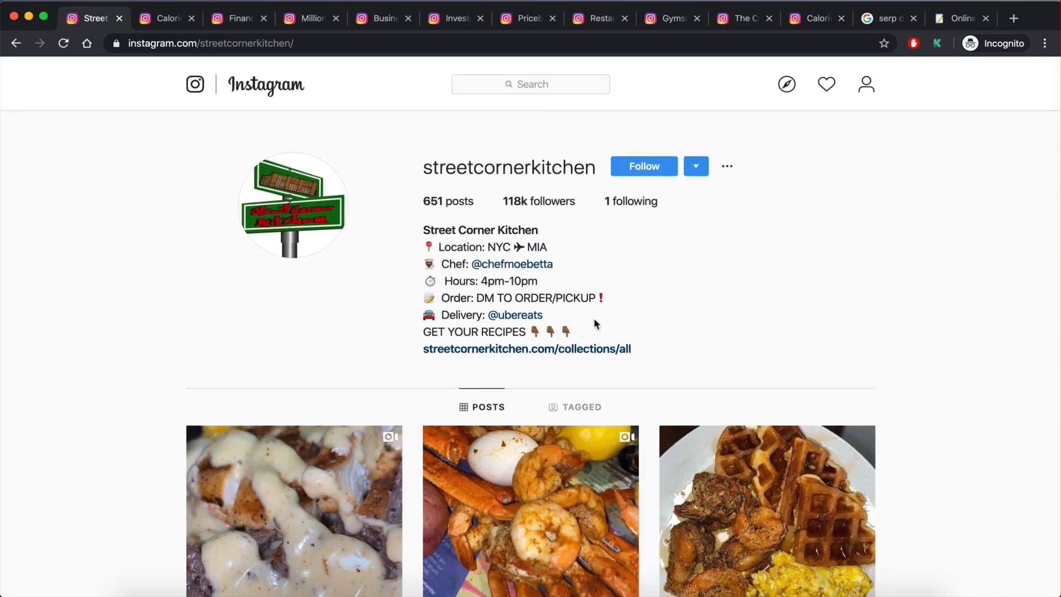
pyautogui.moveTo(607, 312)
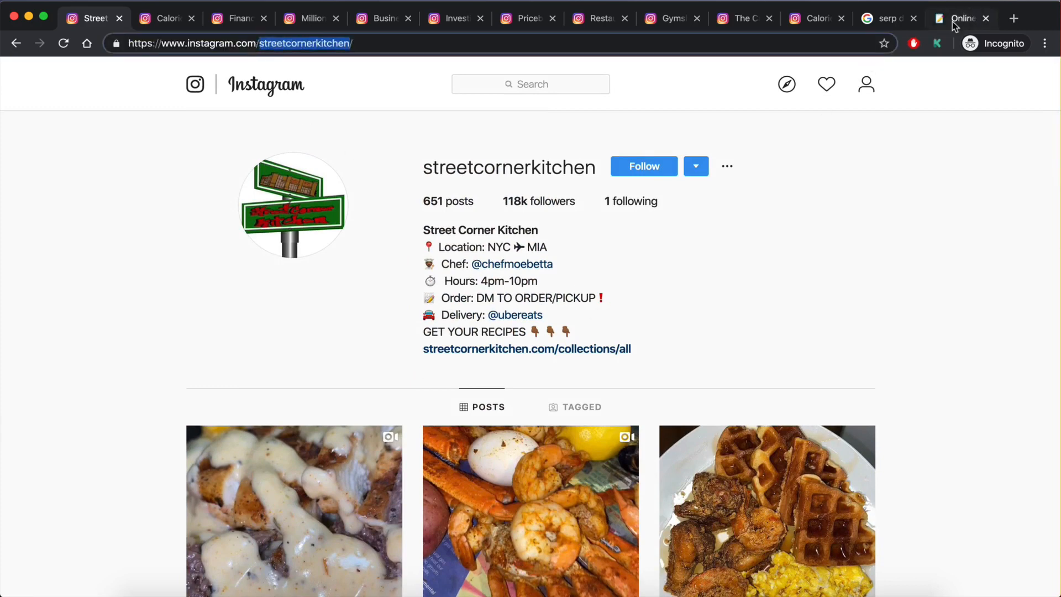
pyautogui.click(961, 18)
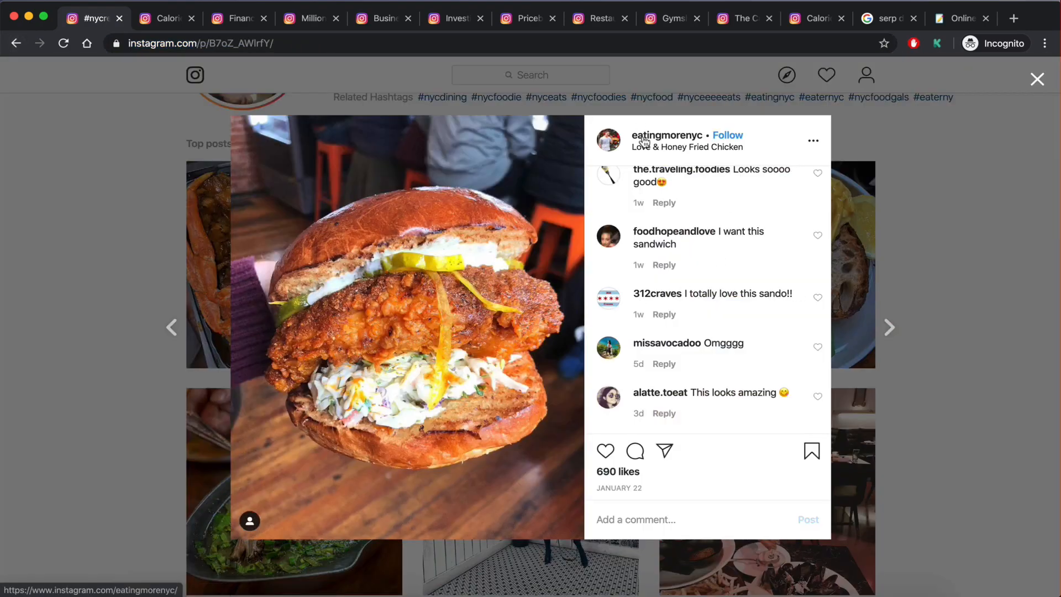
# - Browse #nycrestaurants posts, including the steamed fish and pad thai posts
pyautogui.click(668, 135)
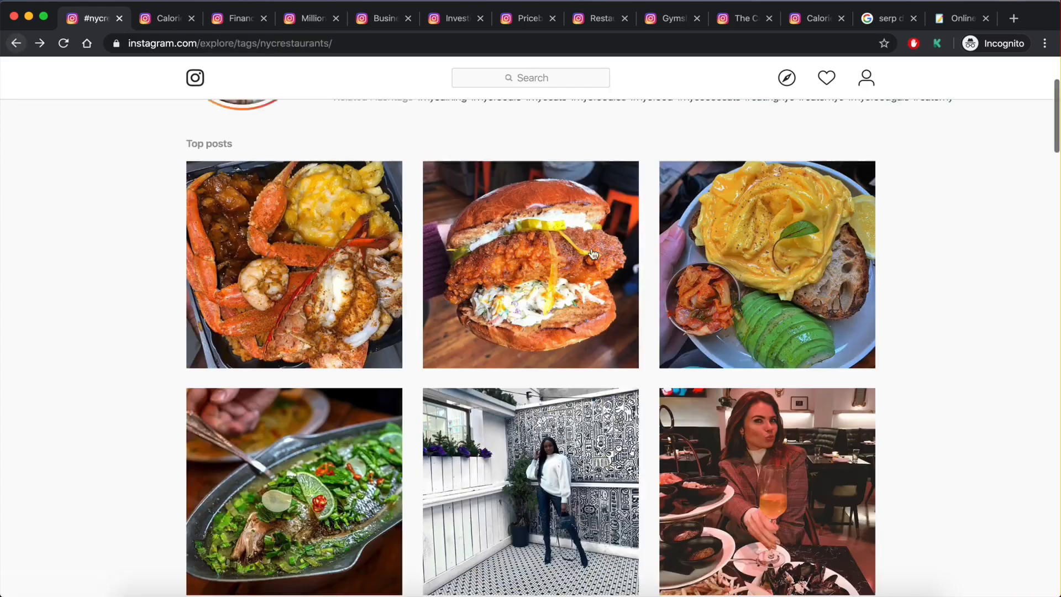
pyautogui.click(529, 264)
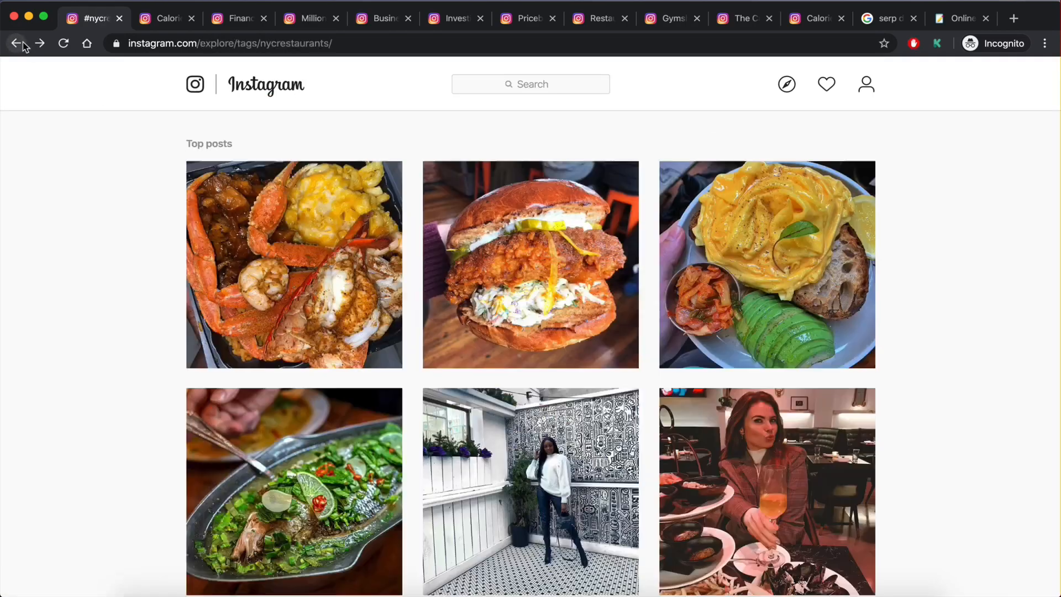
pyautogui.click(294, 491)
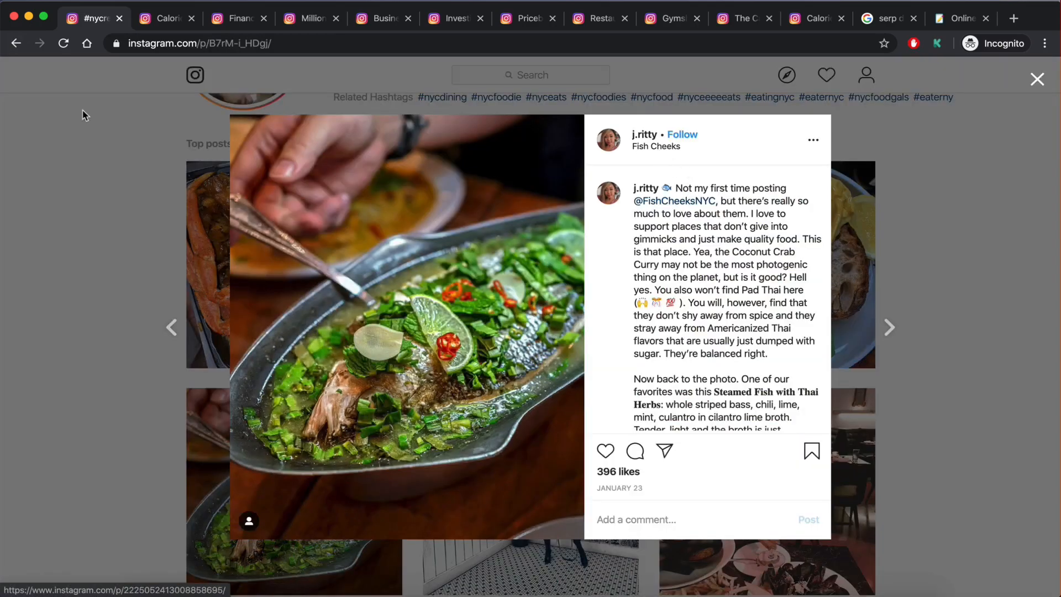
pyautogui.click(889, 327)
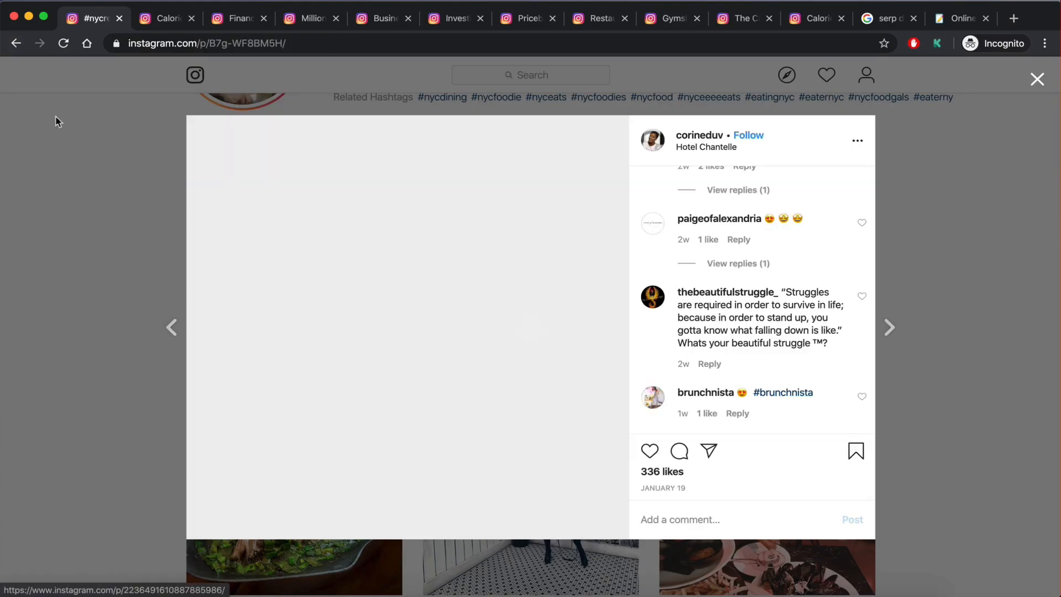
pyautogui.click(1036, 79)
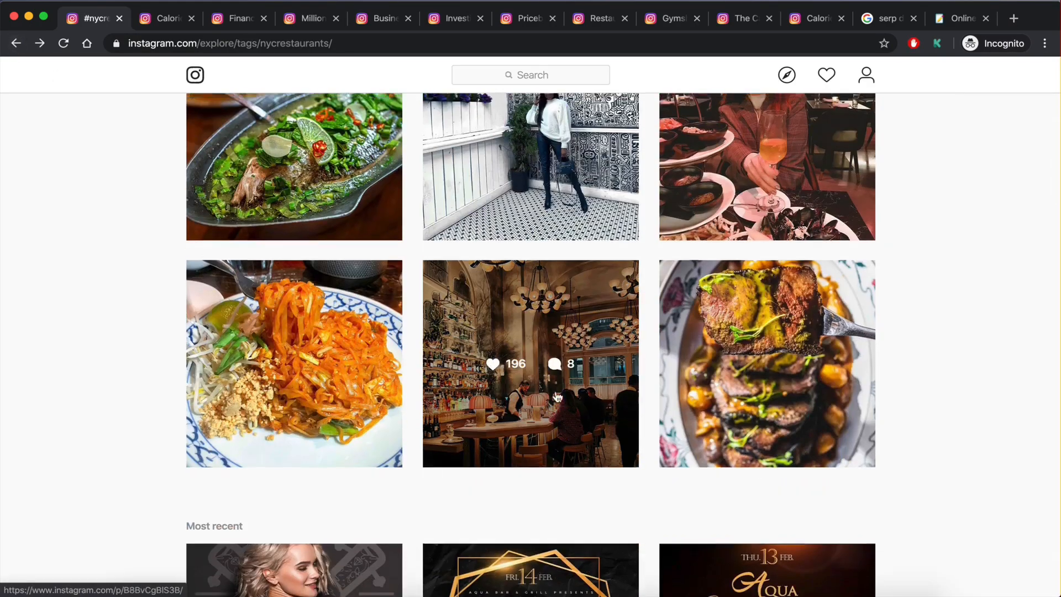
pyautogui.click(294, 364)
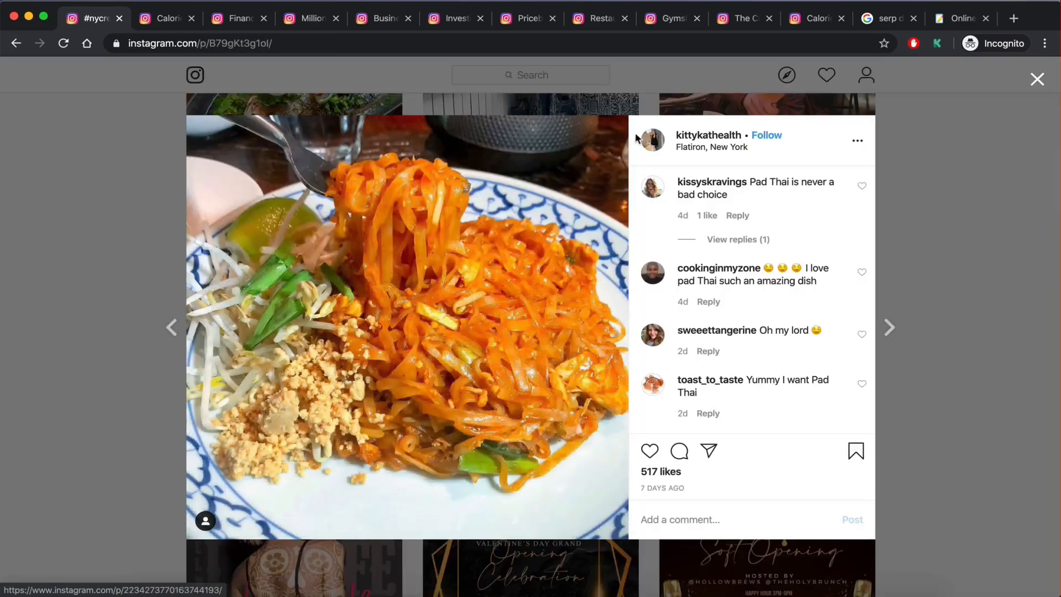
# - Check the kittykathealth profile, return to the hashtag grid, then go to the notepad of saved names
pyautogui.click(708, 135)
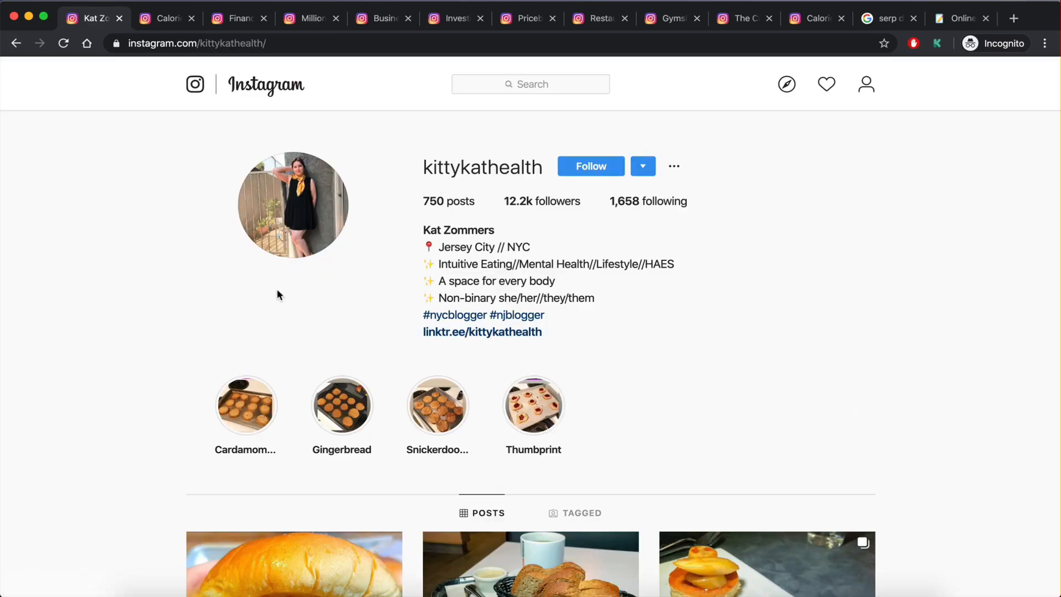
pyautogui.scroll(-3)
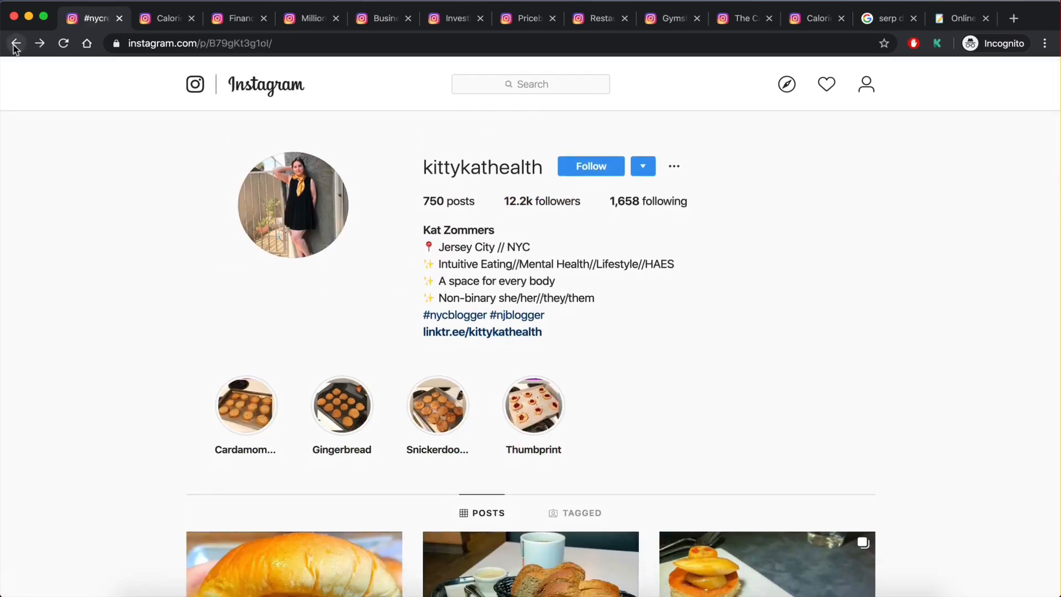
pyautogui.click(17, 43)
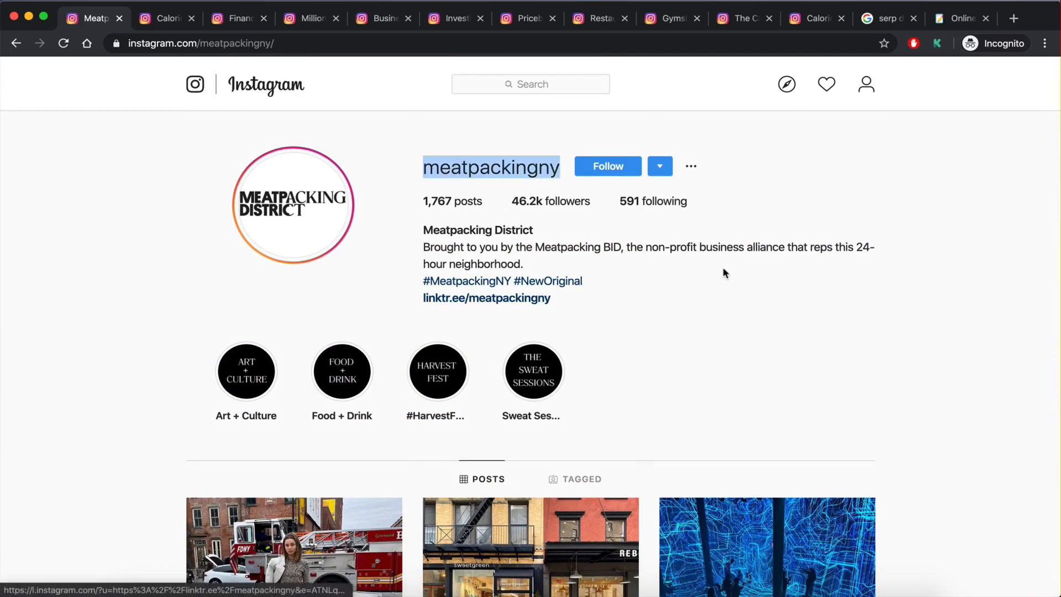
pyautogui.scroll(-3)
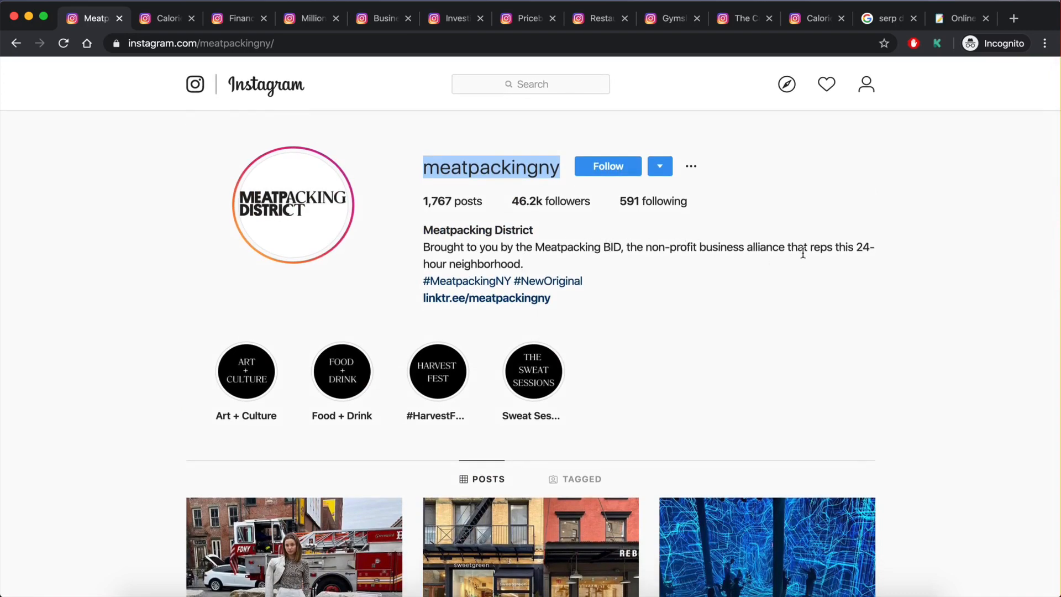
pyautogui.click(958, 19)
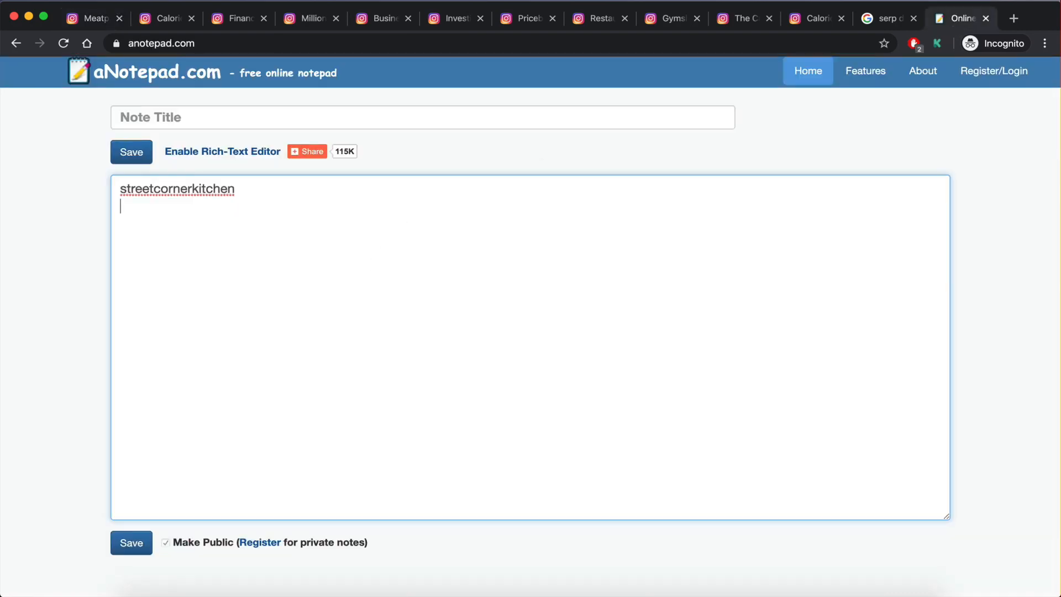
pyautogui.write('meatpackingny')
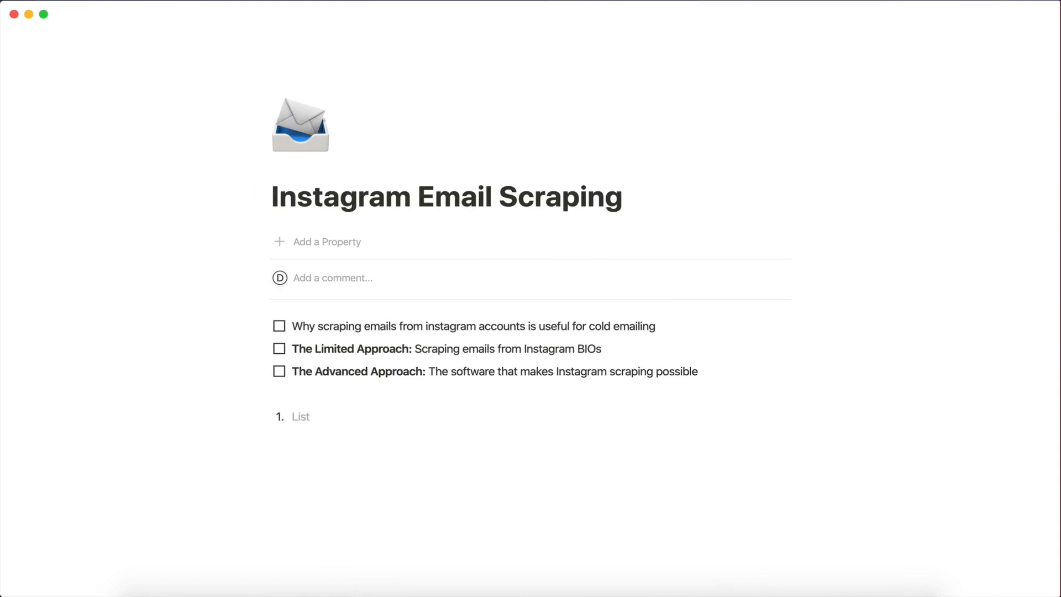
# - Write step 1: 'Finding instagram accounts that are within your niche (e.g restaurants in new york city), gyms'
pyautogui.write('Finding')
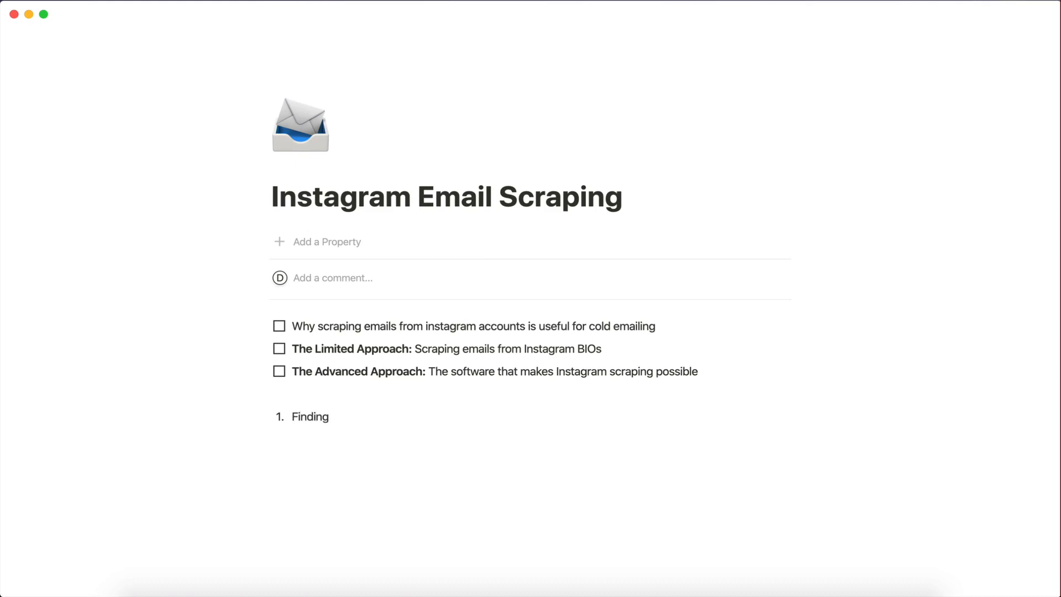
pyautogui.write('instagram accoun')
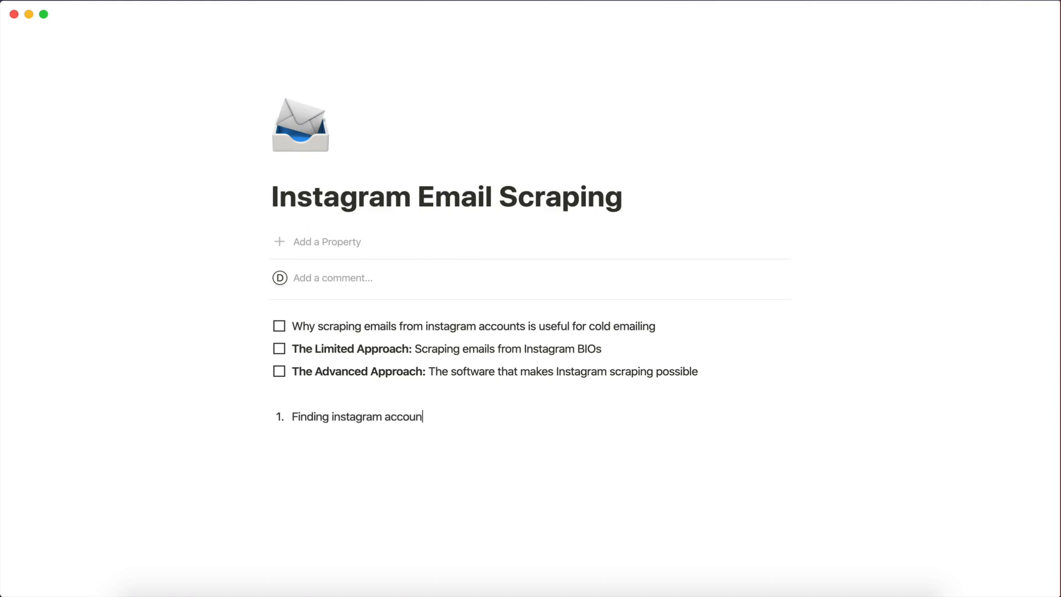
pyautogui.write('ts that are')
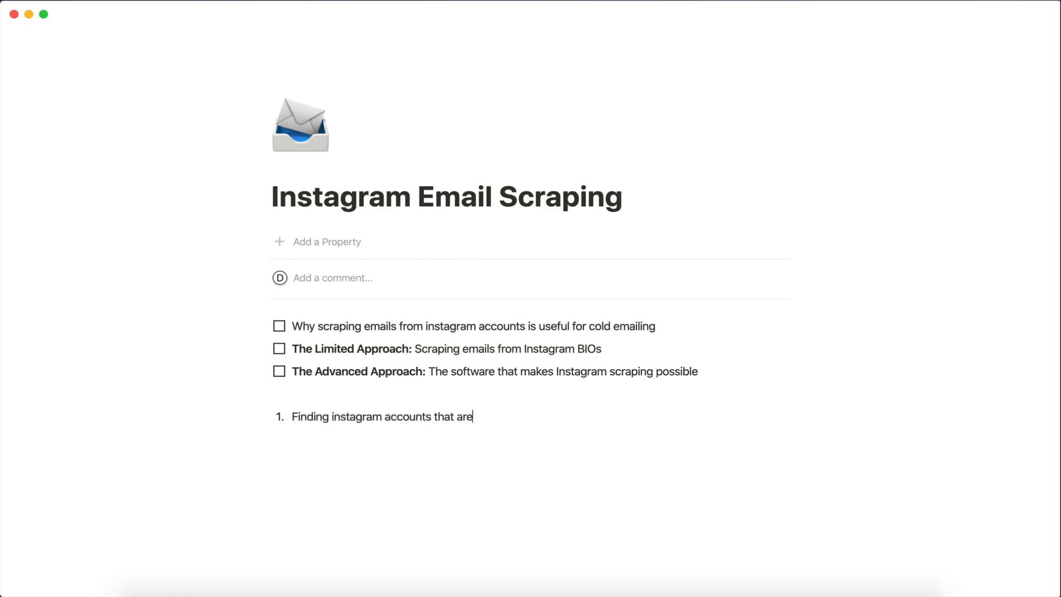
pyautogui.write('within your')
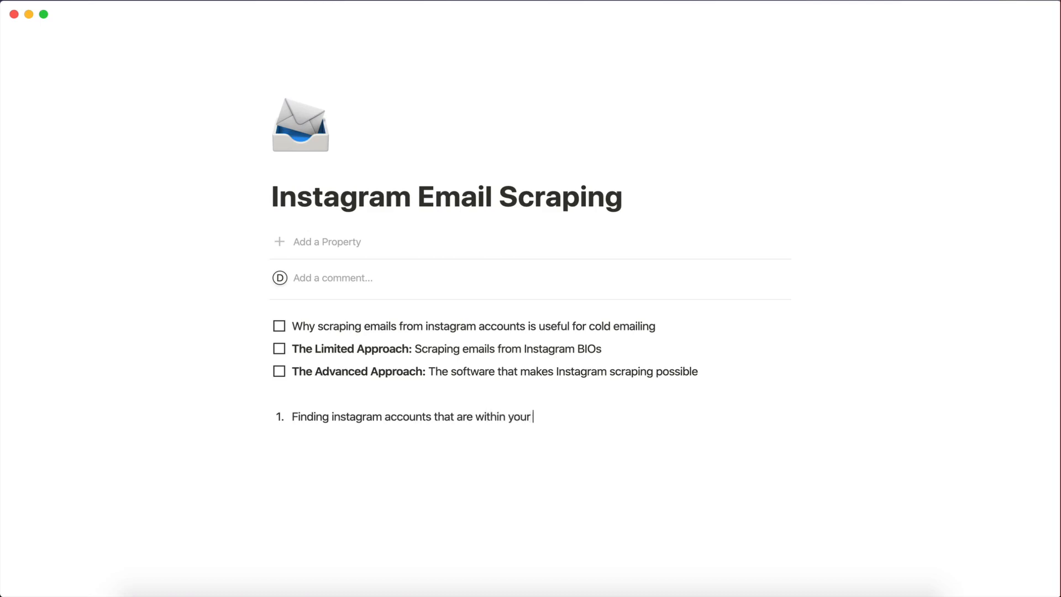
pyautogui.write('niche')
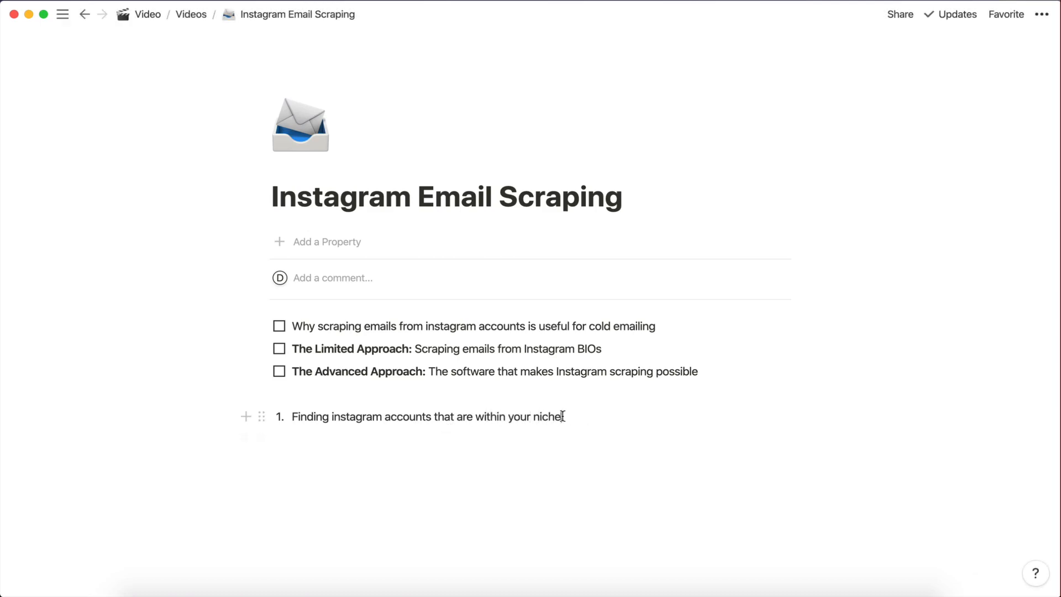
pyautogui.write('(')
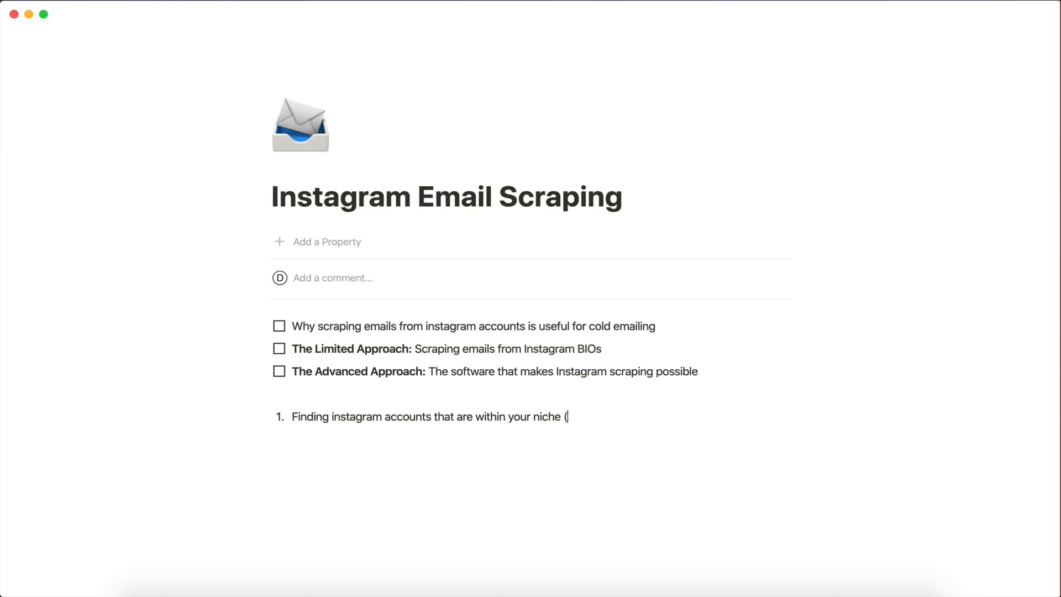
pyautogui.write('e.g')
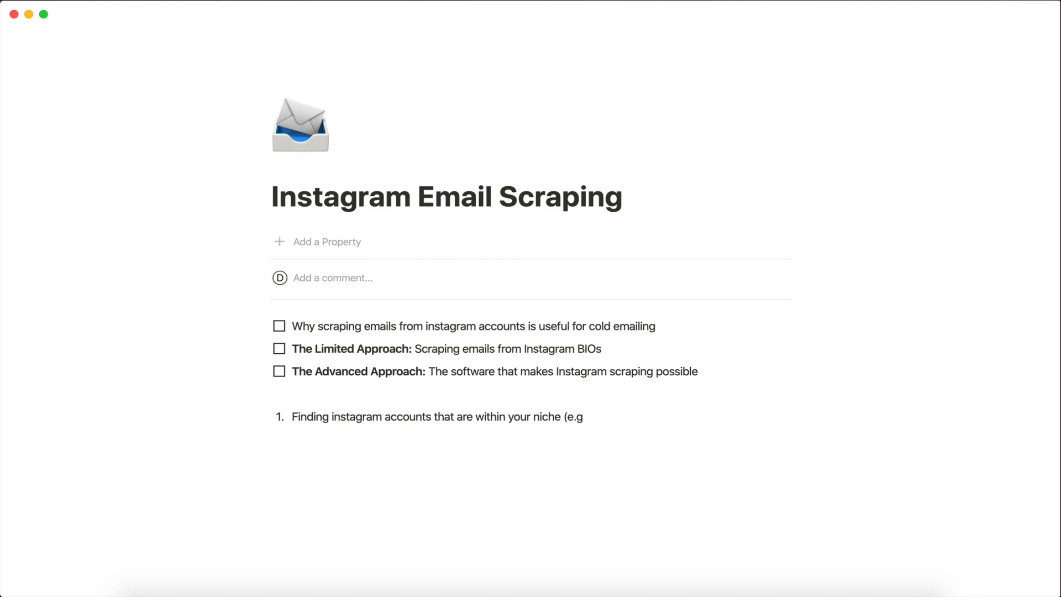
pyautogui.write('restaura')
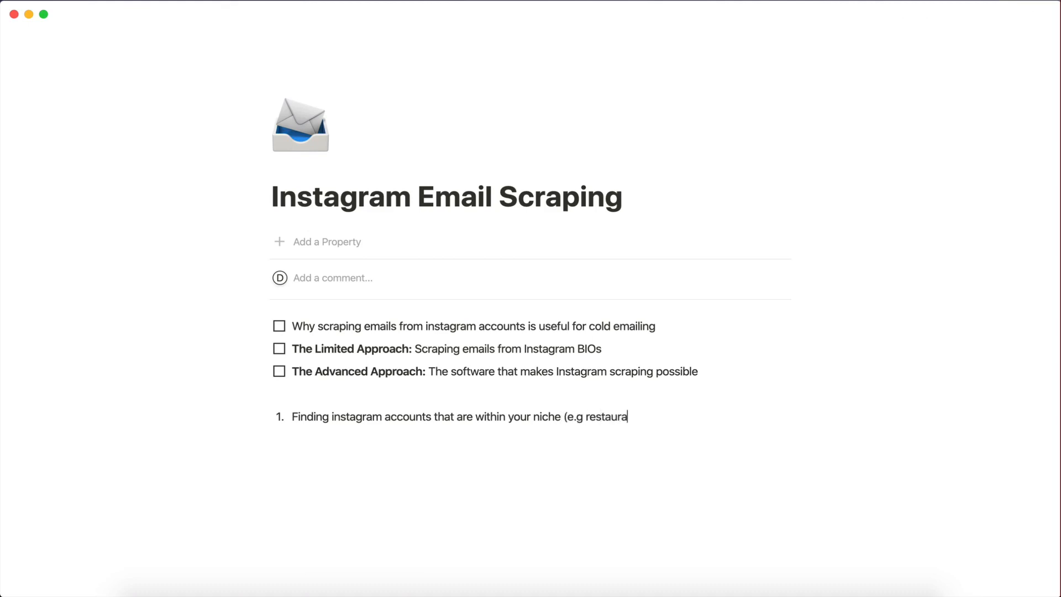
pyautogui.write('nts in new yo')
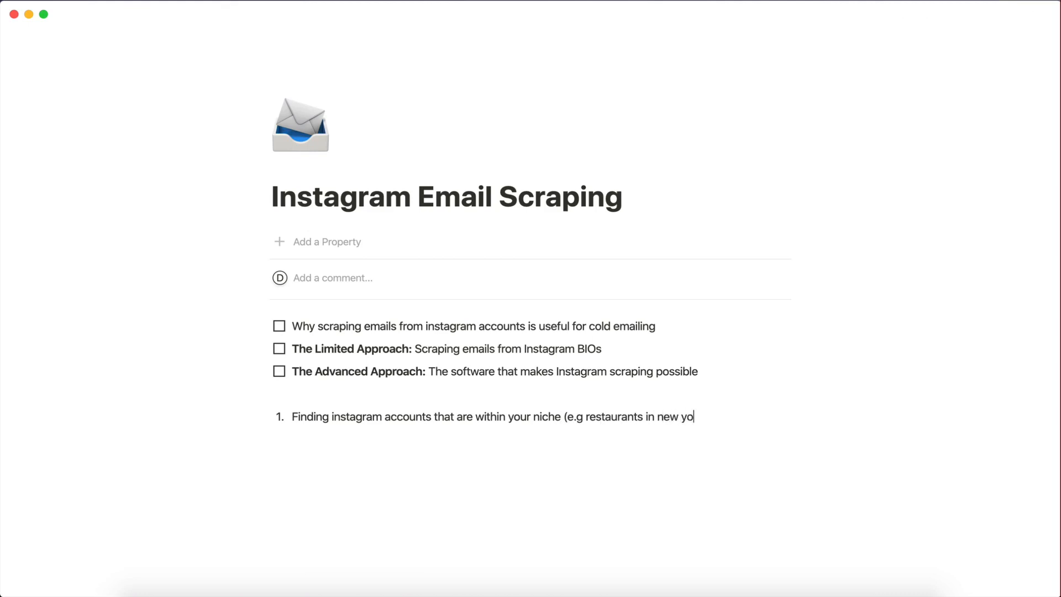
pyautogui.write('rk city)')
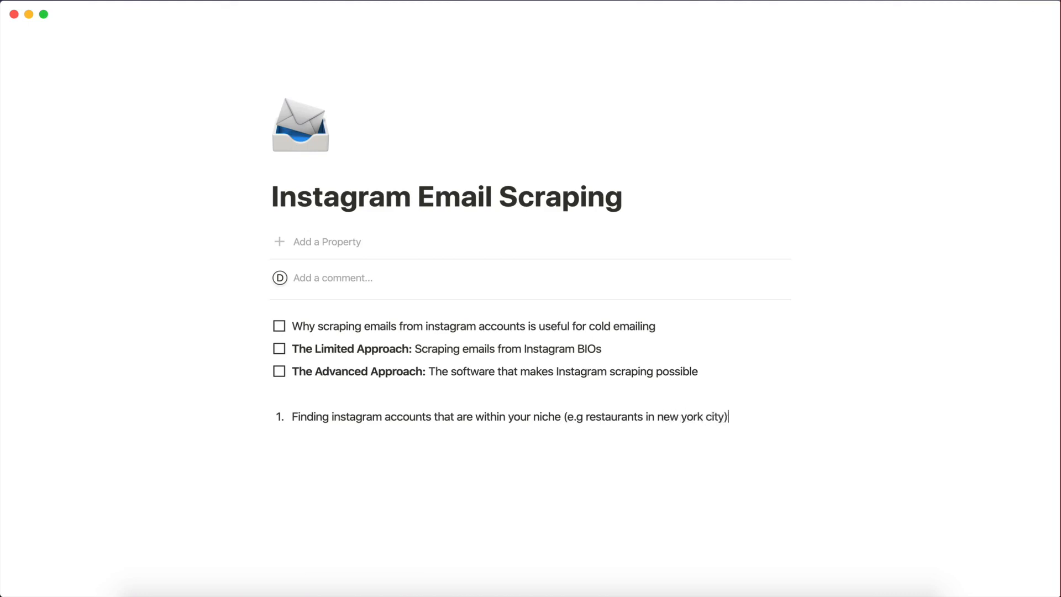
pyautogui.write(',')
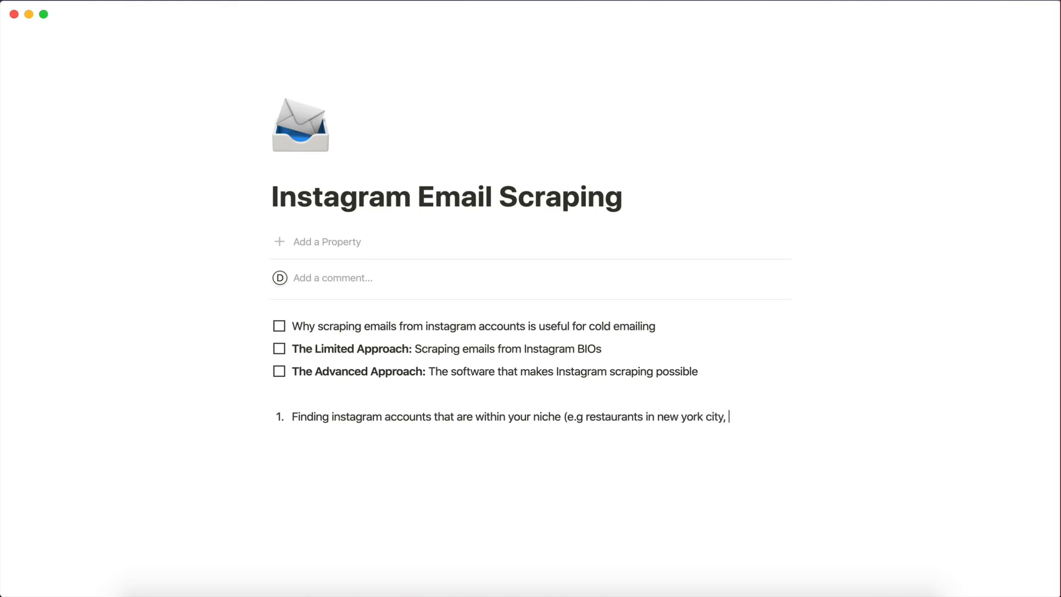
pyautogui.write('gyms in london)')
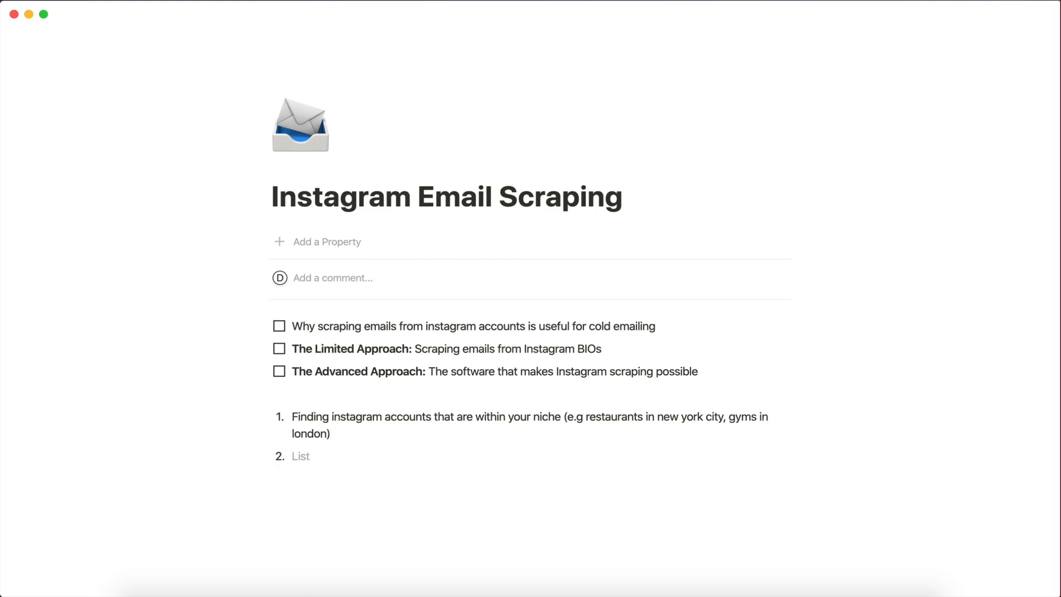
# - Write step 2: scrape all those accounts and extract all the data you need for cold emailing
pyautogui.write('Scrape all t')
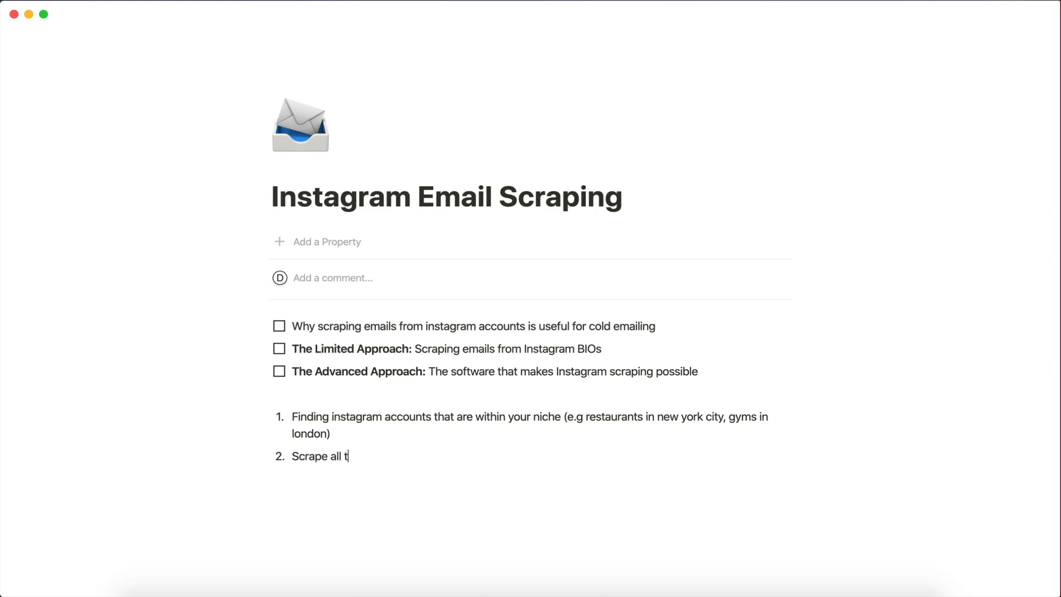
pyautogui.write('hose accounts and extract')
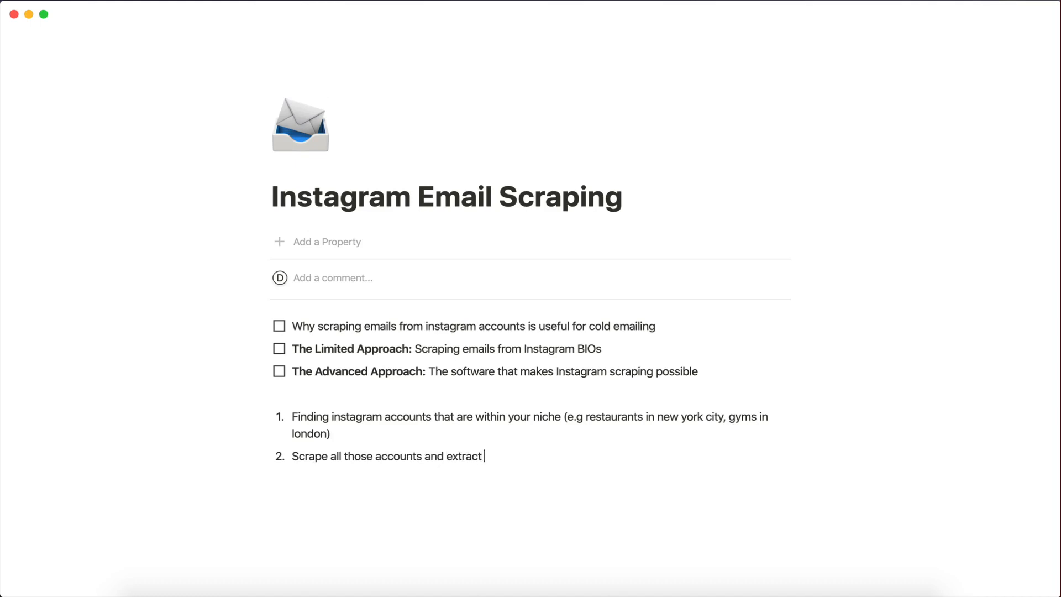
pyautogui.write('all the data you need for c')
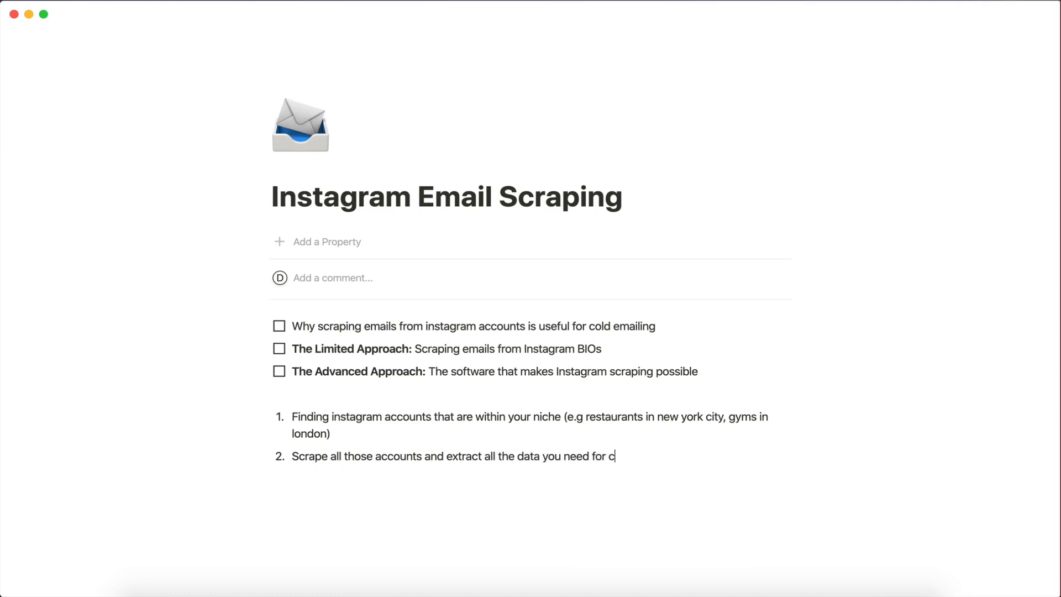
pyautogui.write('old emailing')
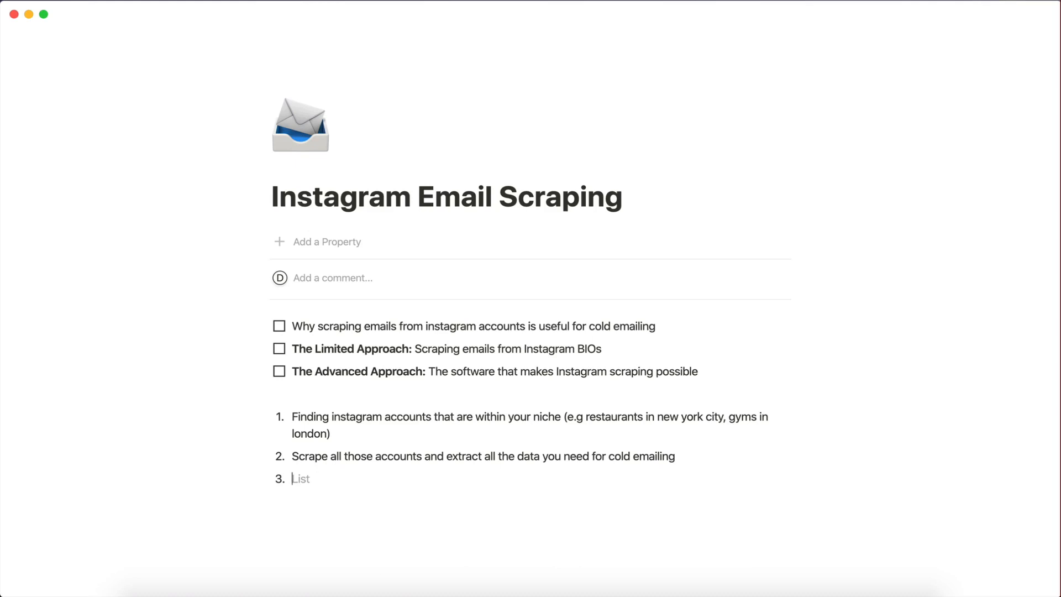
# - Write step 3: send out custom scripted emails to all the businesses to promote your services or try get leads
pyautogui.write('Send out')
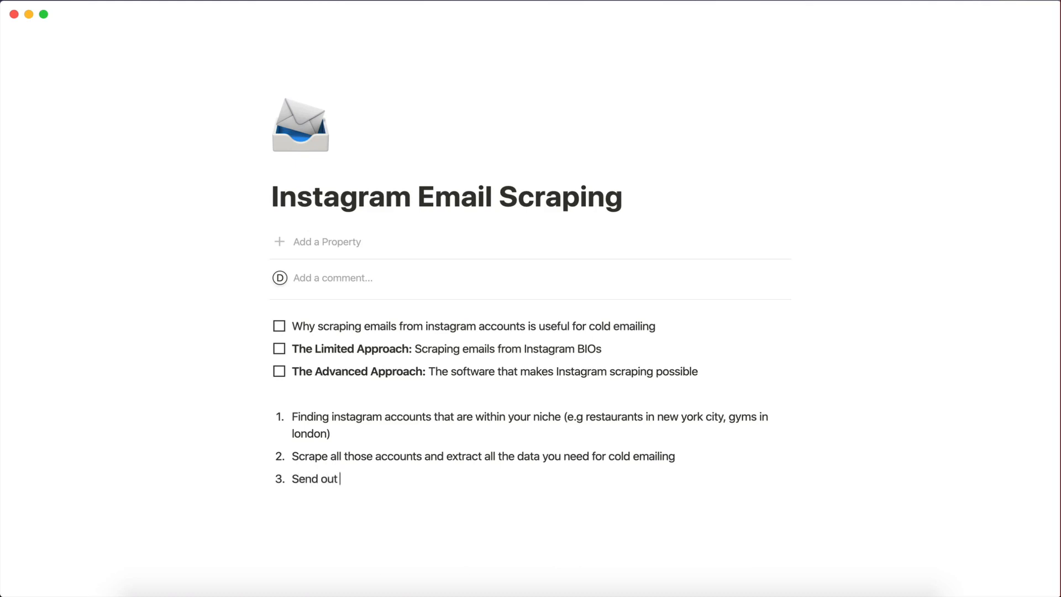
pyautogui.write('cus')
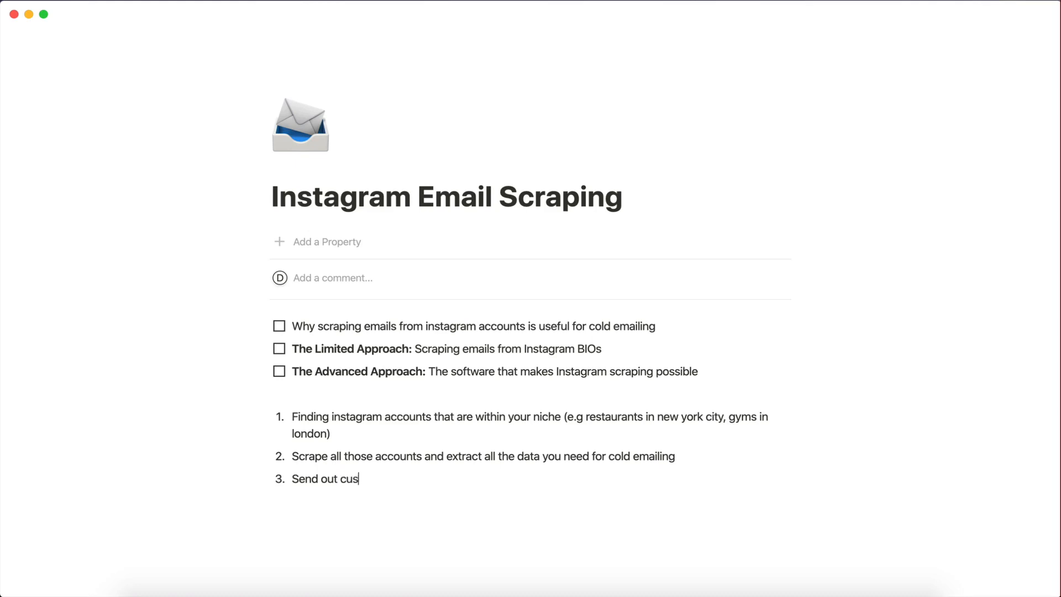
pyautogui.write('tom scripted')
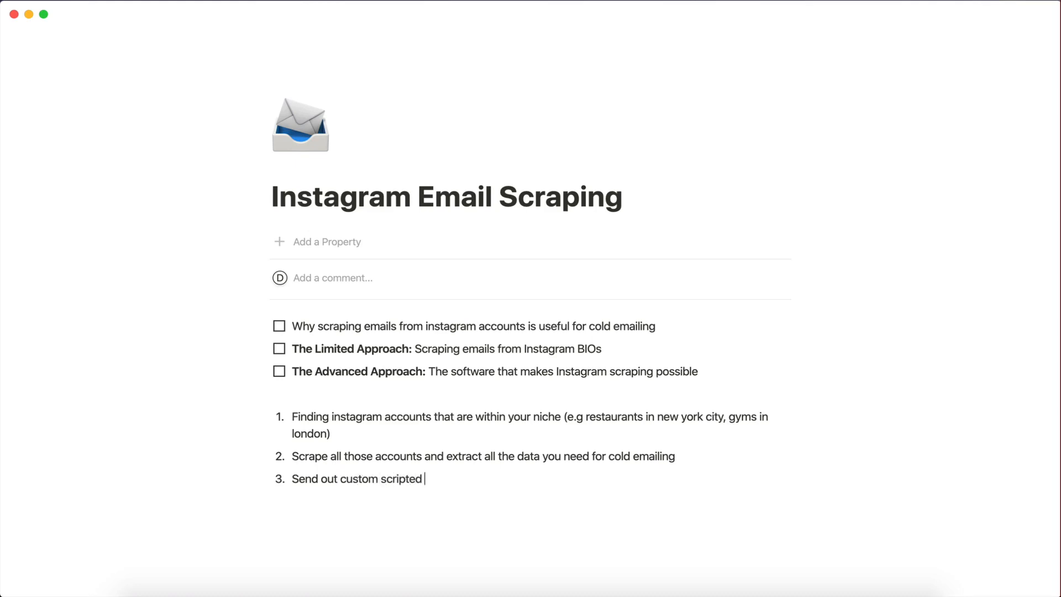
pyautogui.write('email')
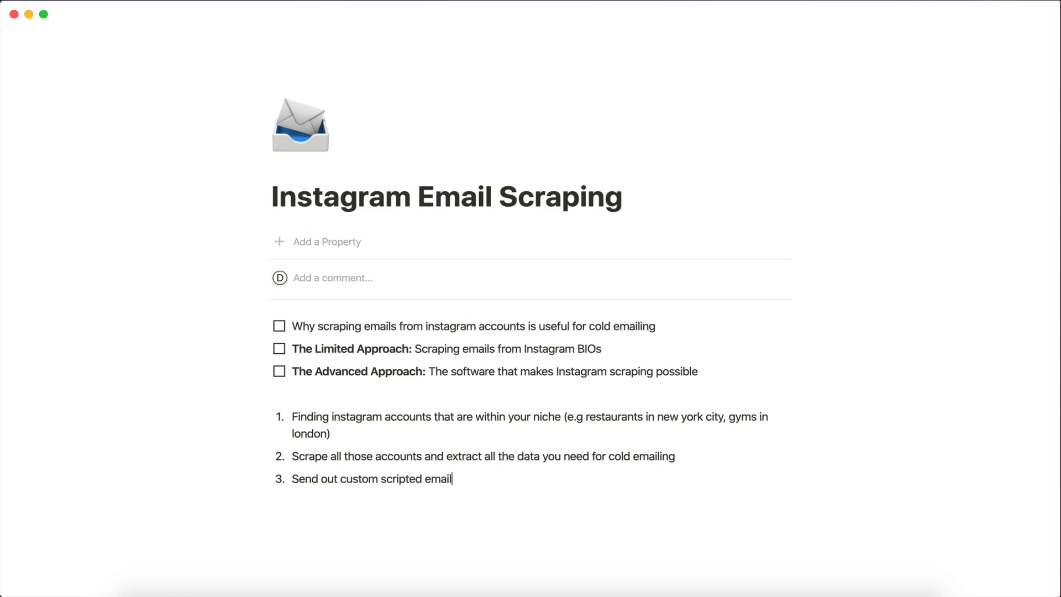
pyautogui.write('s to all the')
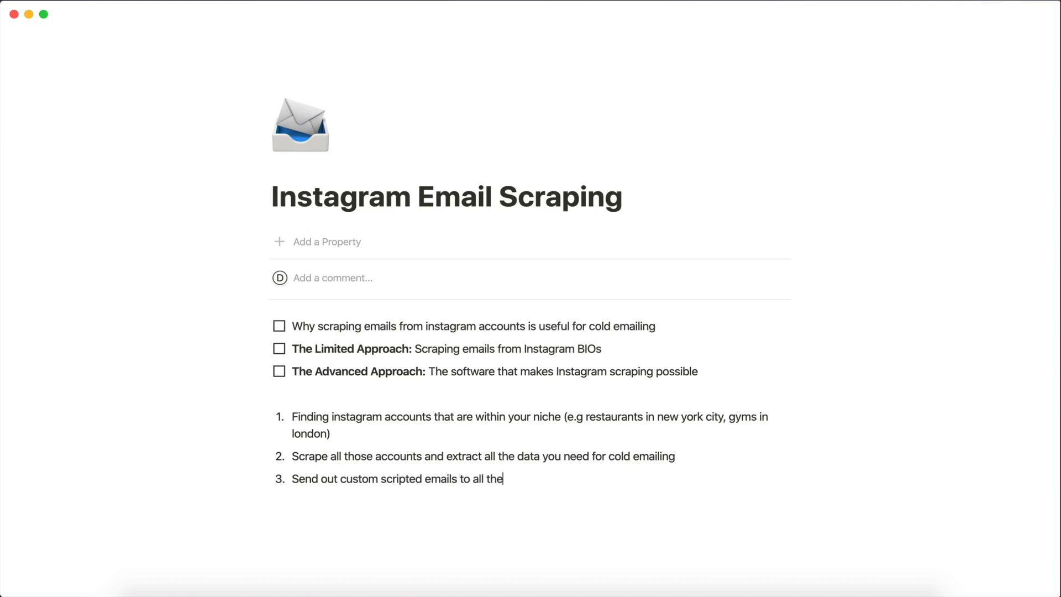
pyautogui.write('businesses to')
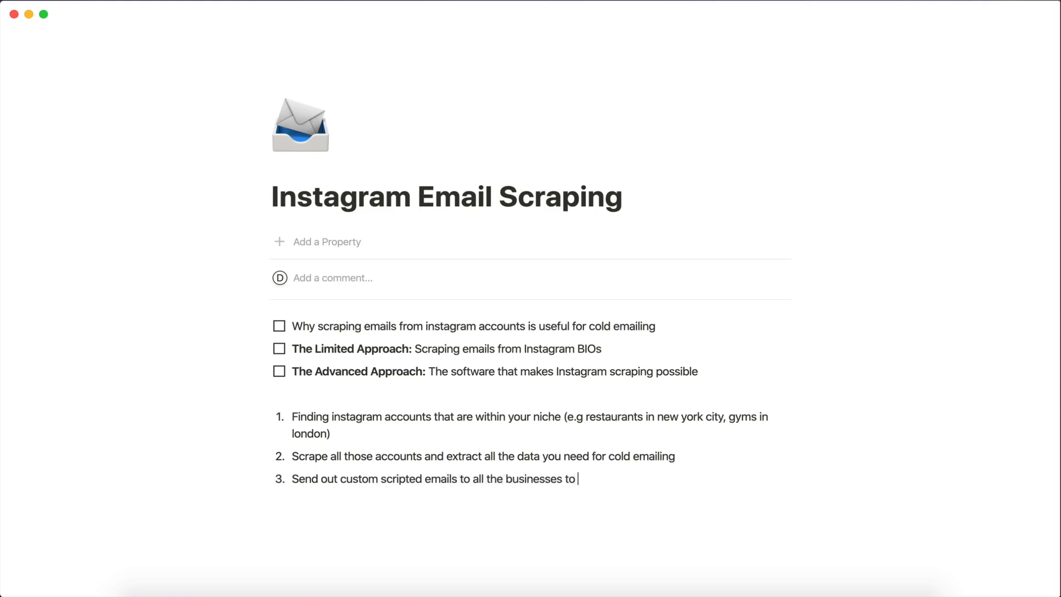
pyautogui.write('promote your s')
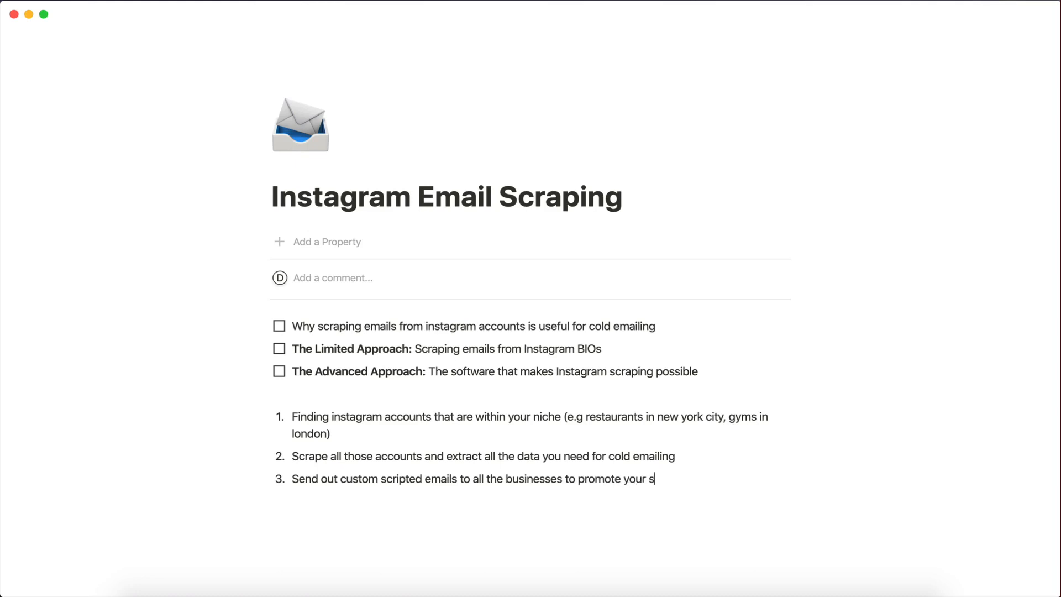
pyautogui.write('ervives or')
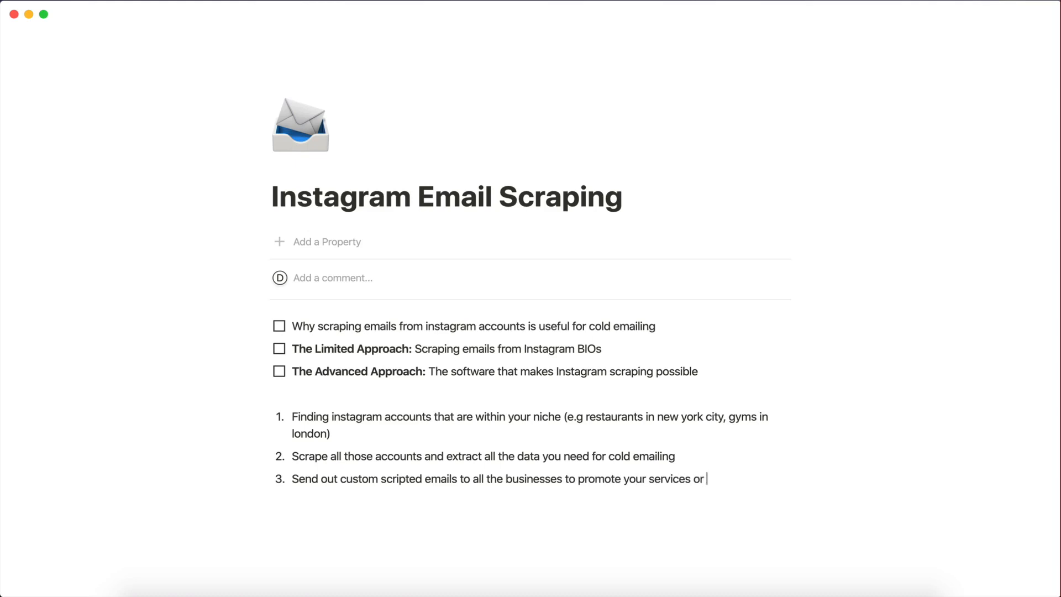
pyautogui.write('try get le')
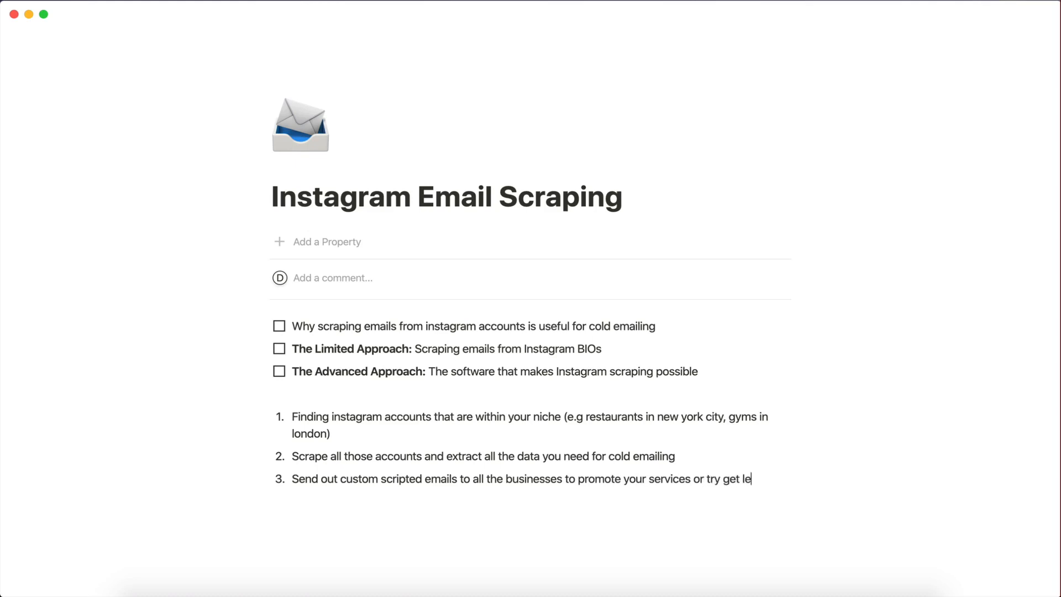
pyautogui.write('ads.')
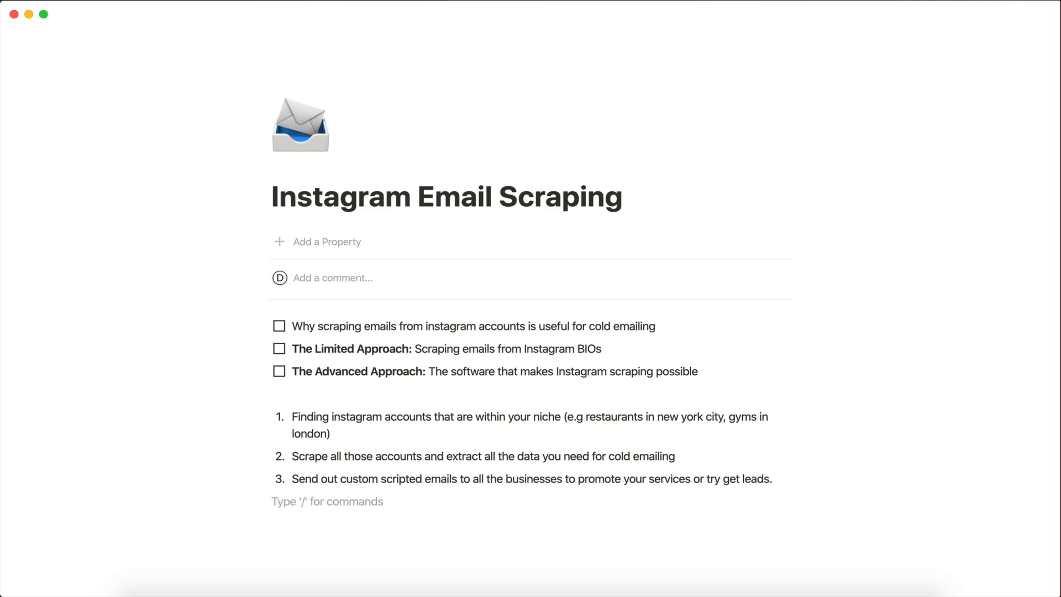